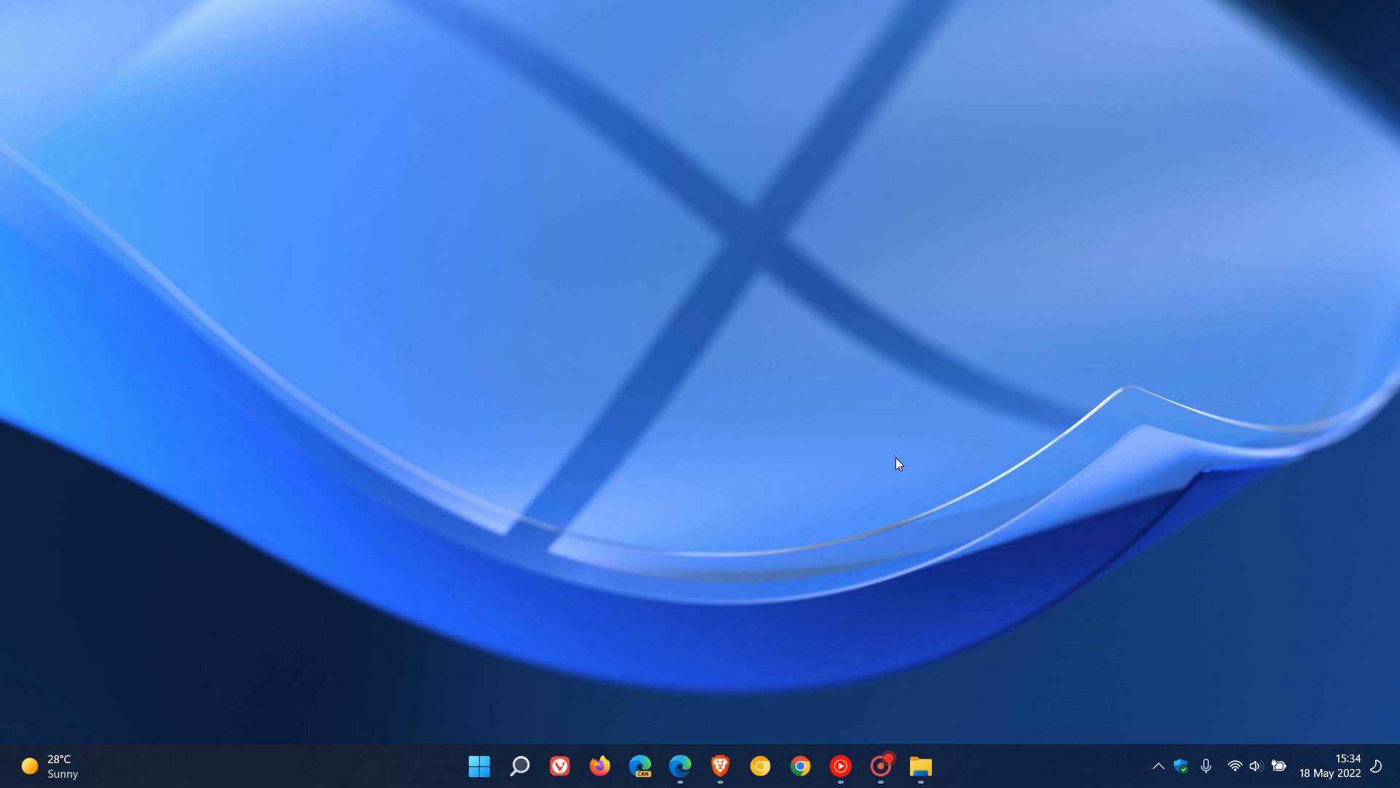
{"action": "mouse_move", "coordinate": [1070, 368]}
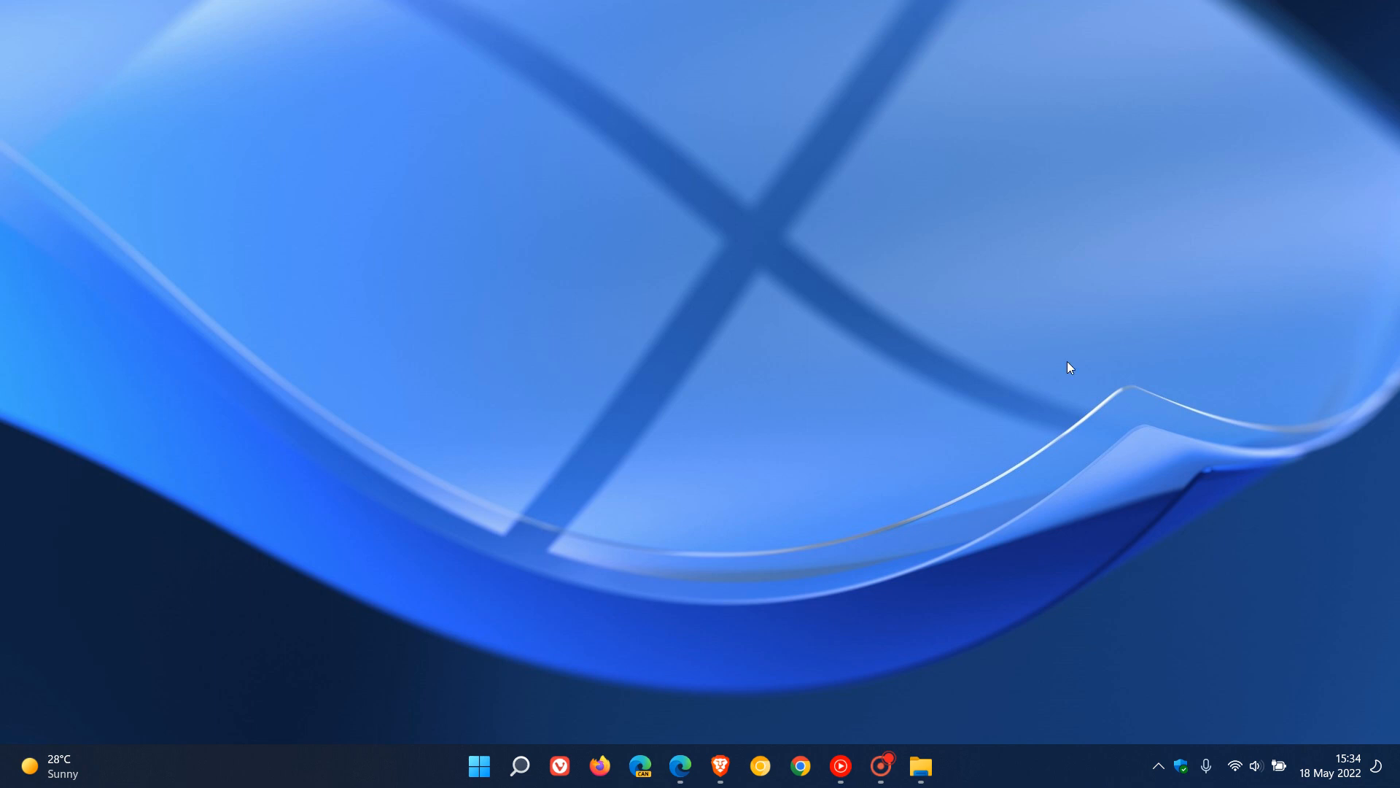
{"action": "mouse_move", "coordinate": [912, 284]}
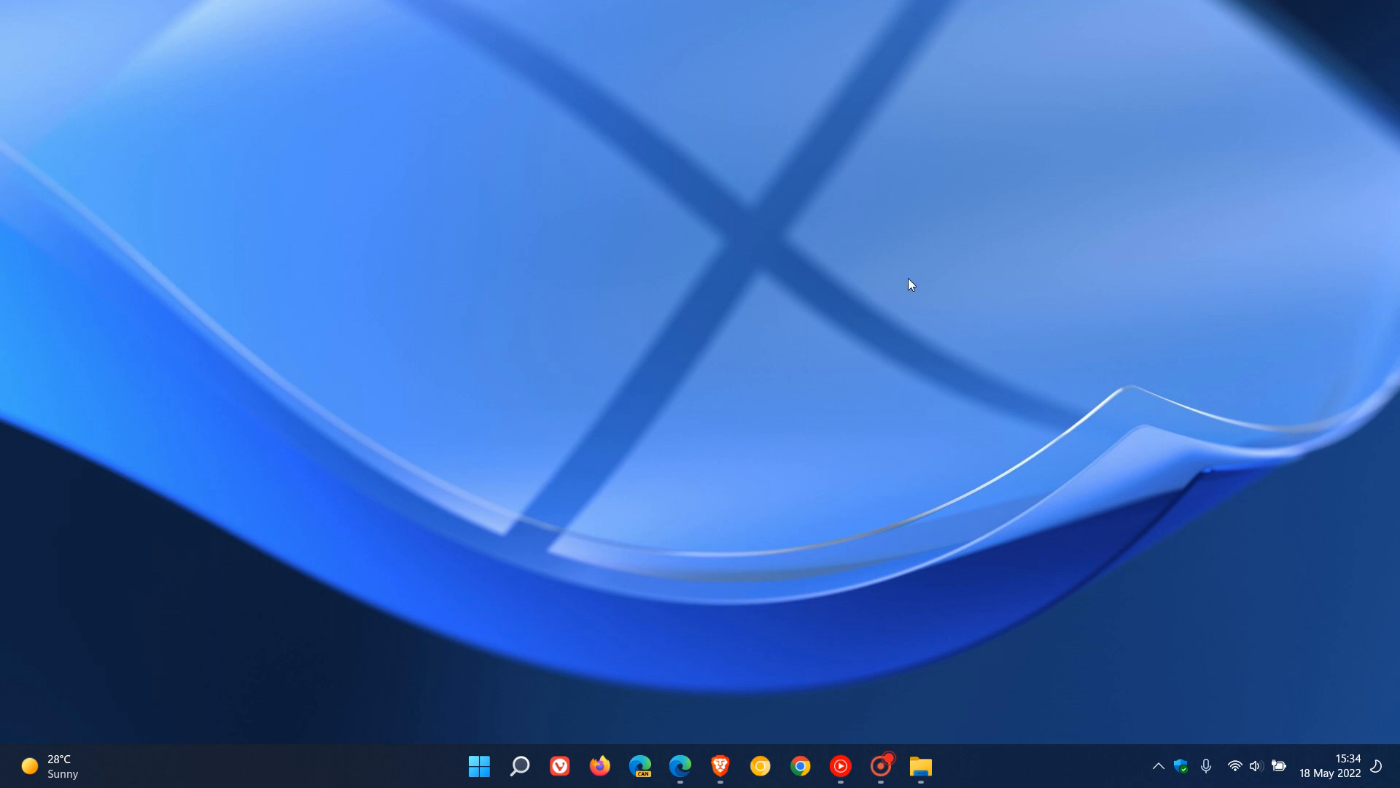
{"action": "mouse_move", "coordinate": [970, 319]}
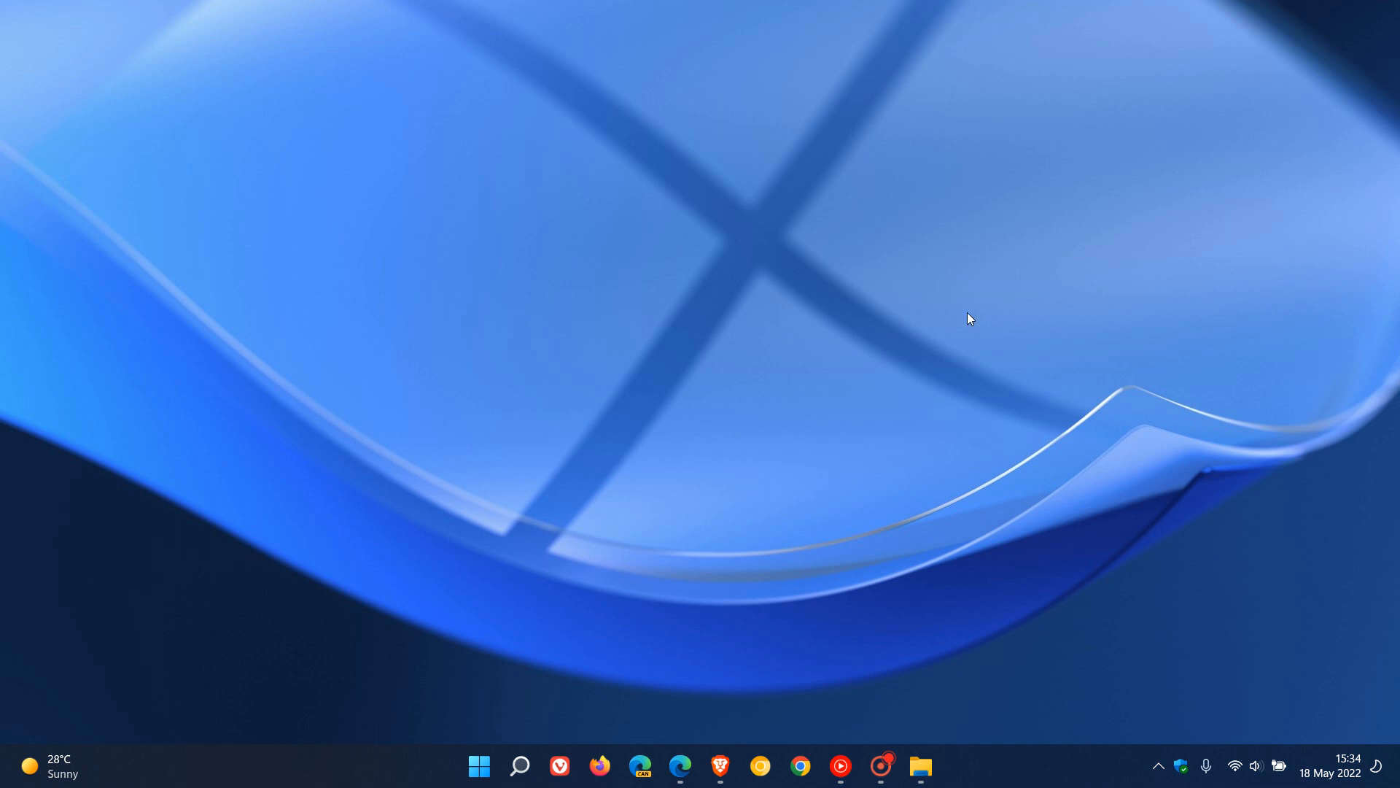
{"action": "mouse_move", "coordinate": [980, 323]}
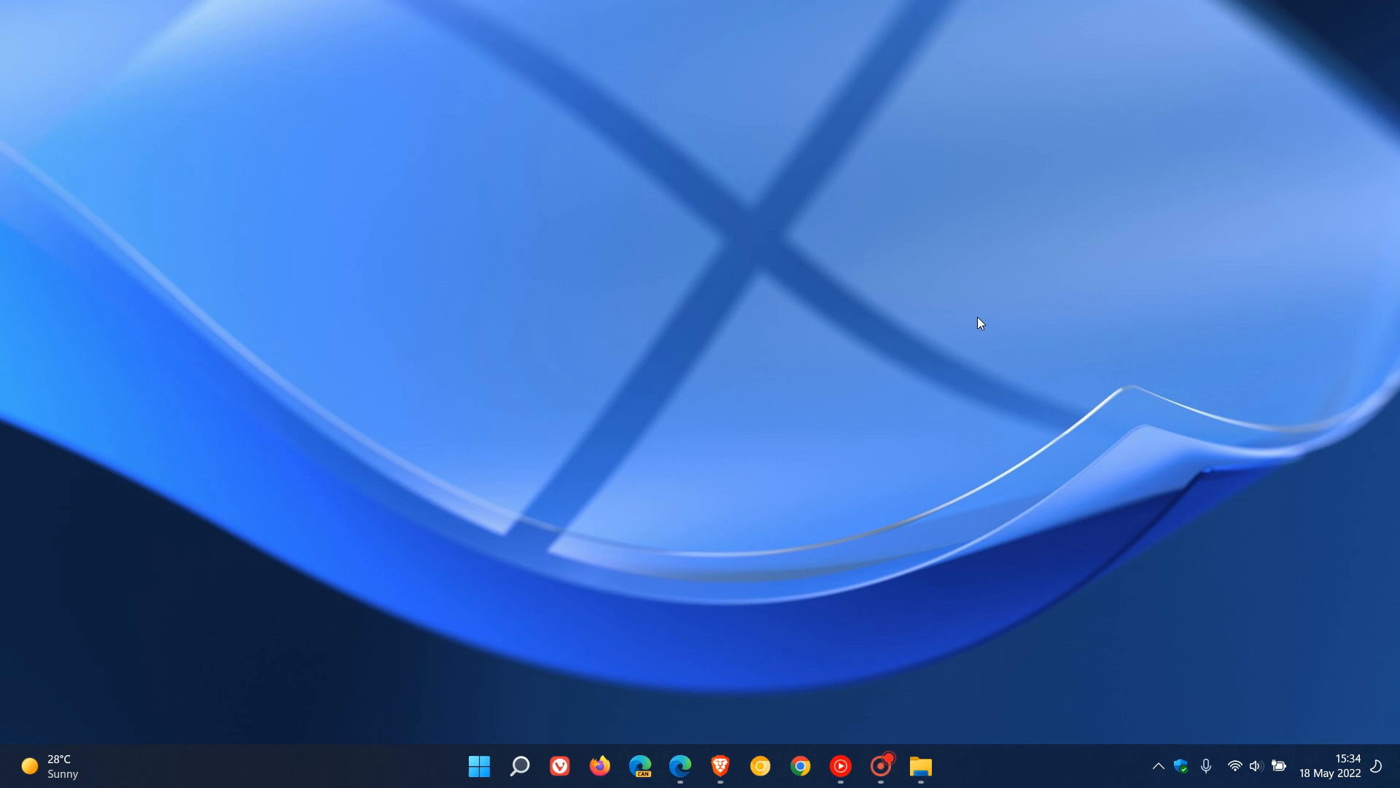
{"action": "mouse_move", "coordinate": [964, 311]}
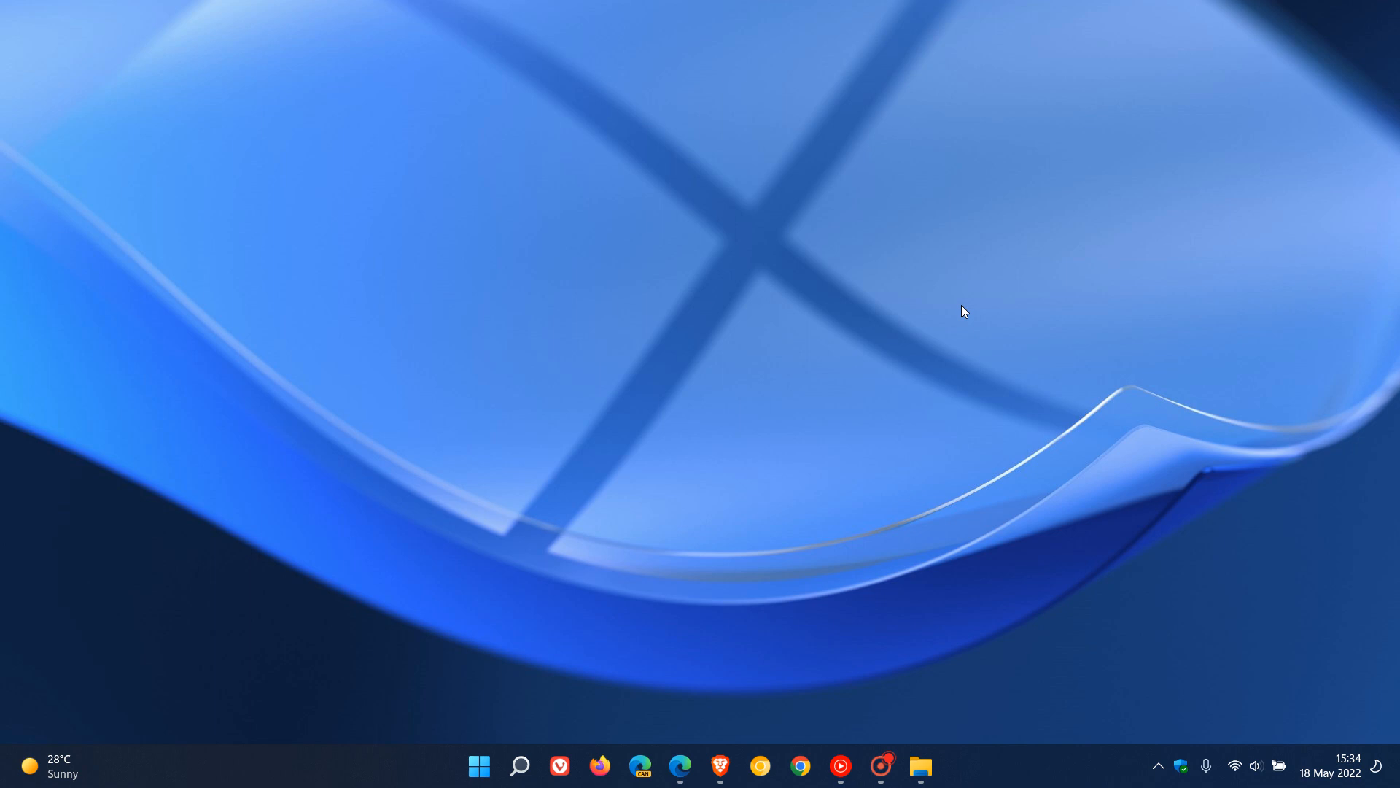
{"action": "mouse_move", "coordinate": [971, 290]}
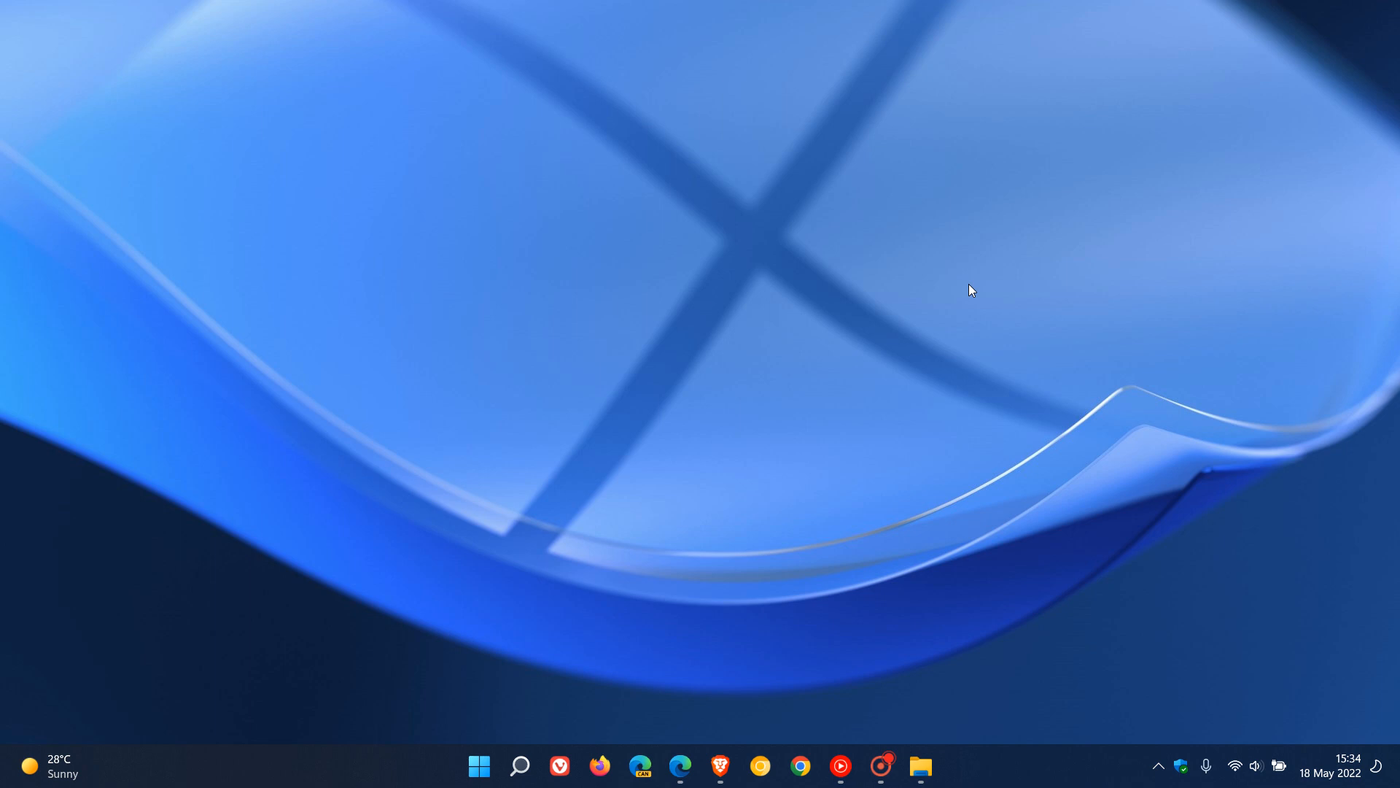
{"action": "mouse_move", "coordinate": [679, 767]}
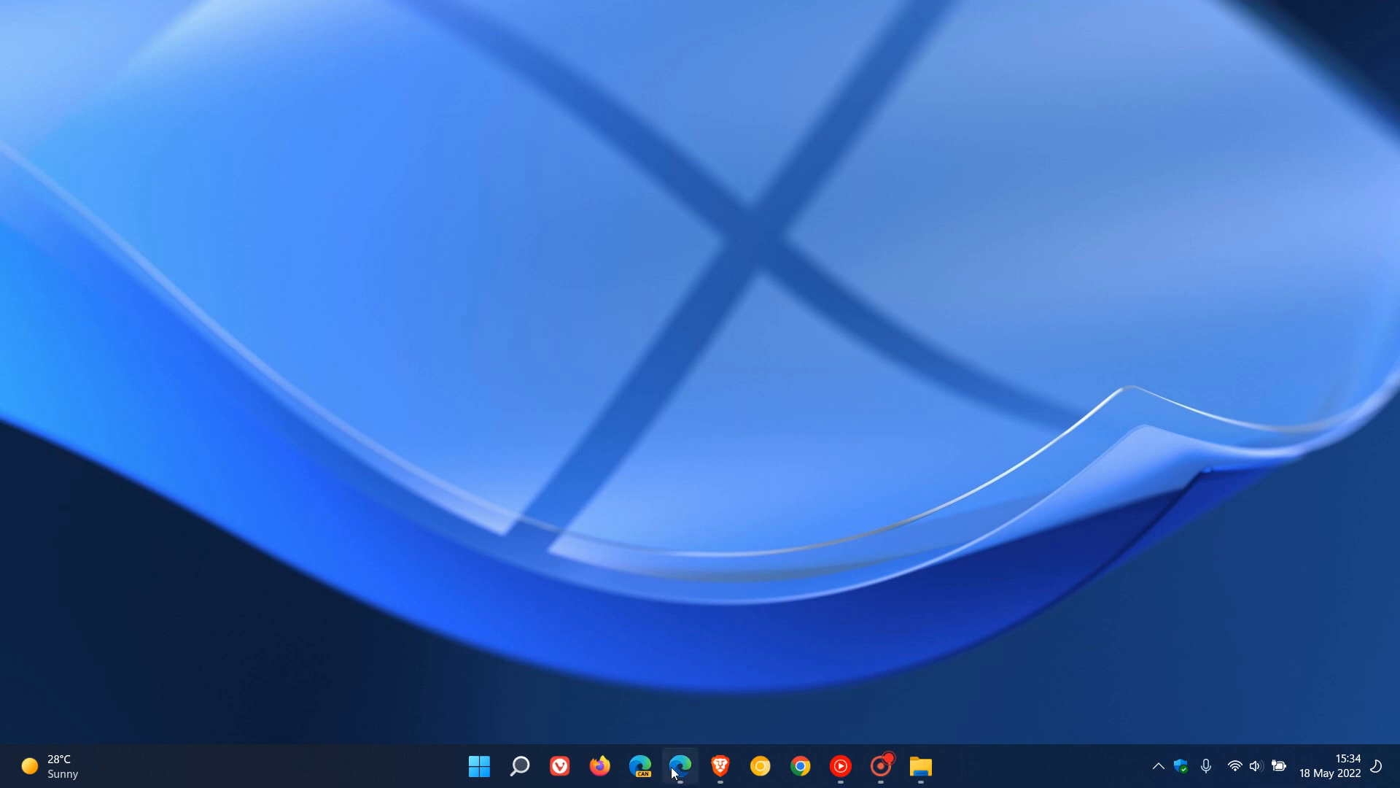
Step: Bring Edge forward and scroll the Outlook blog post to 'How it works'
{"action": "left_click", "coordinate": [680, 764]}
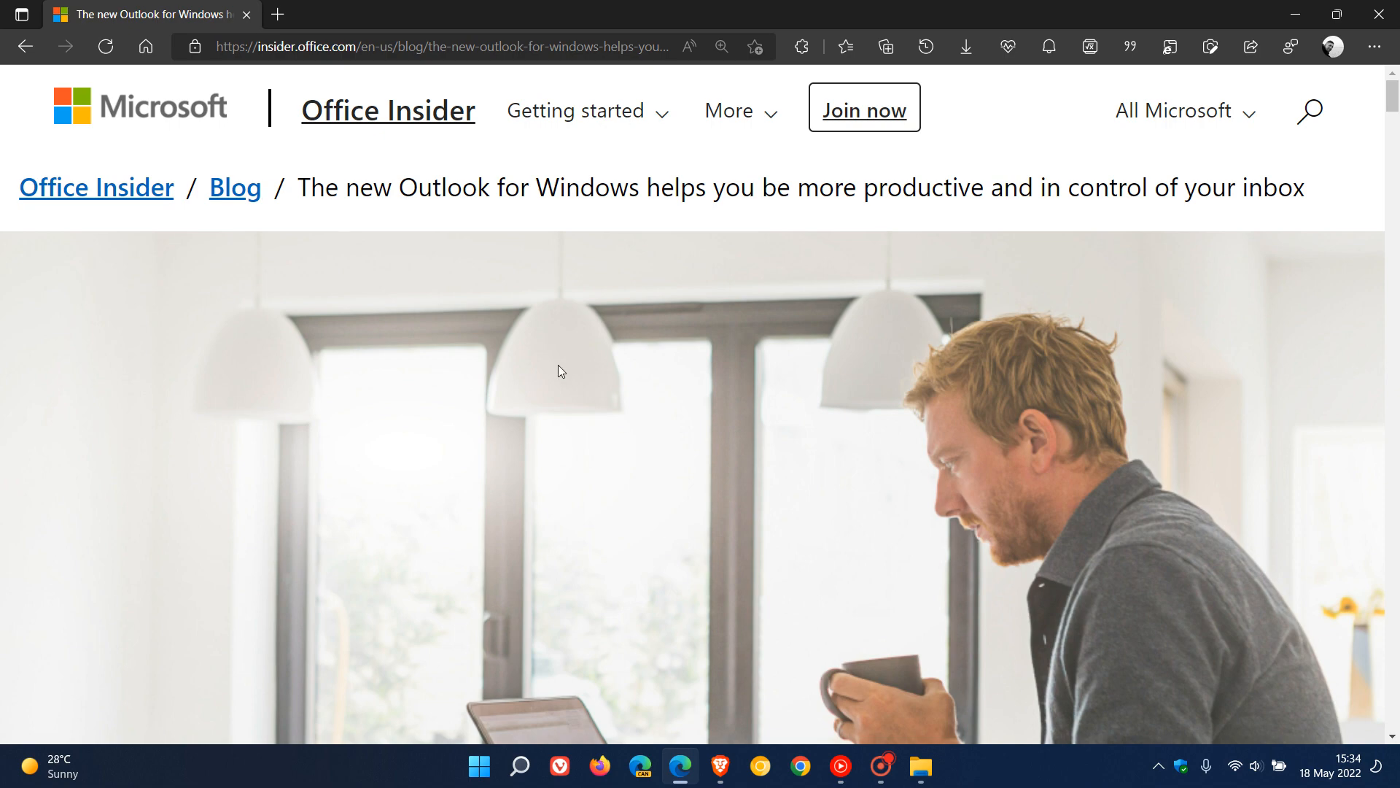
{"action": "mouse_move", "coordinate": [537, 265]}
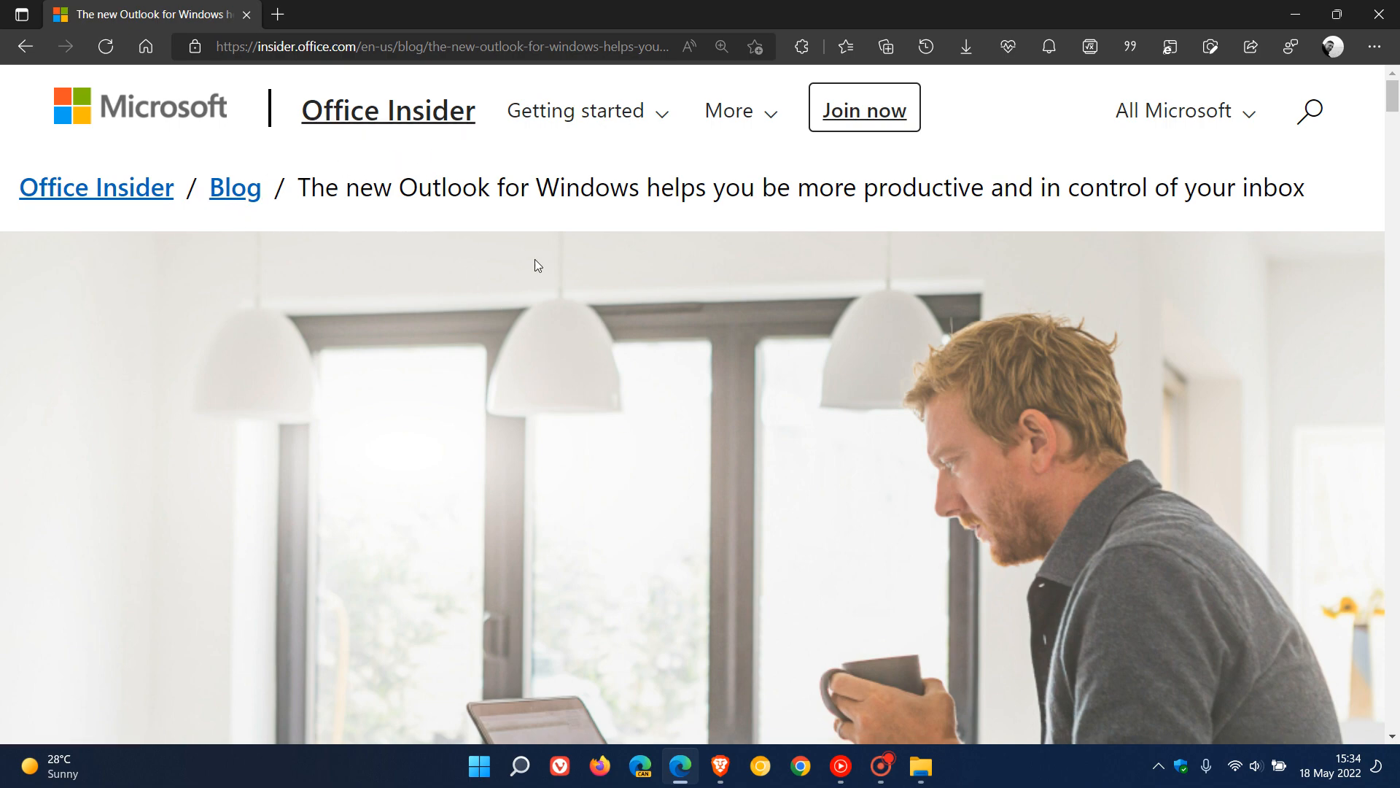
{"action": "scroll", "scroll_direction": "down", "scroll_amount": 3}
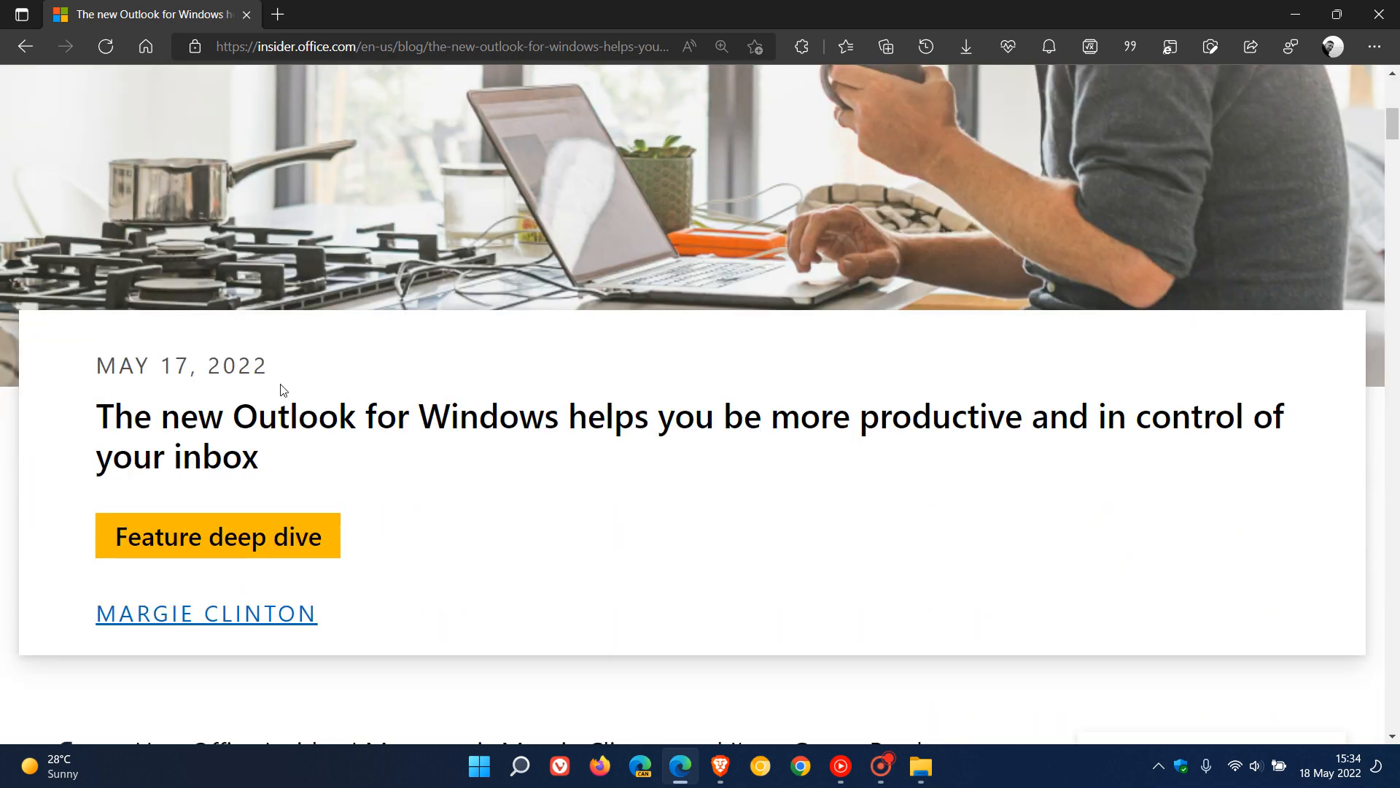
{"action": "scroll", "scroll_direction": "down", "scroll_amount": 3}
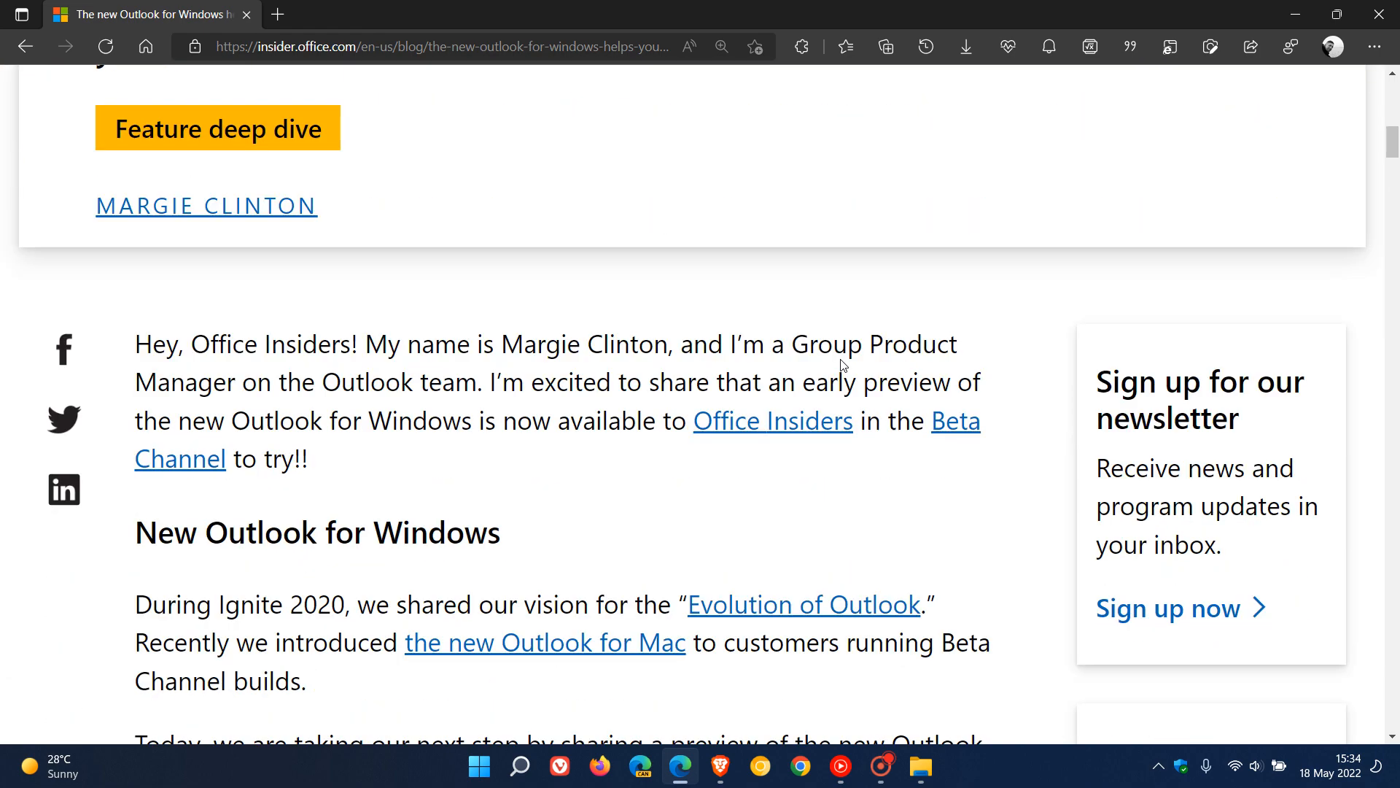
{"action": "scroll", "scroll_direction": "down", "scroll_amount": 3}
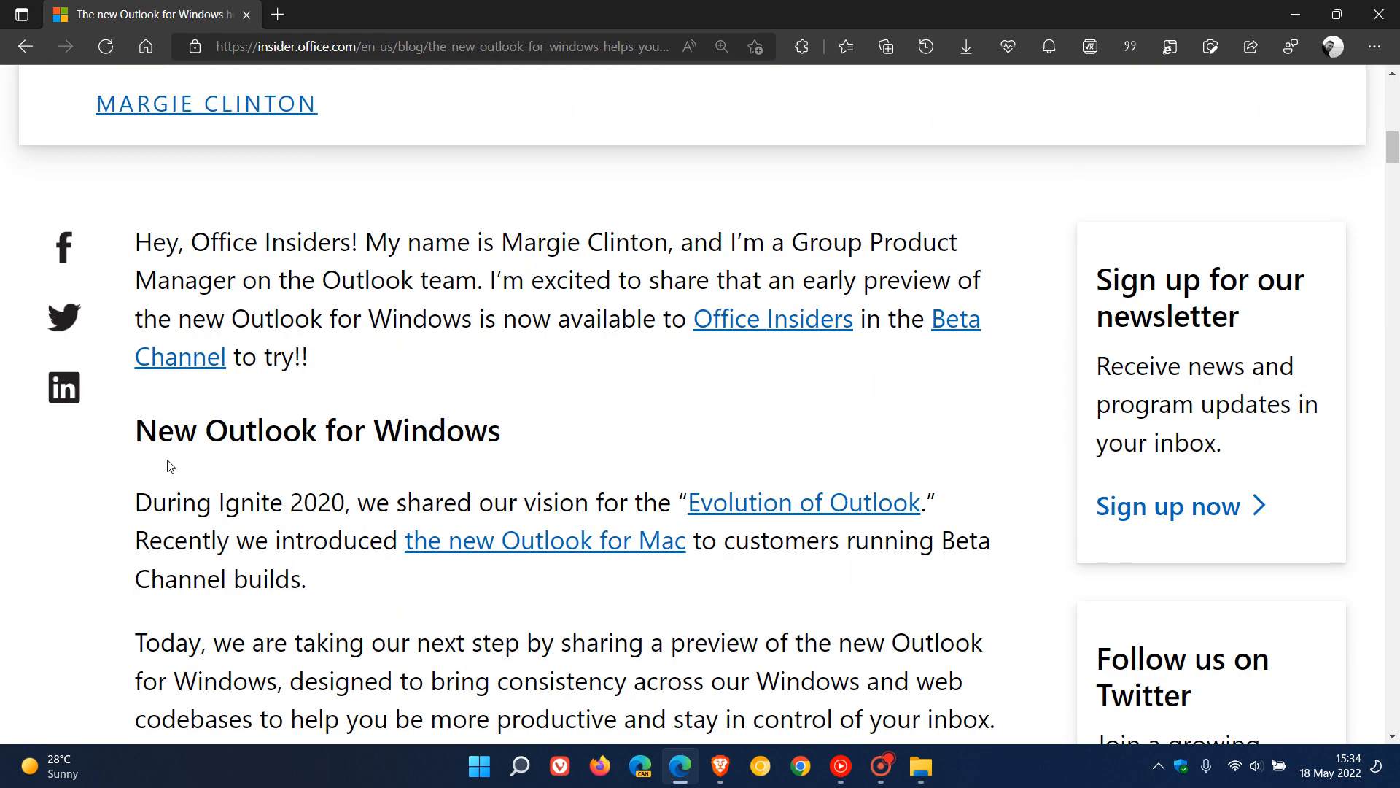
{"action": "mouse_move", "coordinate": [755, 351]}
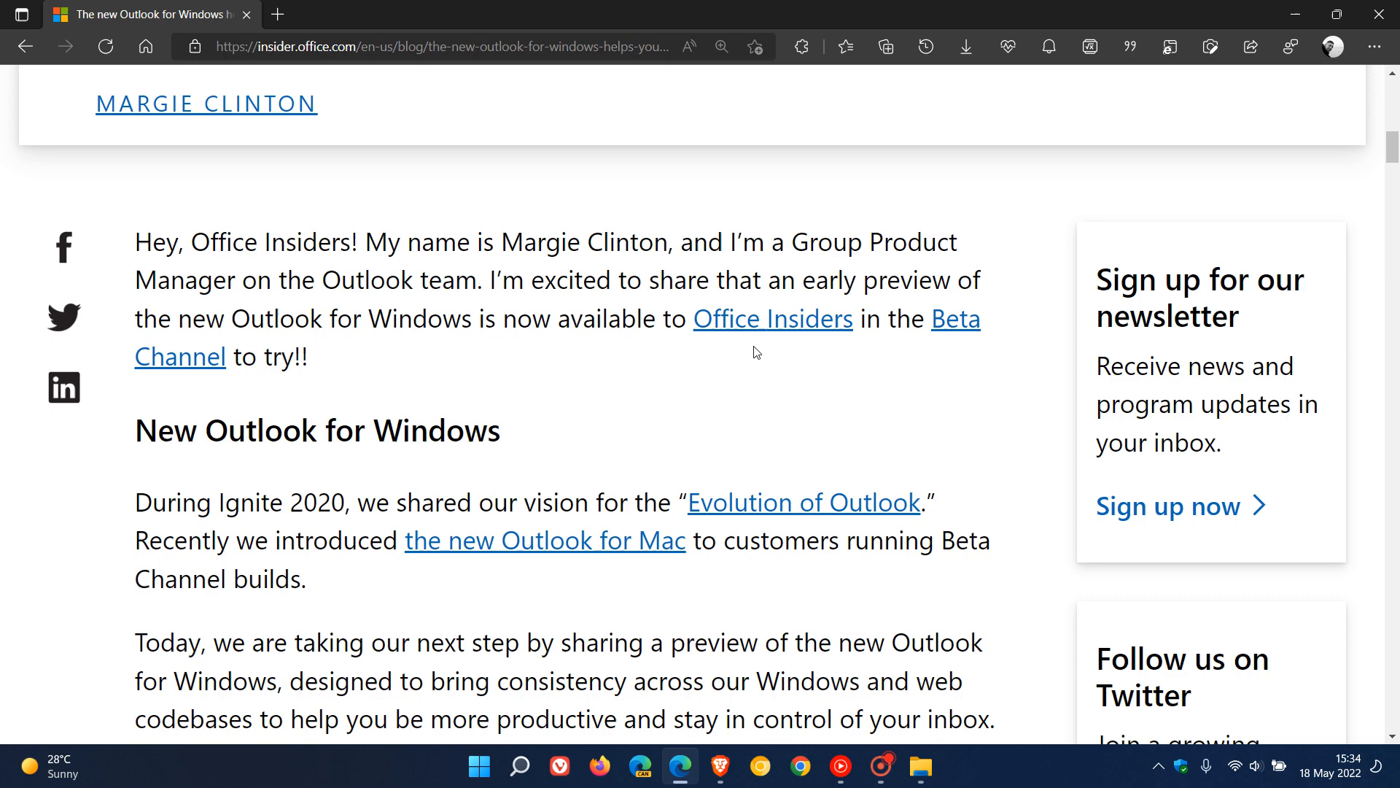
{"action": "mouse_move", "coordinate": [349, 361]}
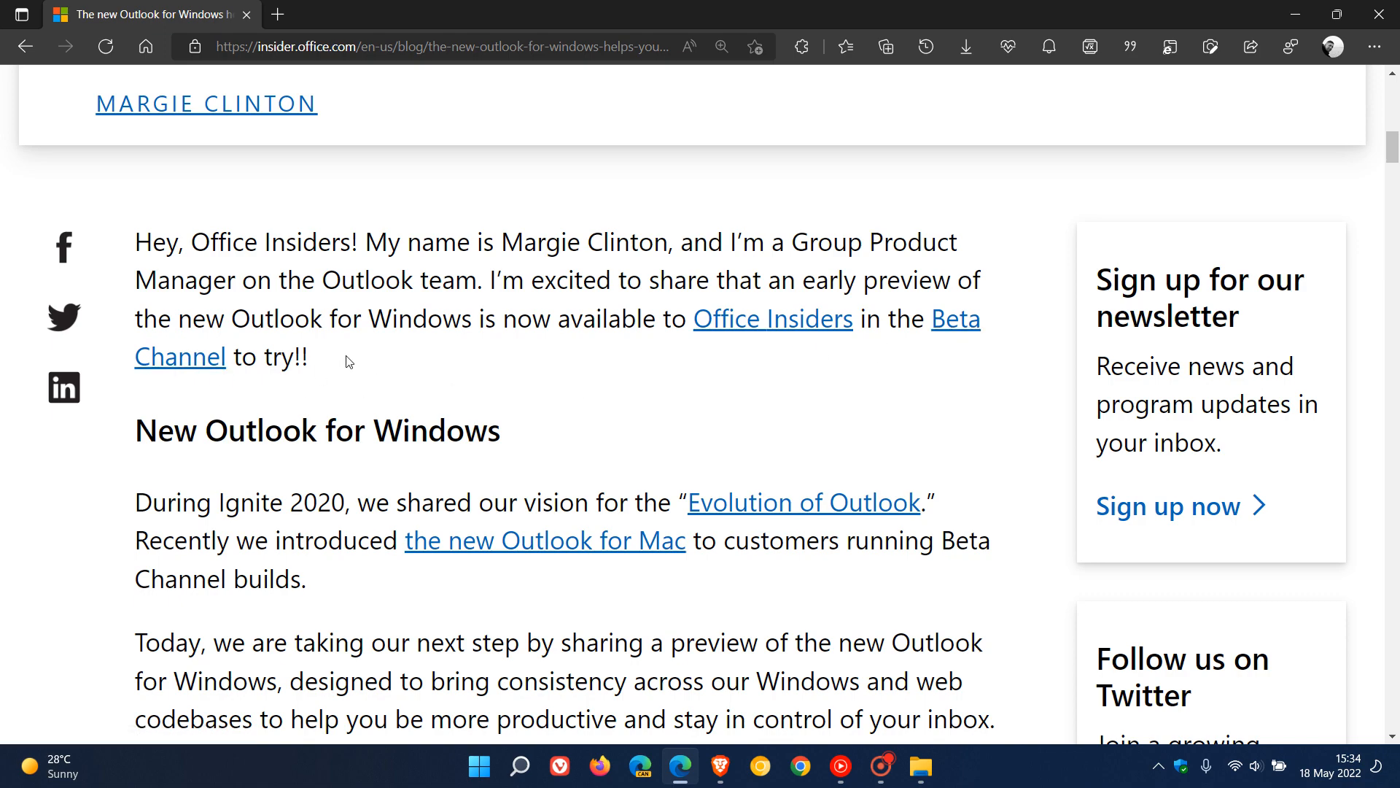
{"action": "scroll", "scroll_direction": "down", "scroll_amount": 3}
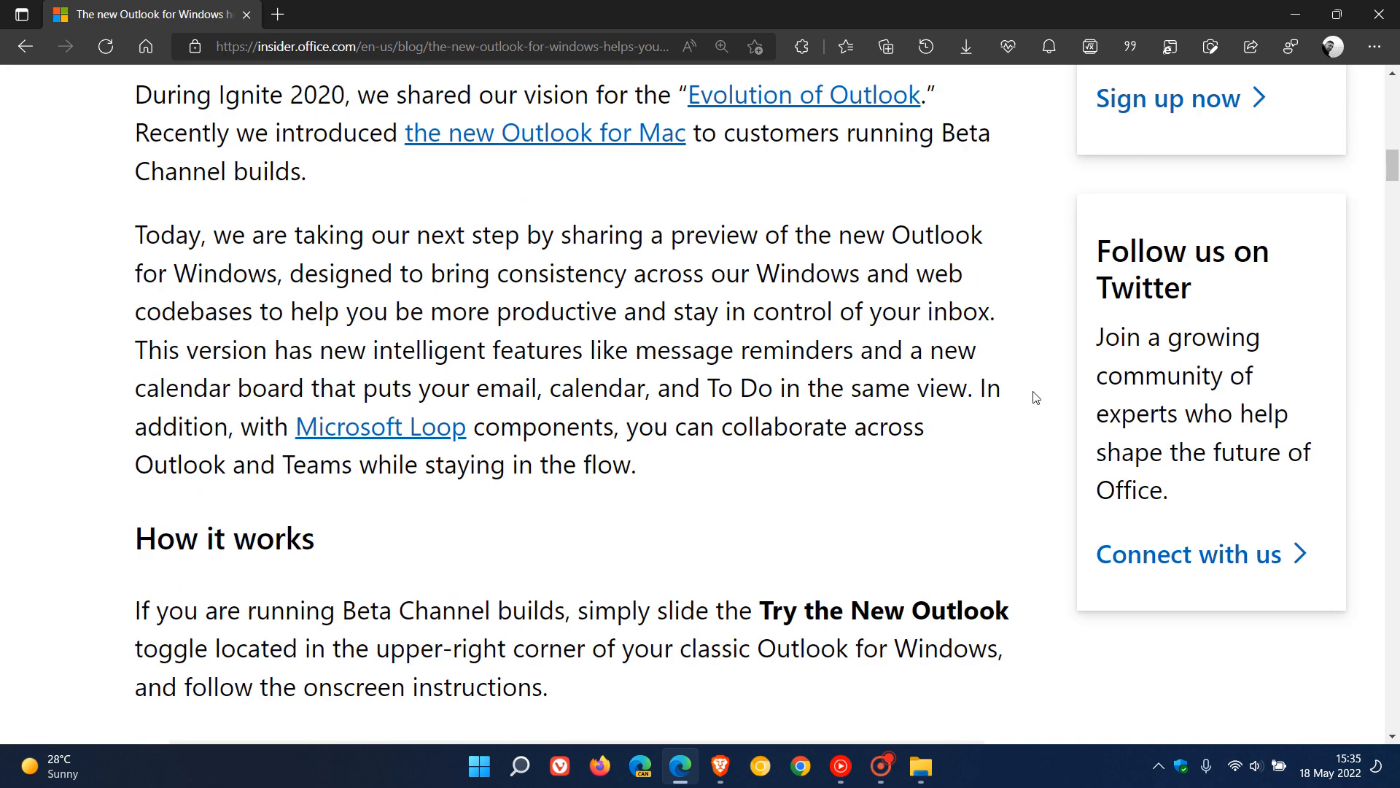
{"action": "scroll", "scroll_direction": "down", "scroll_amount": 3}
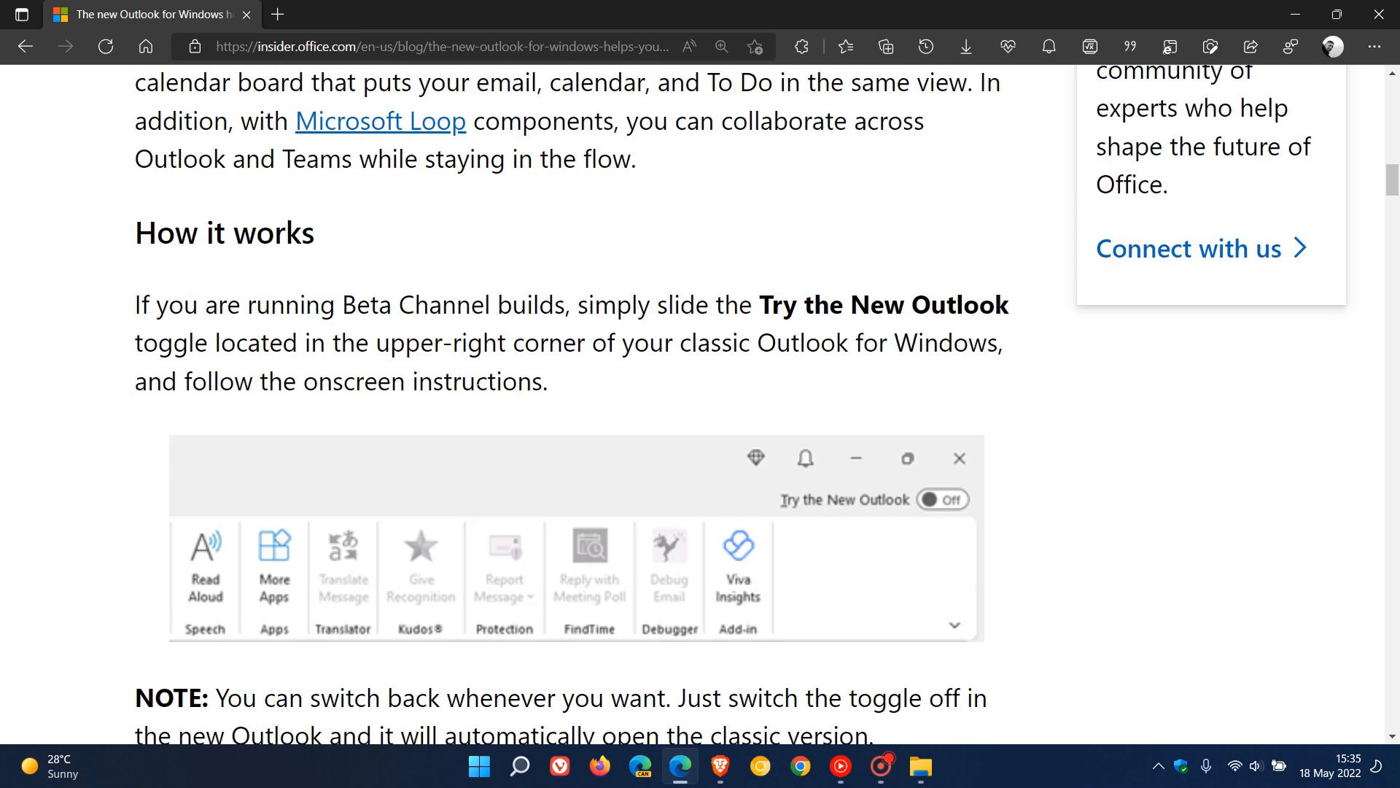
{"action": "mouse_move", "coordinate": [1073, 388]}
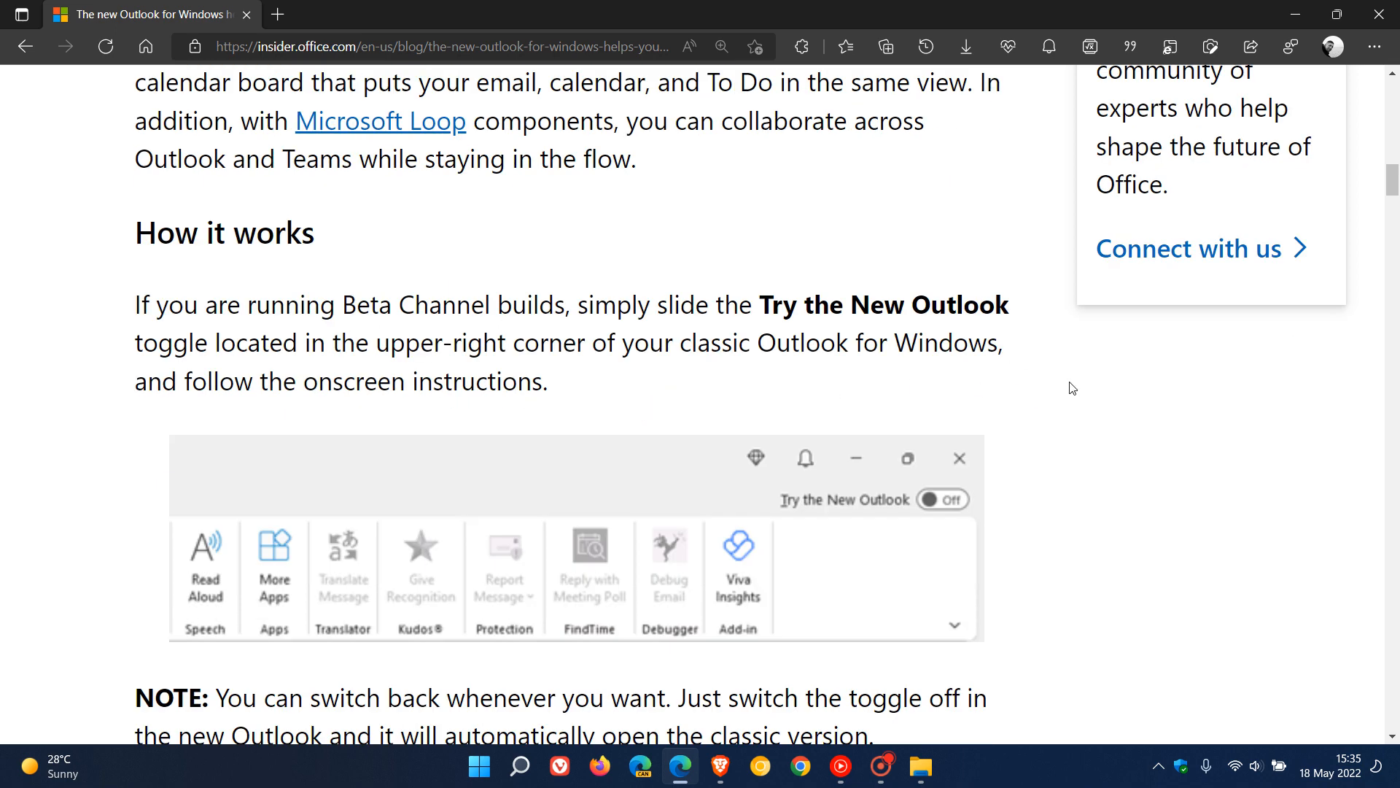
Step: Scroll past the toggle note to the Microsoft Loop section
{"action": "scroll", "scroll_direction": "down", "scroll_amount": 3}
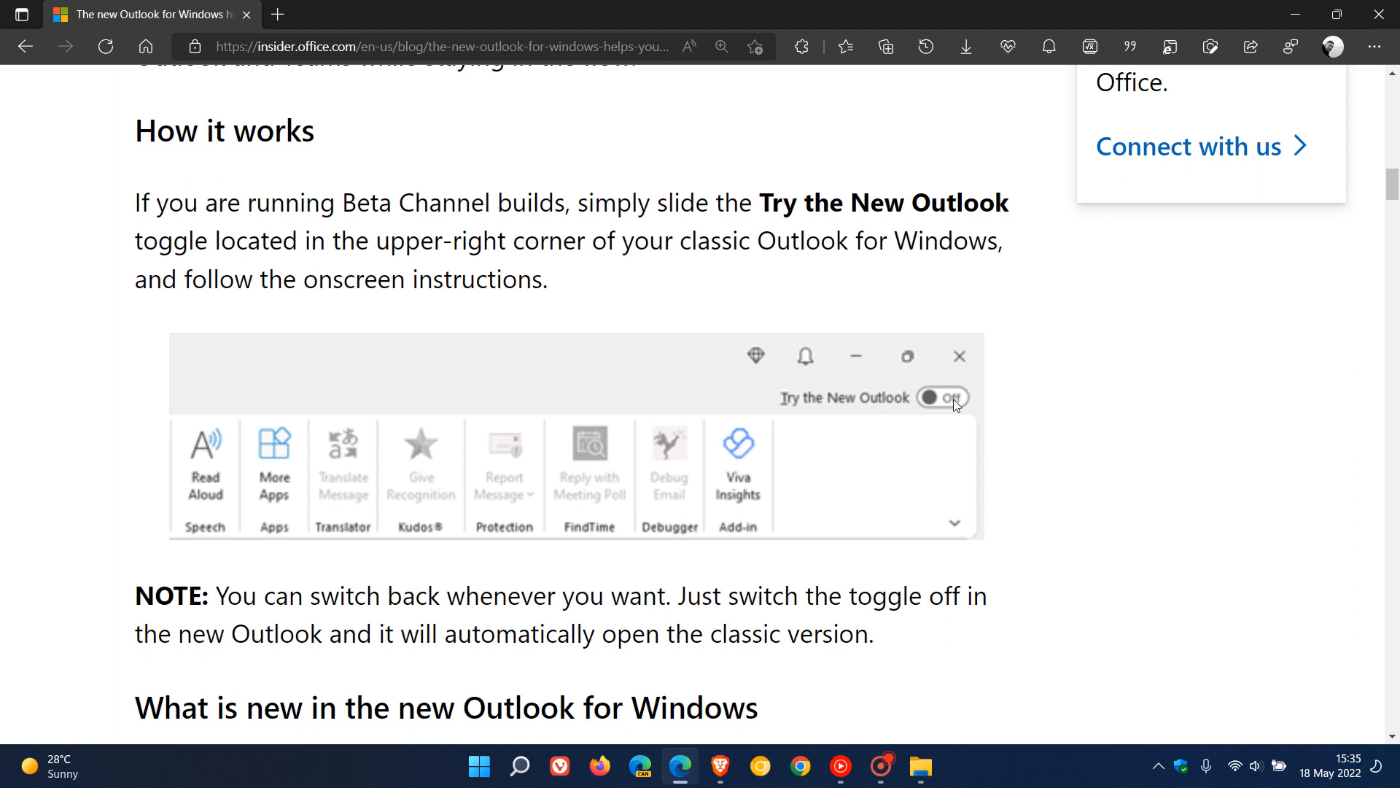
{"action": "mouse_move", "coordinate": [962, 426]}
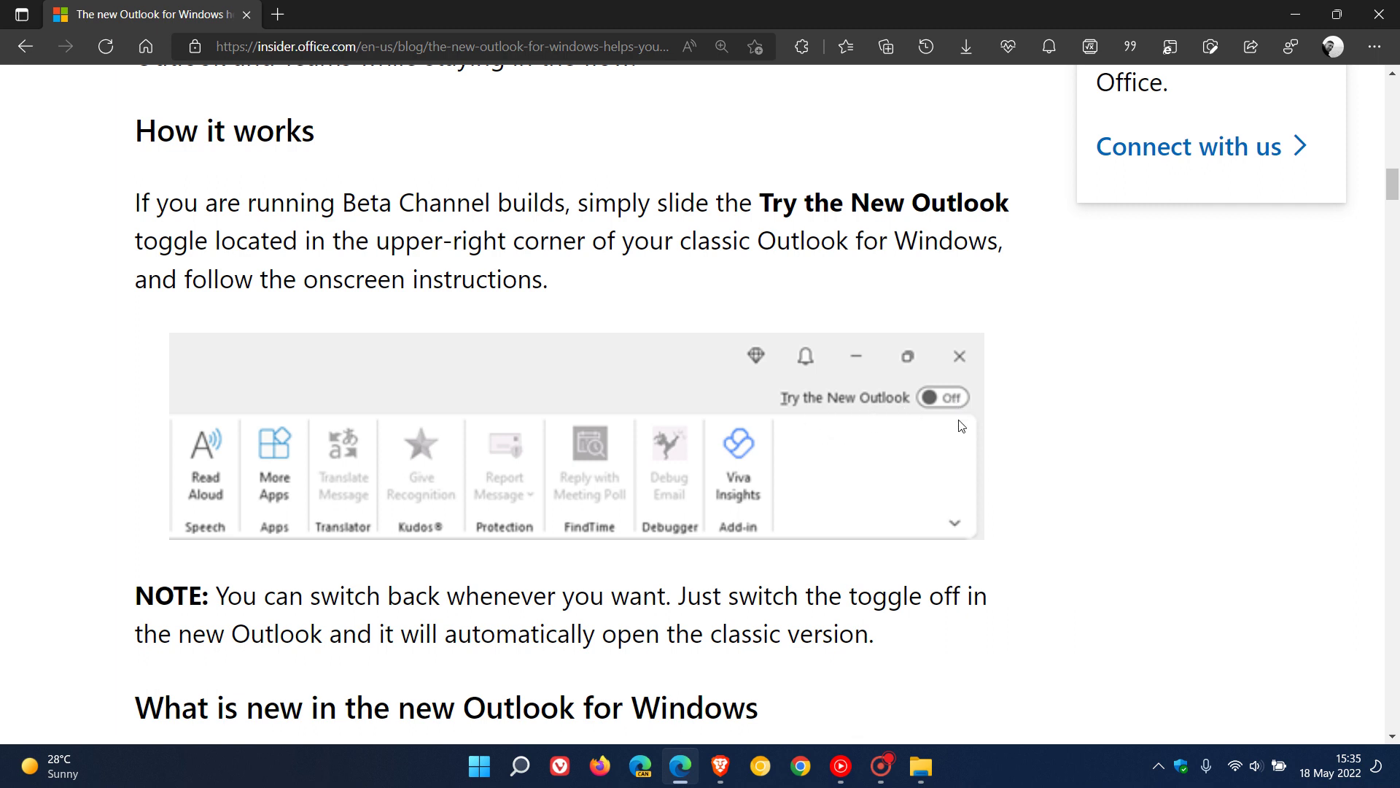
{"action": "mouse_move", "coordinate": [1083, 418]}
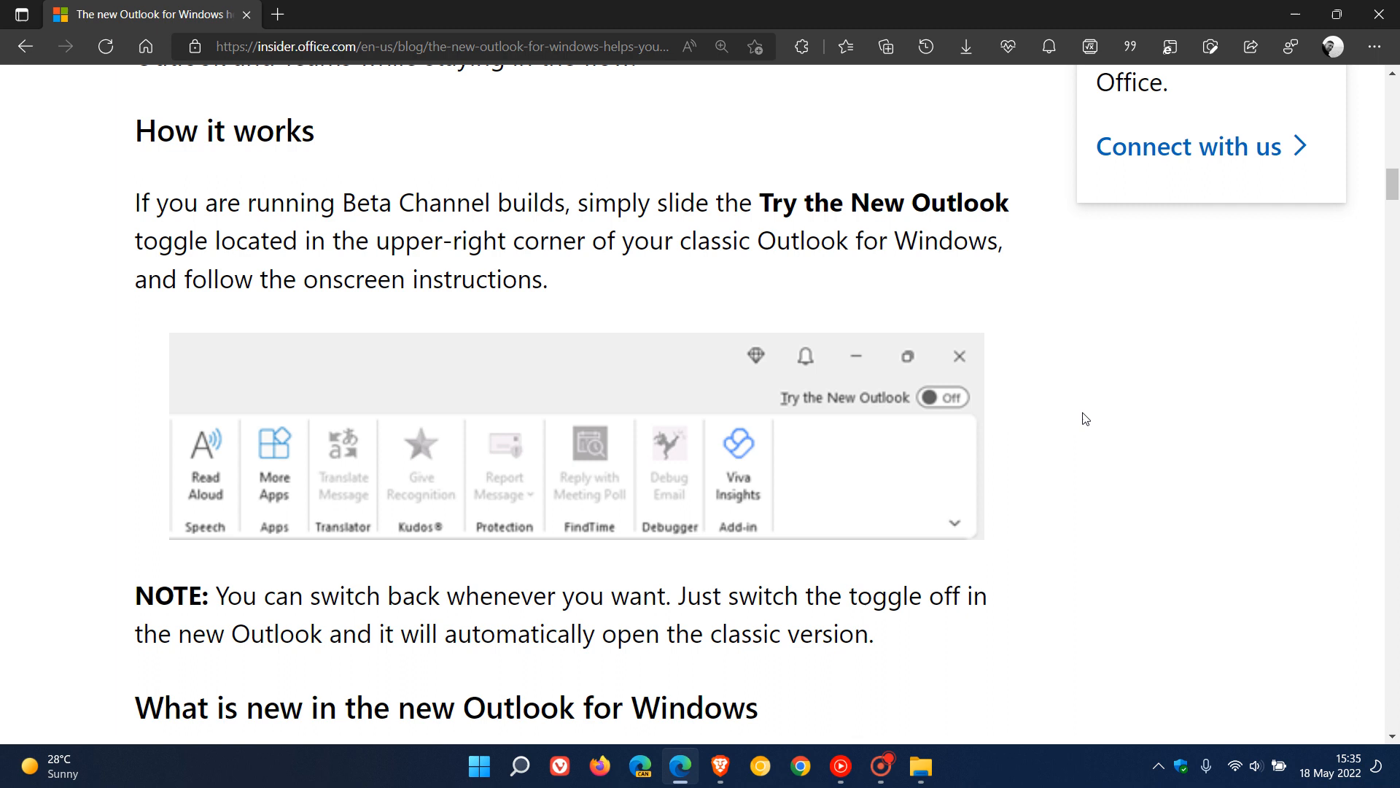
{"action": "mouse_move", "coordinate": [1094, 420]}
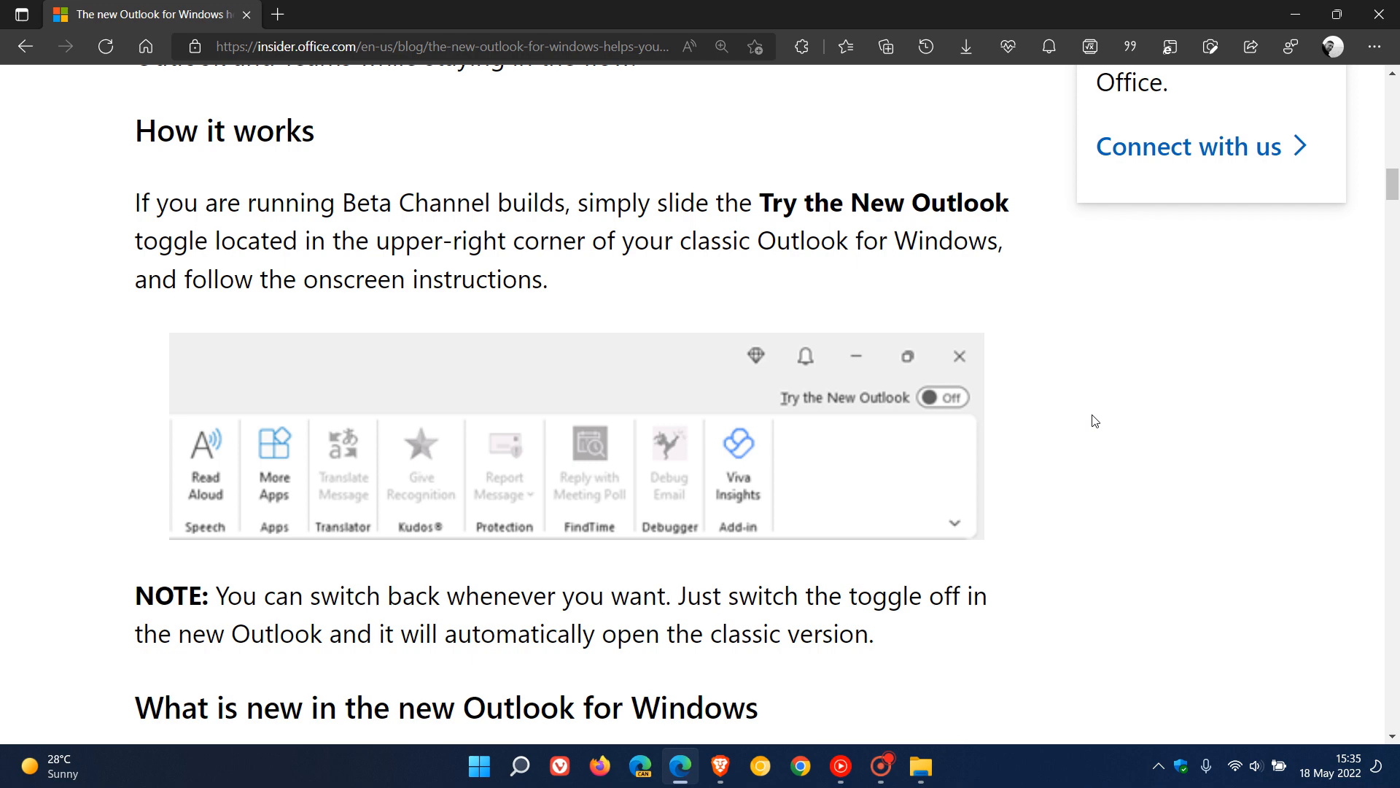
{"action": "scroll", "scroll_direction": "down", "scroll_amount": 3}
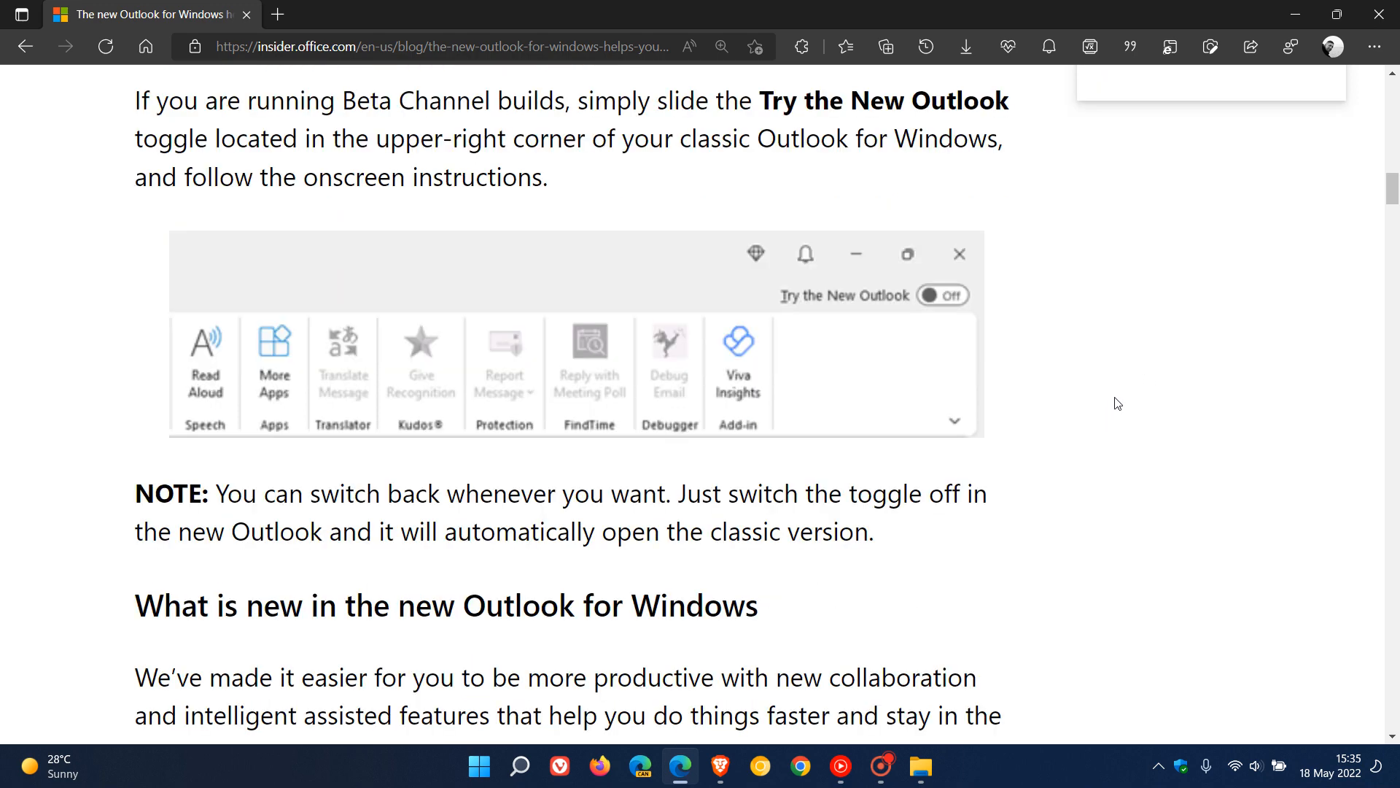
{"action": "mouse_move", "coordinate": [1123, 398]}
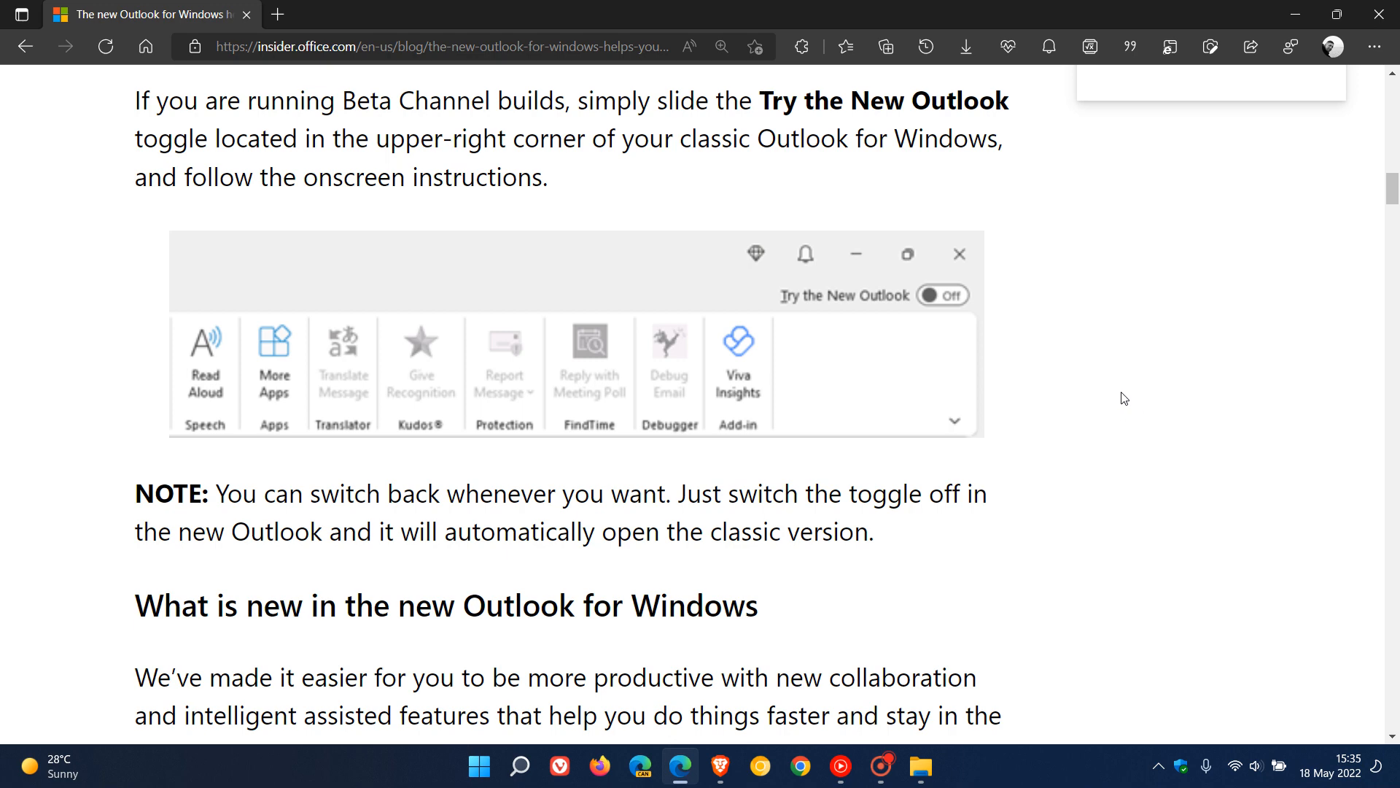
{"action": "scroll", "scroll_direction": "down", "scroll_amount": 3}
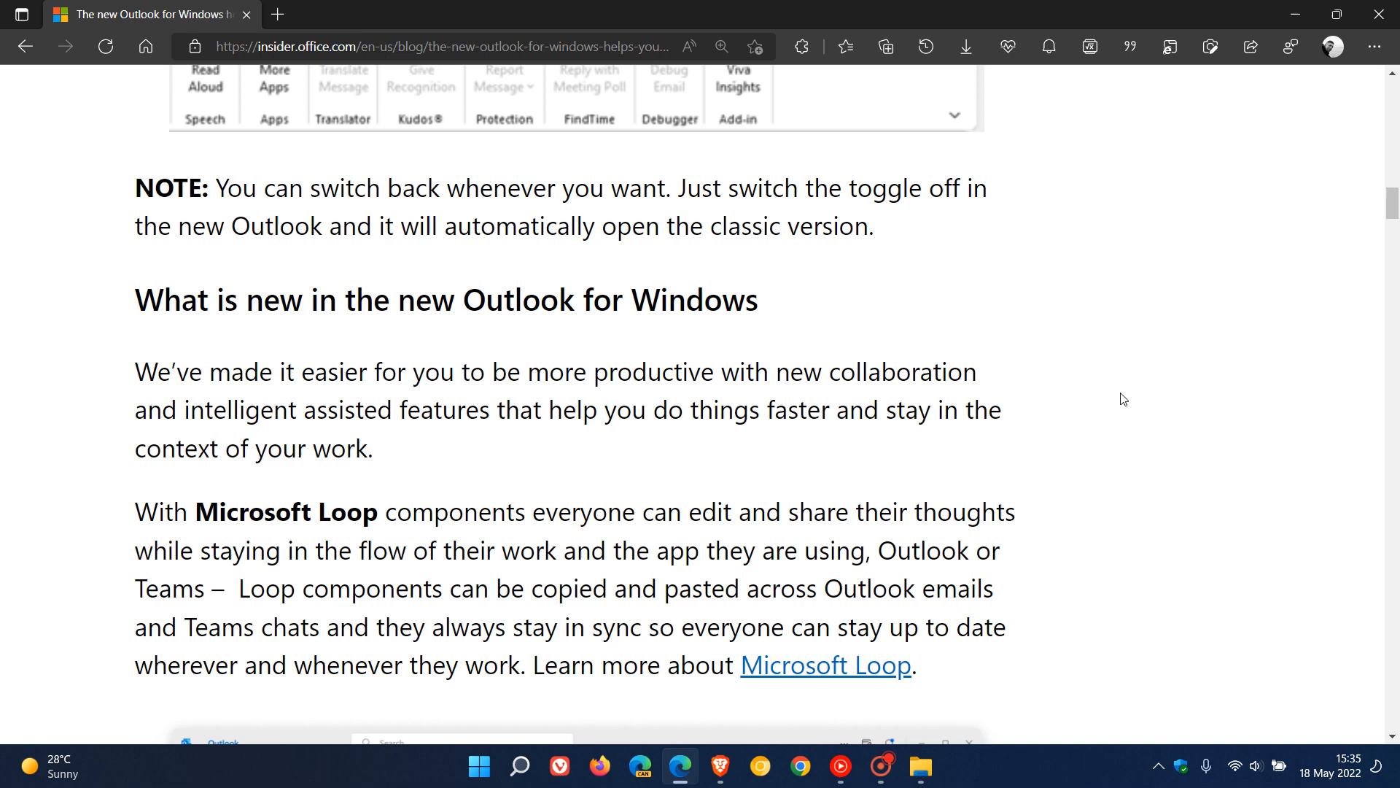
{"action": "mouse_move", "coordinate": [1118, 334]}
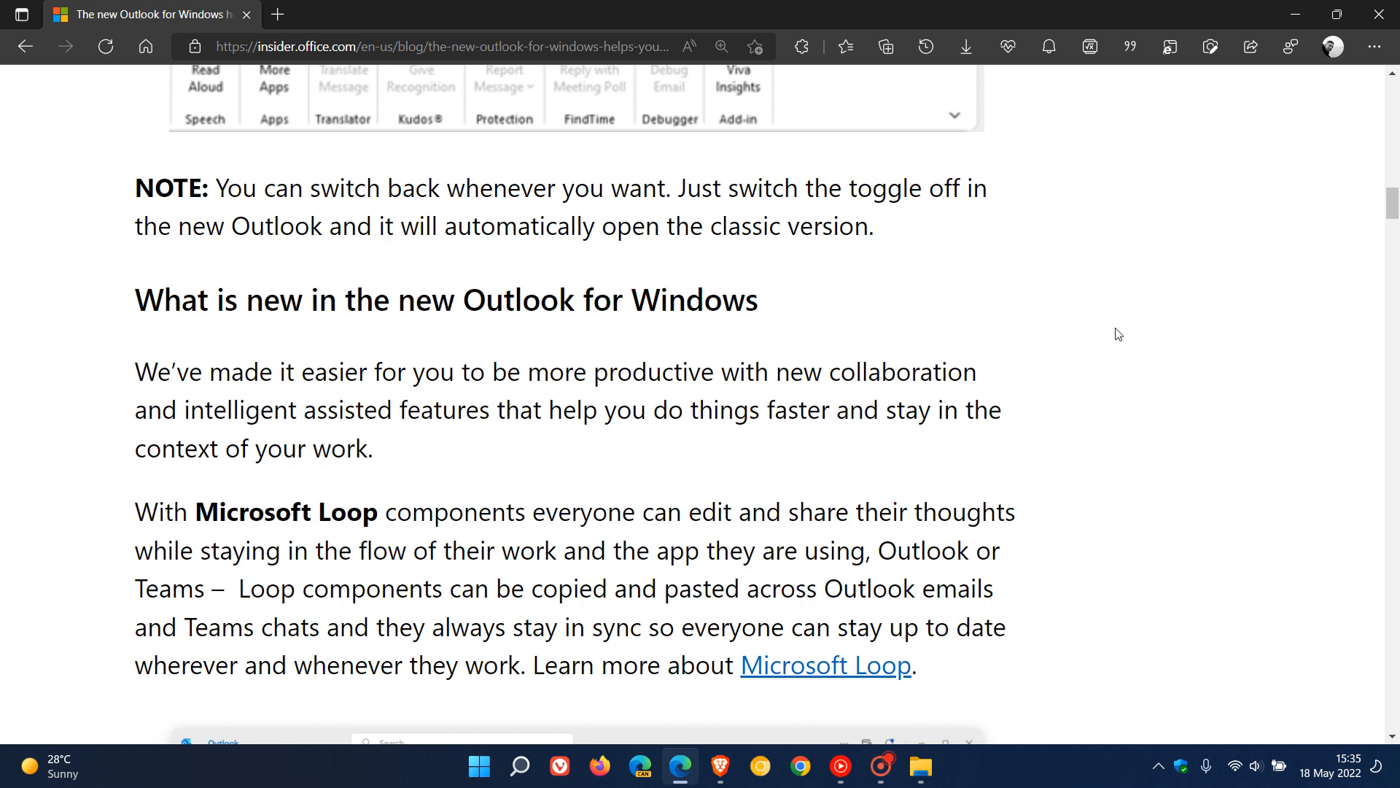
{"action": "mouse_move", "coordinate": [1114, 367]}
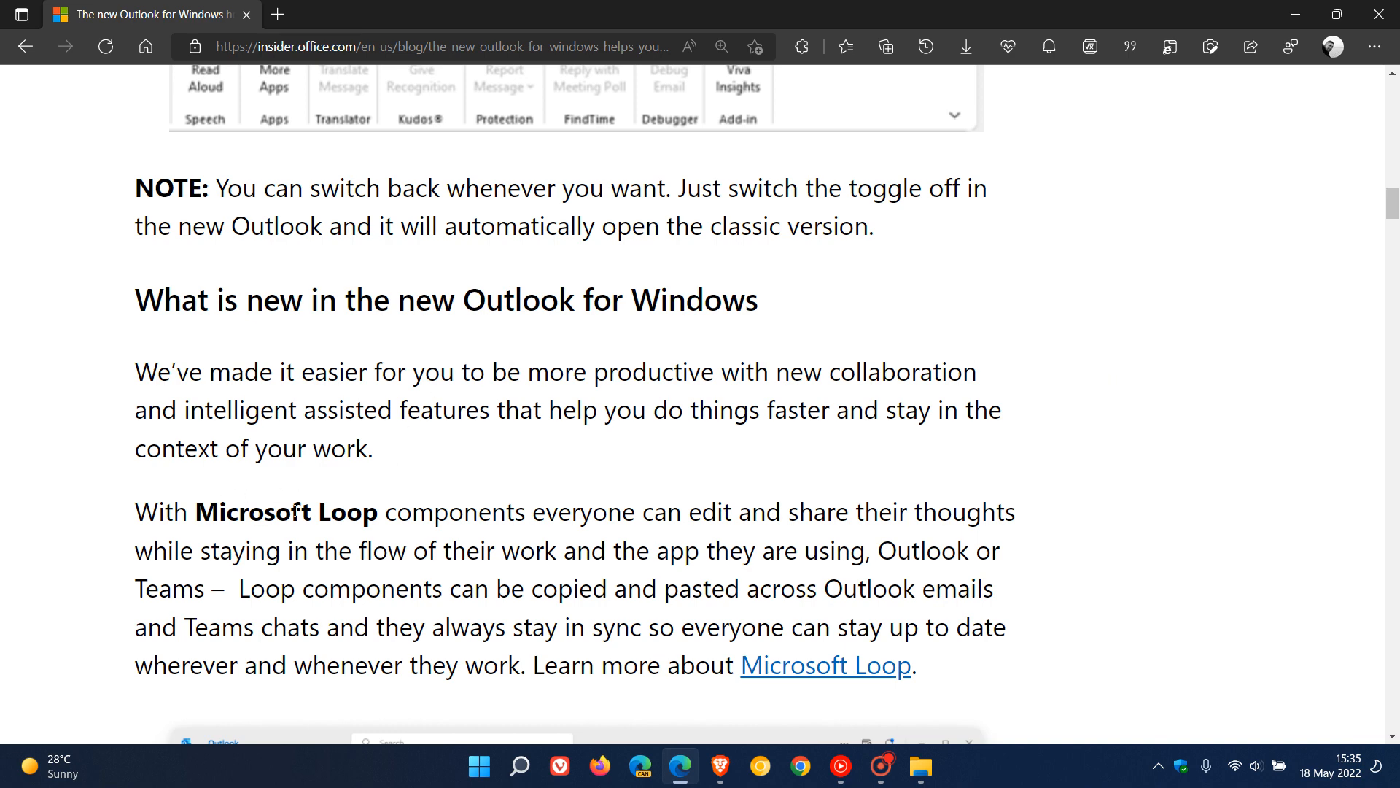
Step: Scroll past the Loop screenshot to 'Find and attach important documents simply and quickly'
{"action": "scroll", "scroll_direction": "down", "scroll_amount": 3}
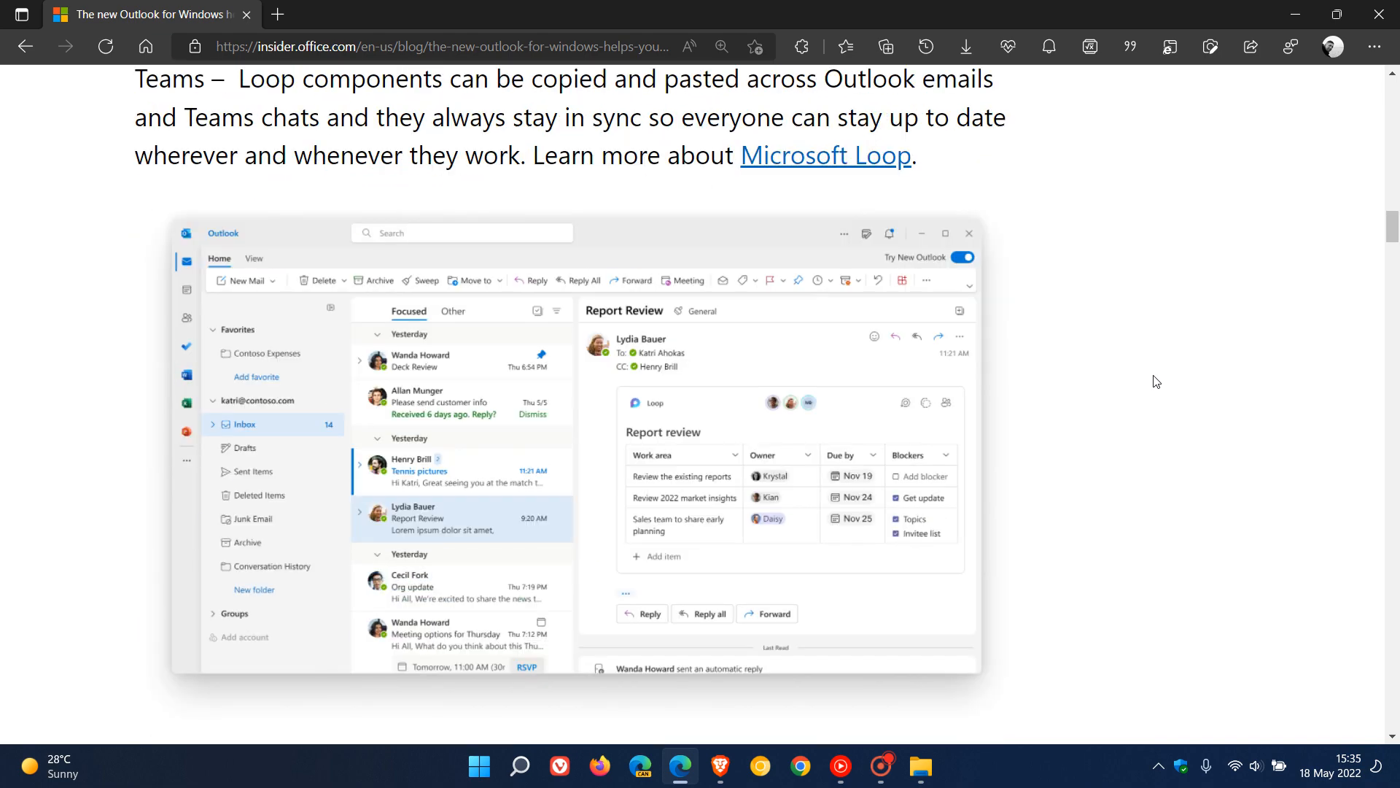
{"action": "scroll", "scroll_direction": "down", "scroll_amount": 3}
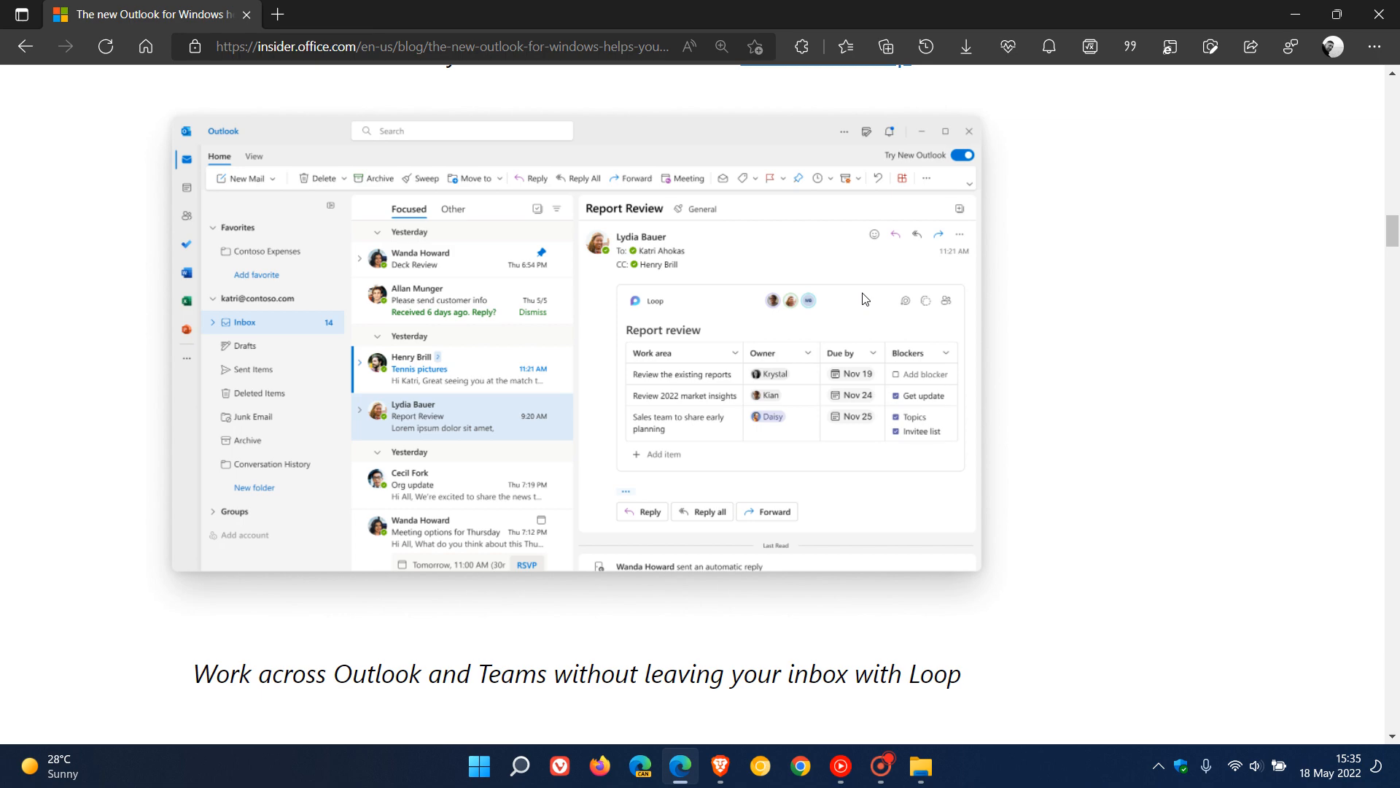
{"action": "scroll", "scroll_direction": "down", "scroll_amount": 3}
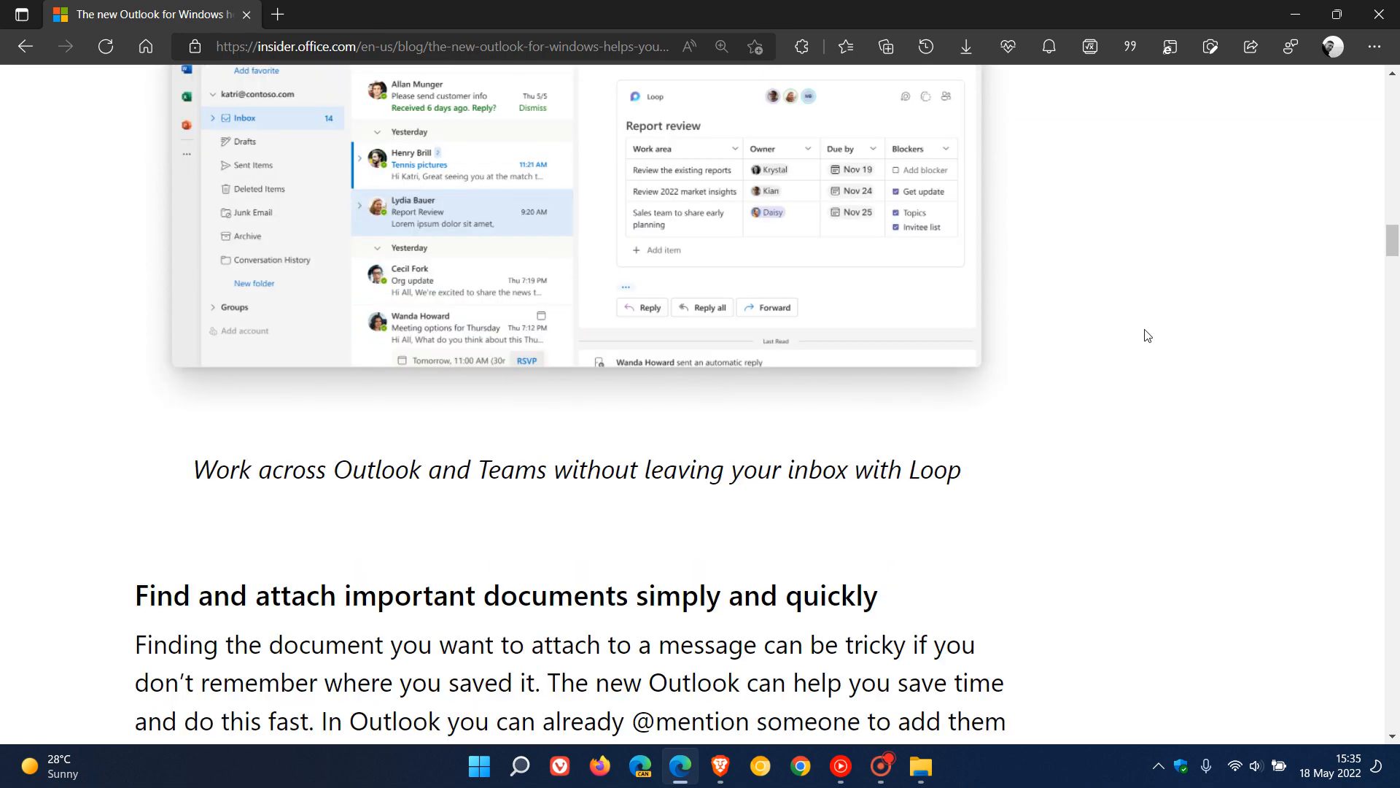
{"action": "scroll", "scroll_direction": "down", "scroll_amount": 3}
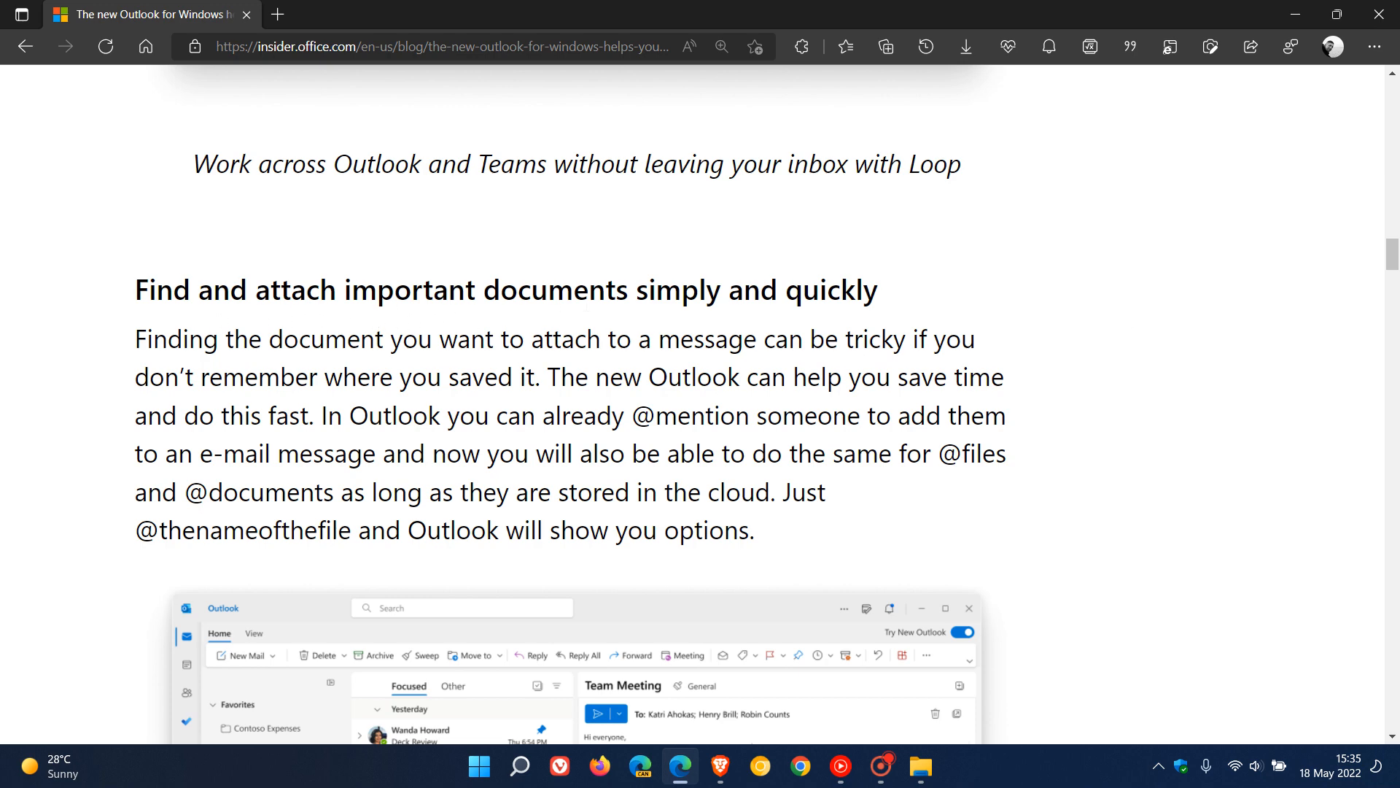
Step: Scroll through the attachment and Intelligent assistance sections to the message reminders screenshot
{"action": "scroll", "scroll_direction": "down", "scroll_amount": 3}
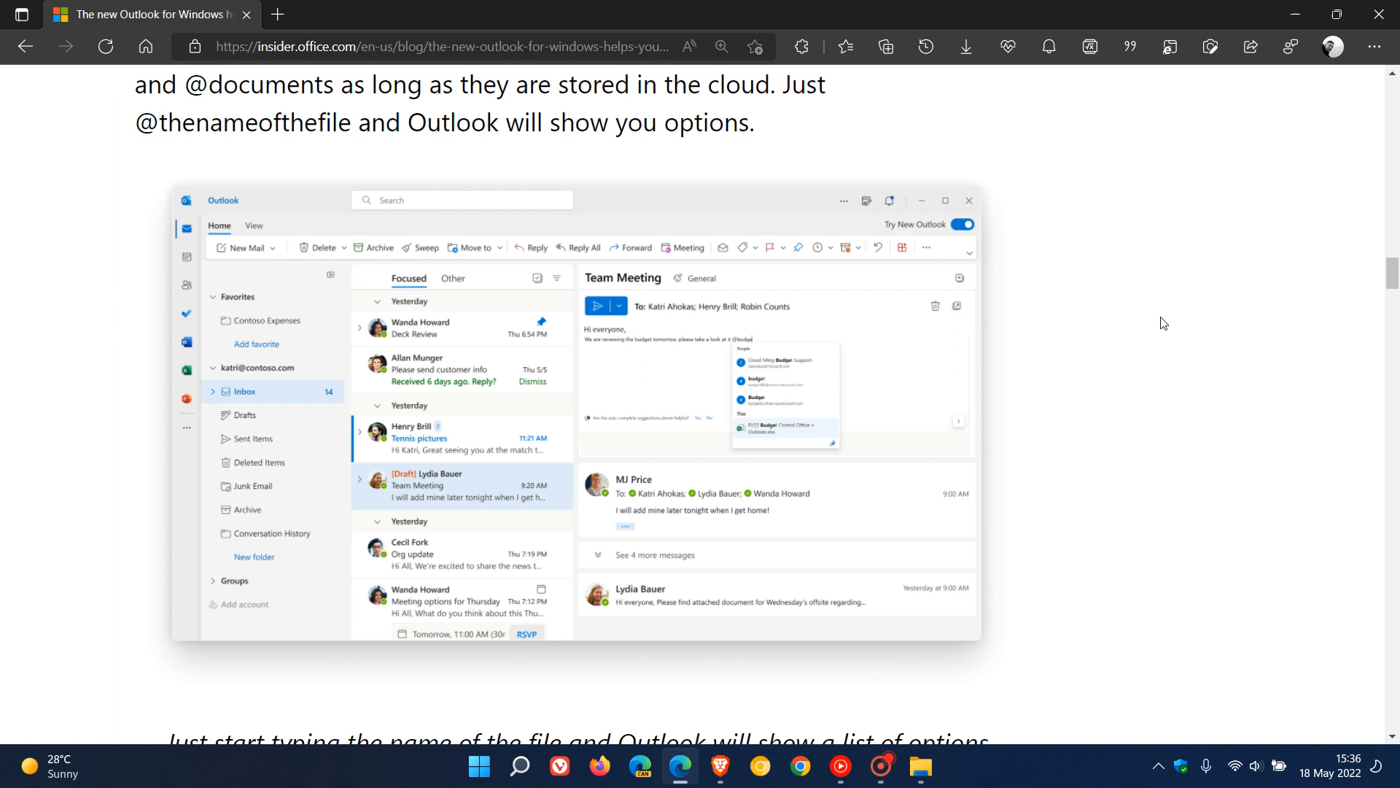
{"action": "scroll", "scroll_direction": "down", "scroll_amount": 3}
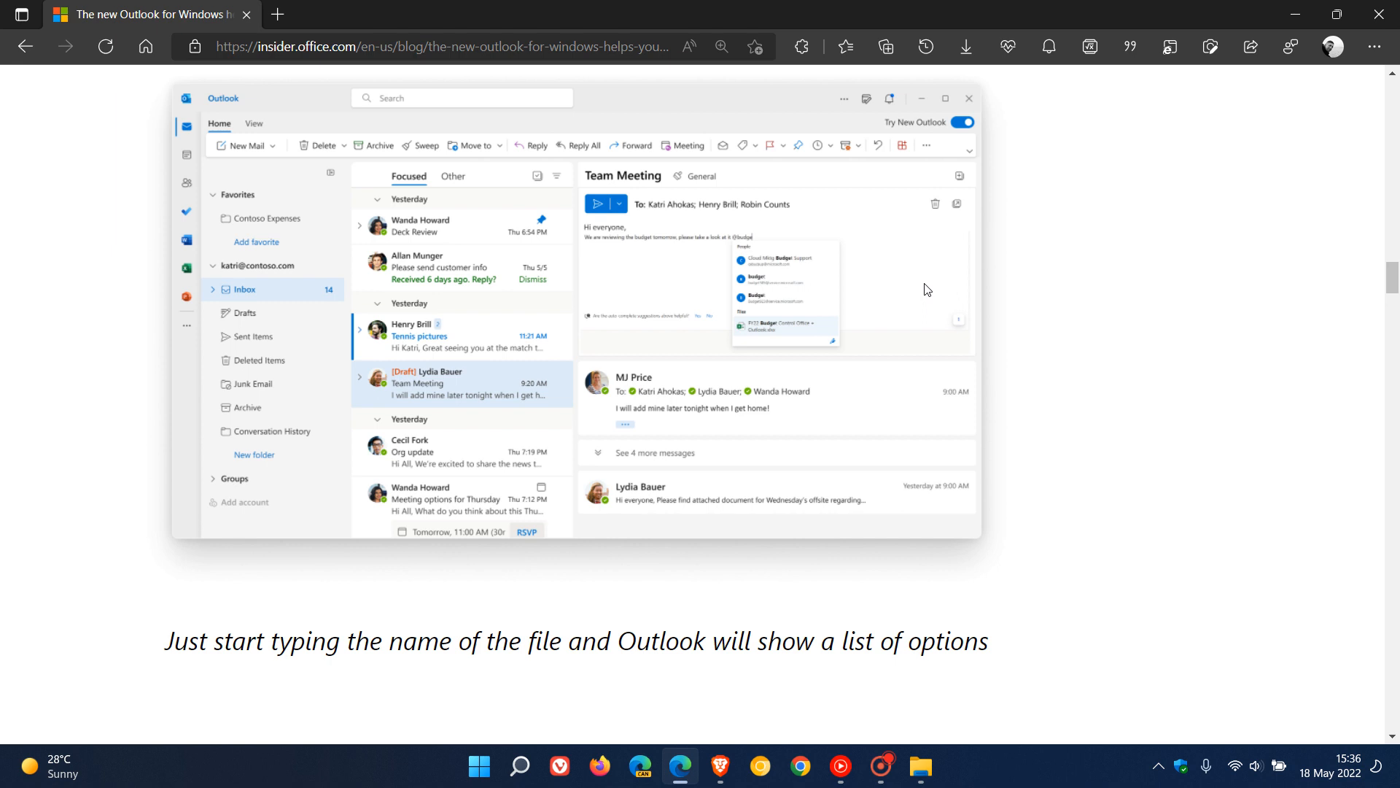
{"action": "mouse_move", "coordinate": [897, 255]}
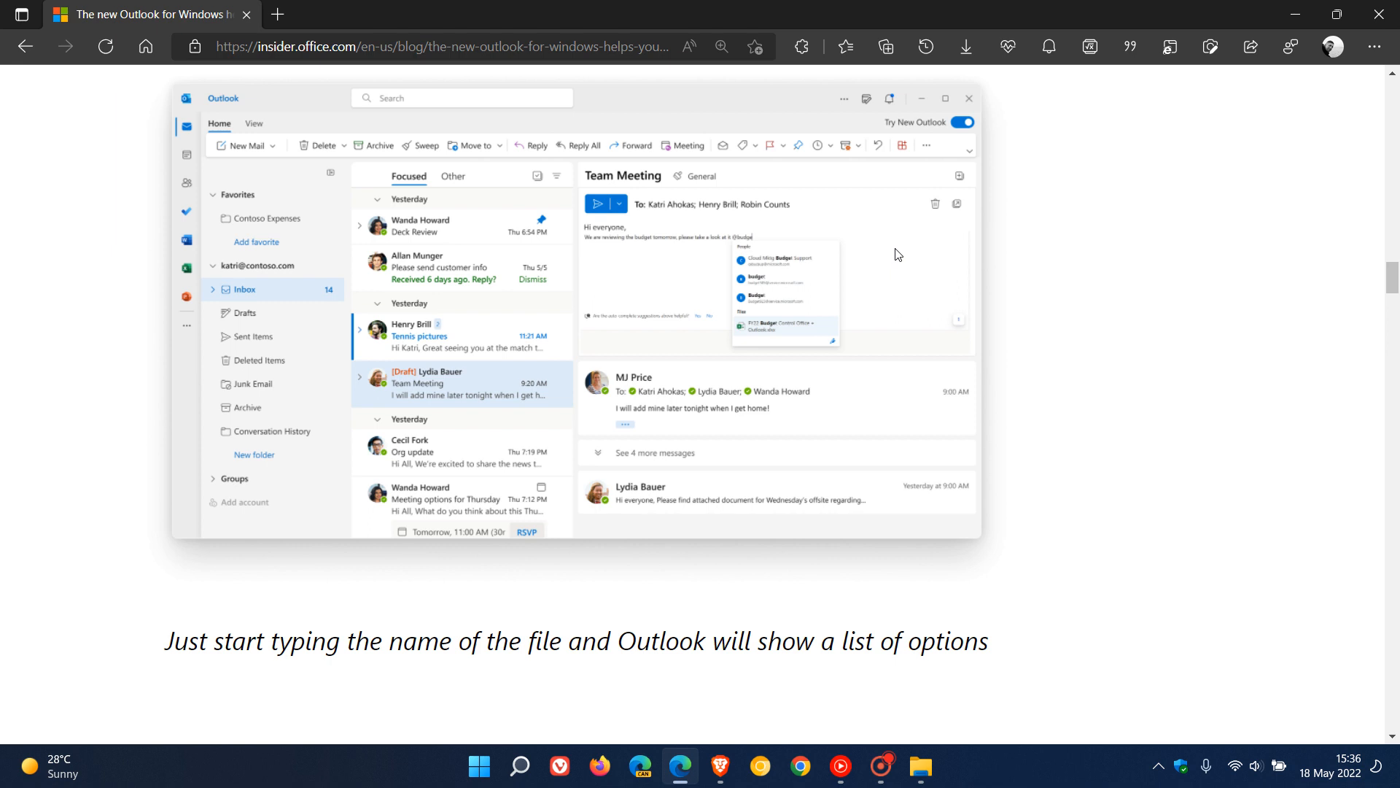
{"action": "mouse_move", "coordinate": [874, 283]}
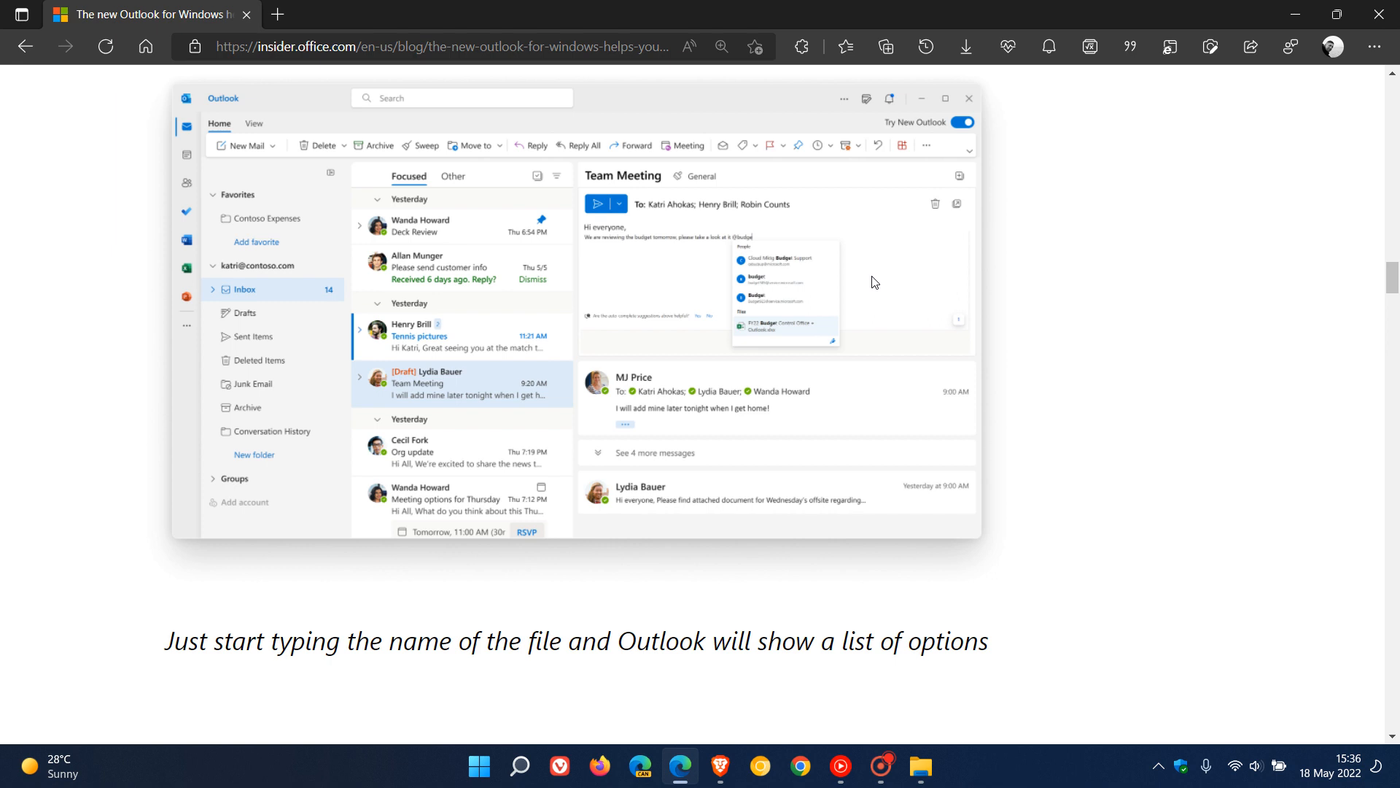
{"action": "mouse_move", "coordinate": [251, 680]}
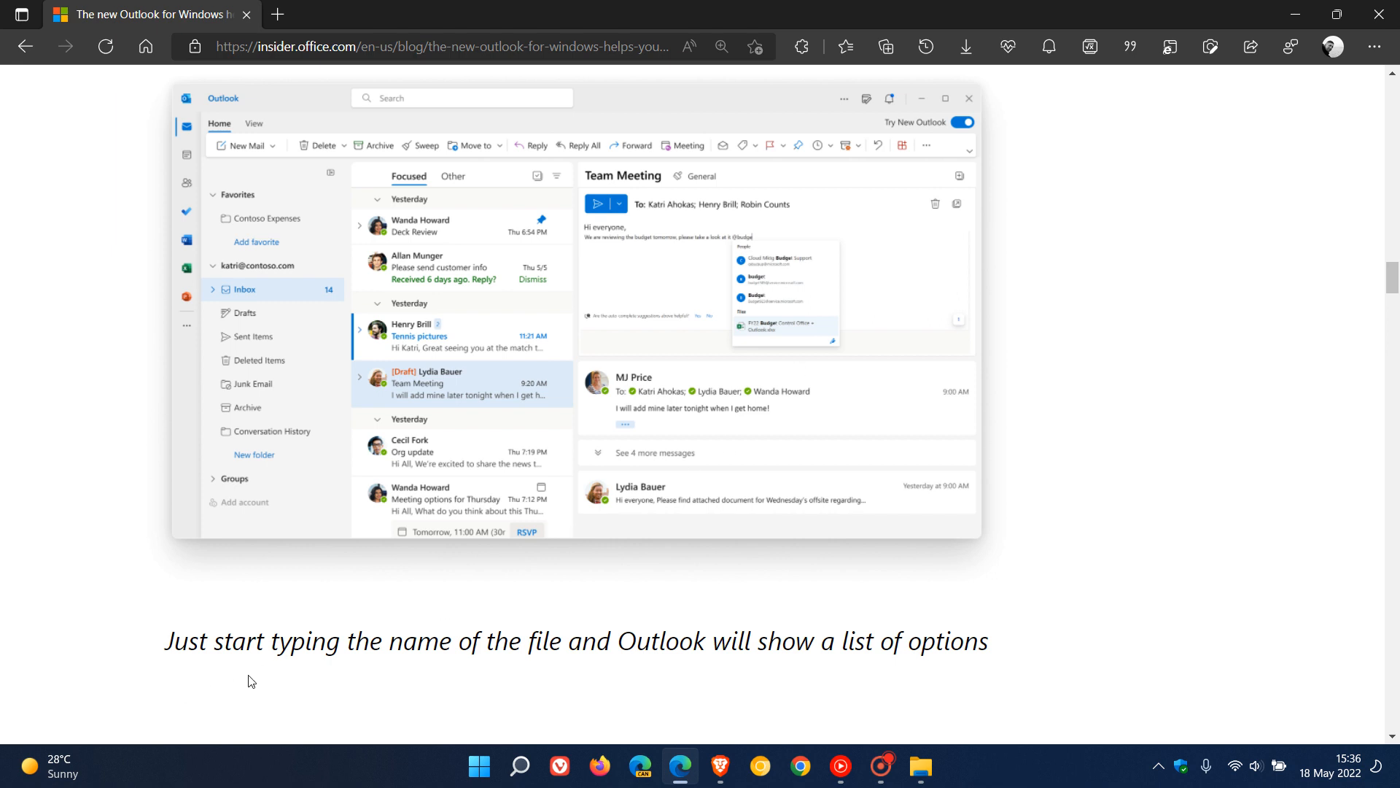
{"action": "mouse_move", "coordinate": [1128, 569]}
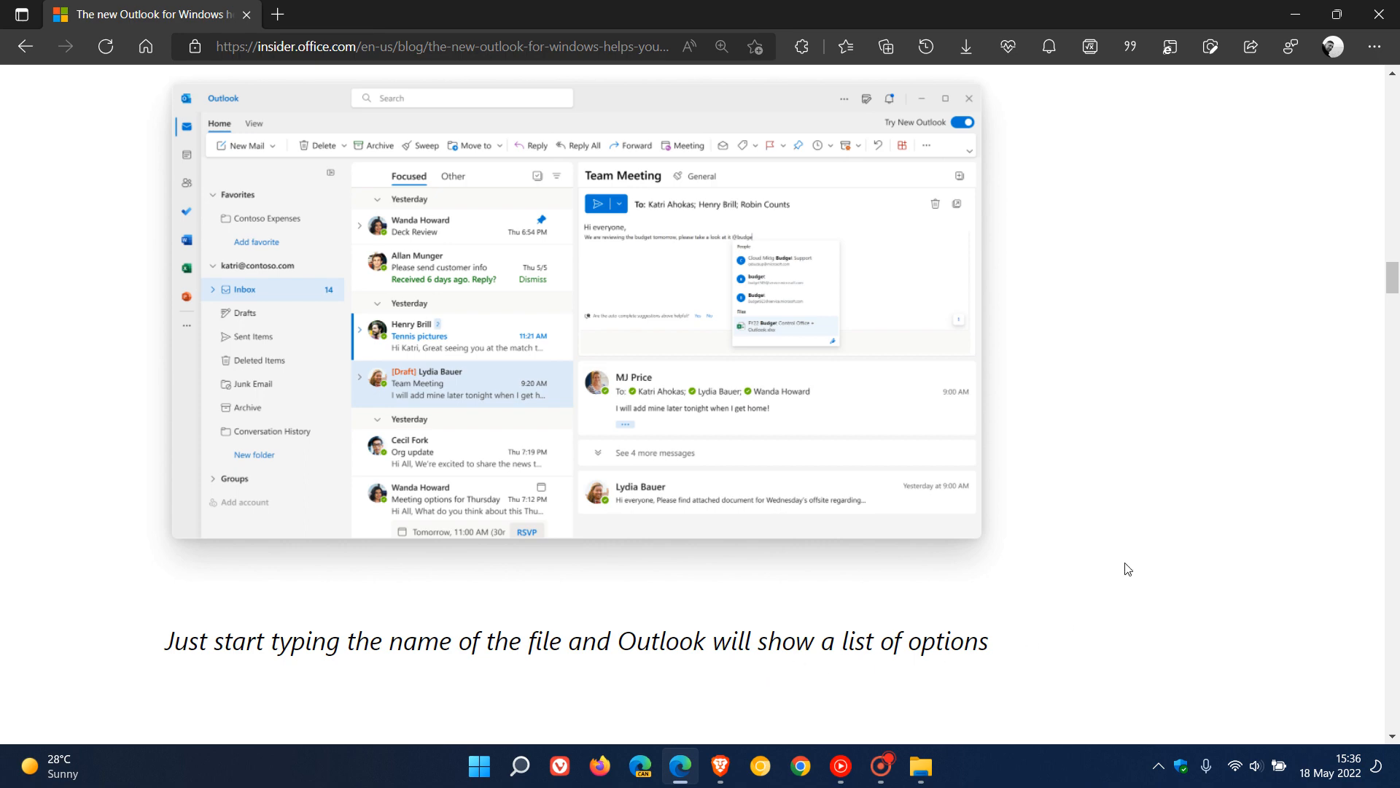
{"action": "scroll", "scroll_direction": "down", "scroll_amount": 3}
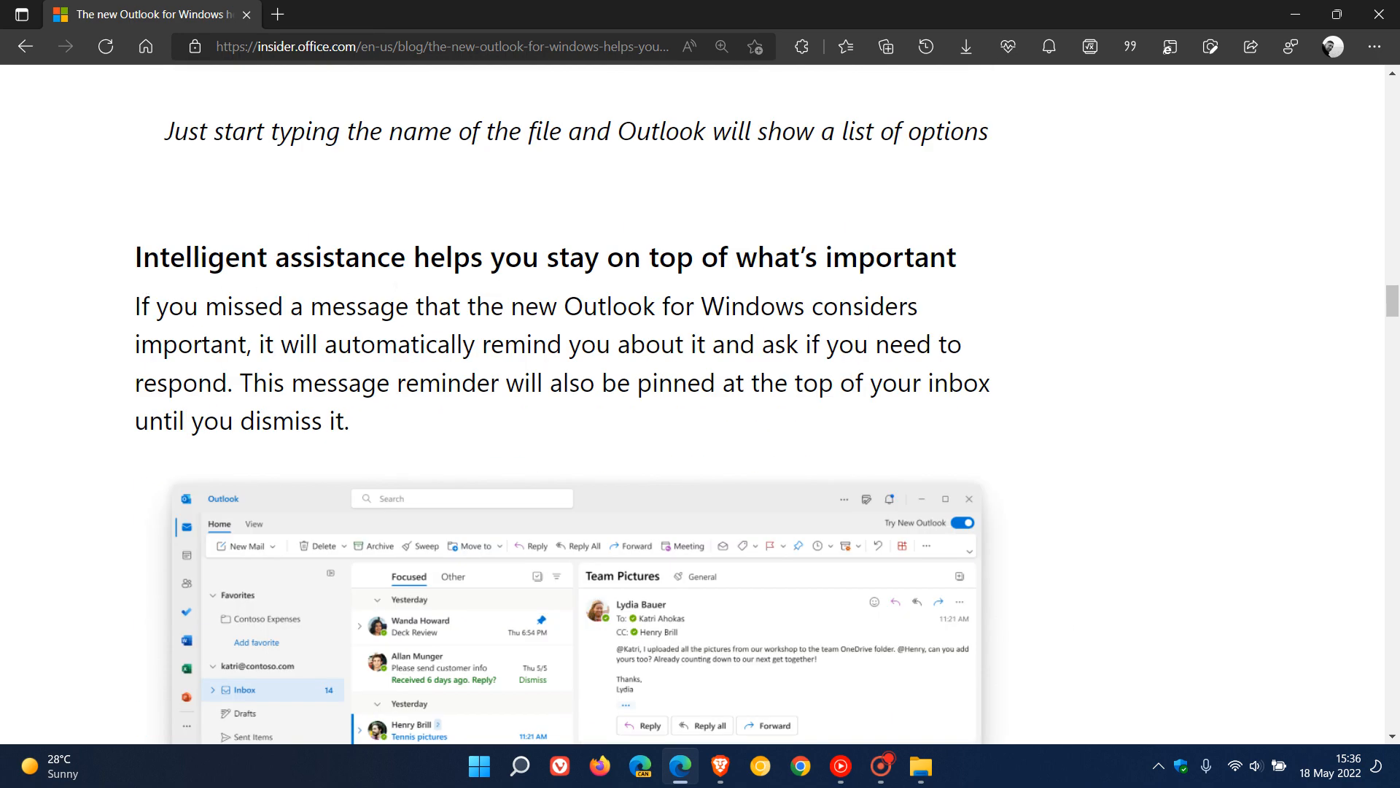
{"action": "scroll", "scroll_direction": "down", "scroll_amount": 3}
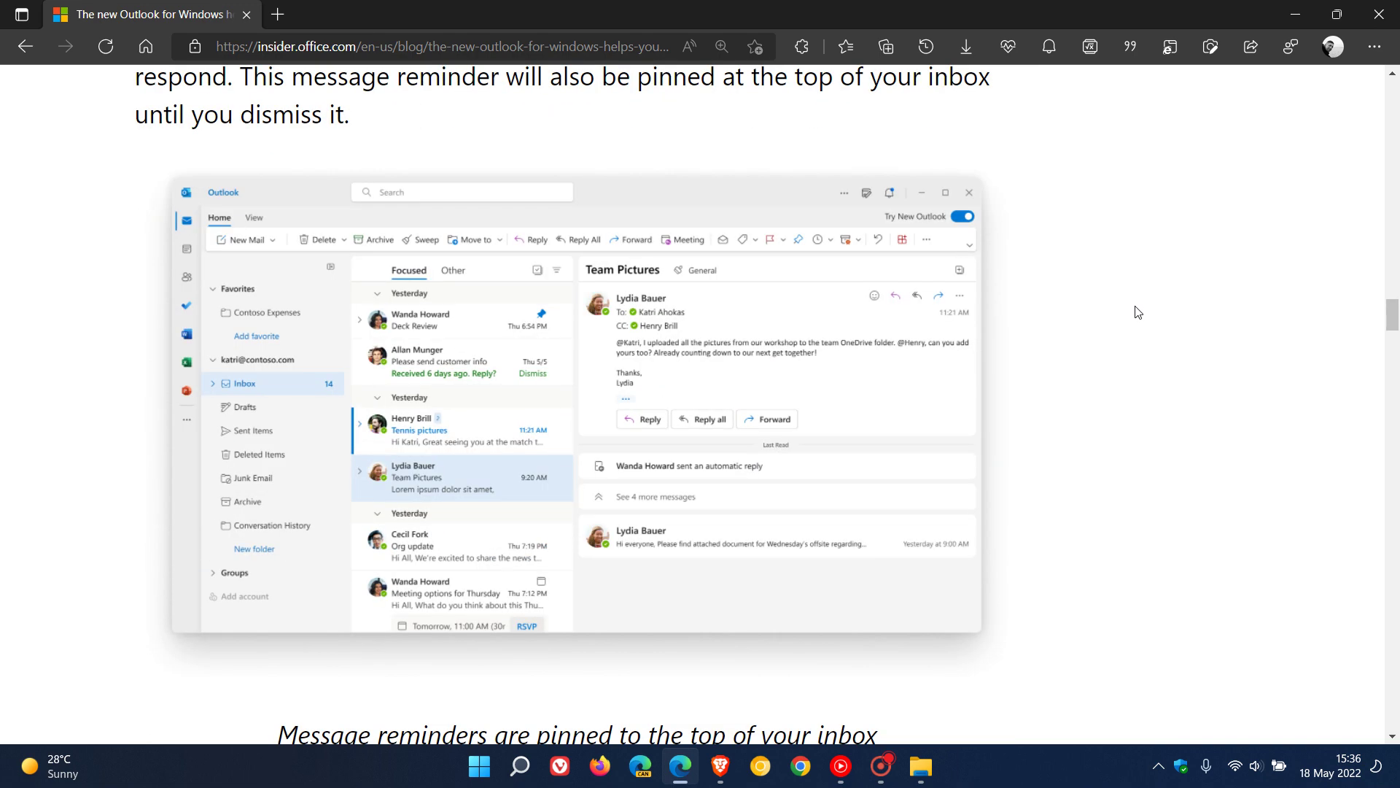
{"action": "scroll", "scroll_direction": "down", "scroll_amount": 3}
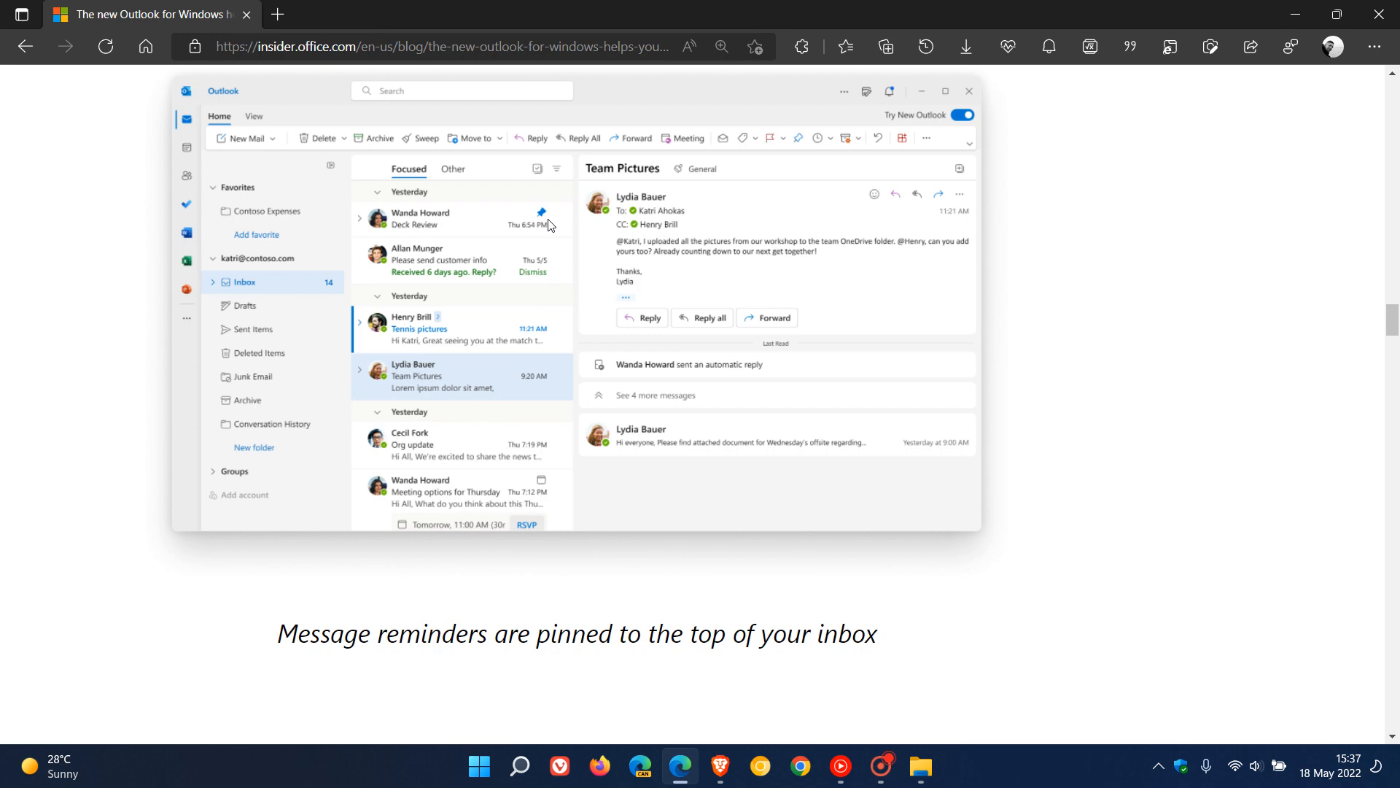
{"action": "mouse_move", "coordinate": [642, 263]}
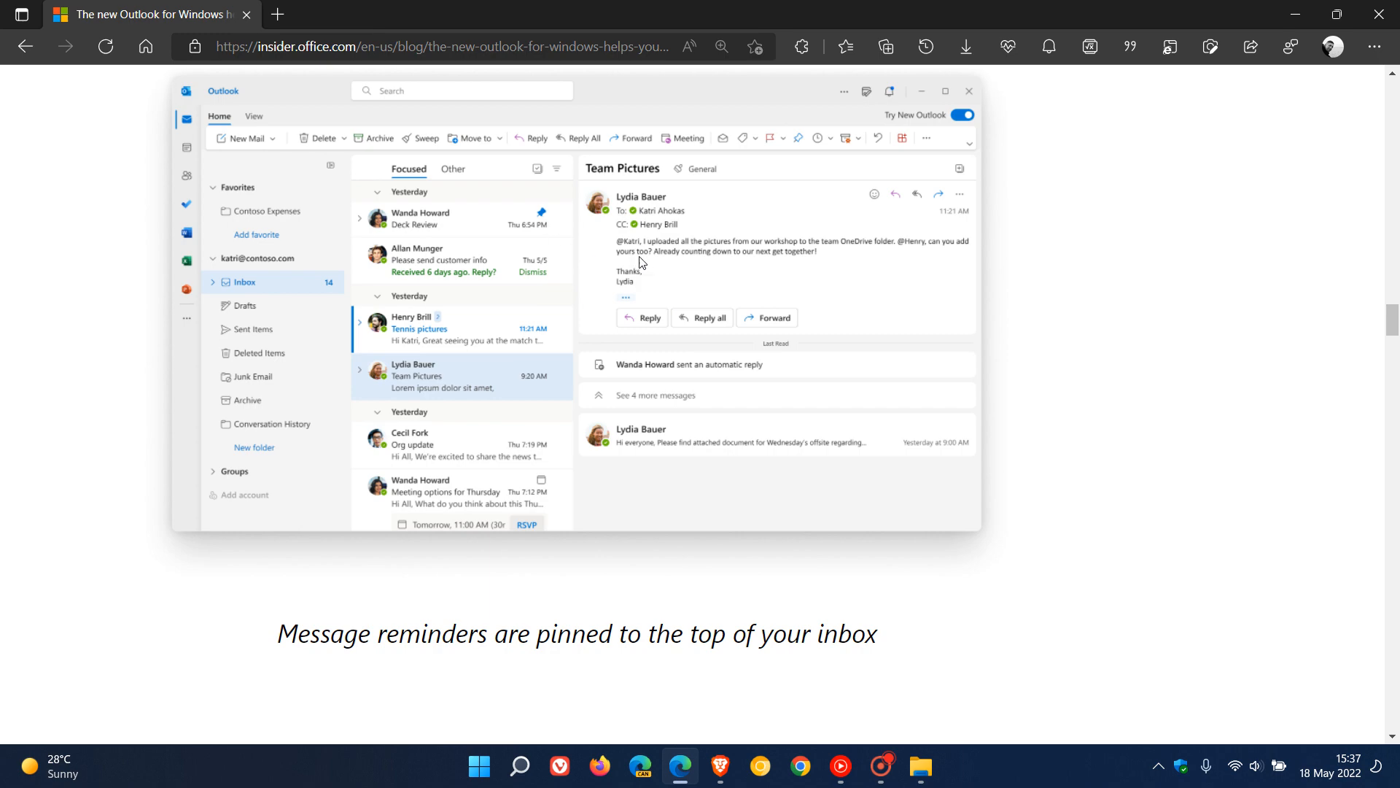
{"action": "scroll", "scroll_direction": "down", "scroll_amount": 3}
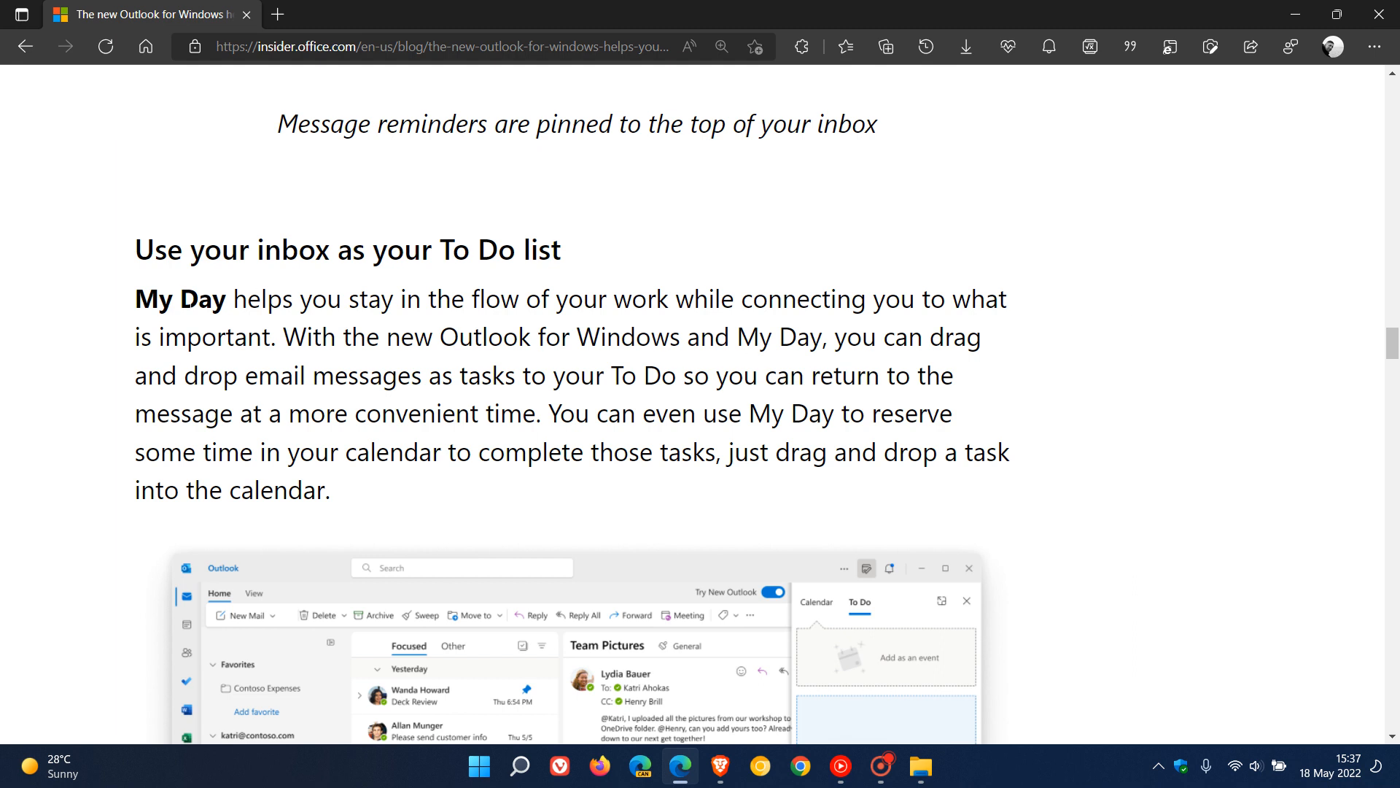
{"action": "mouse_move", "coordinate": [943, 227]}
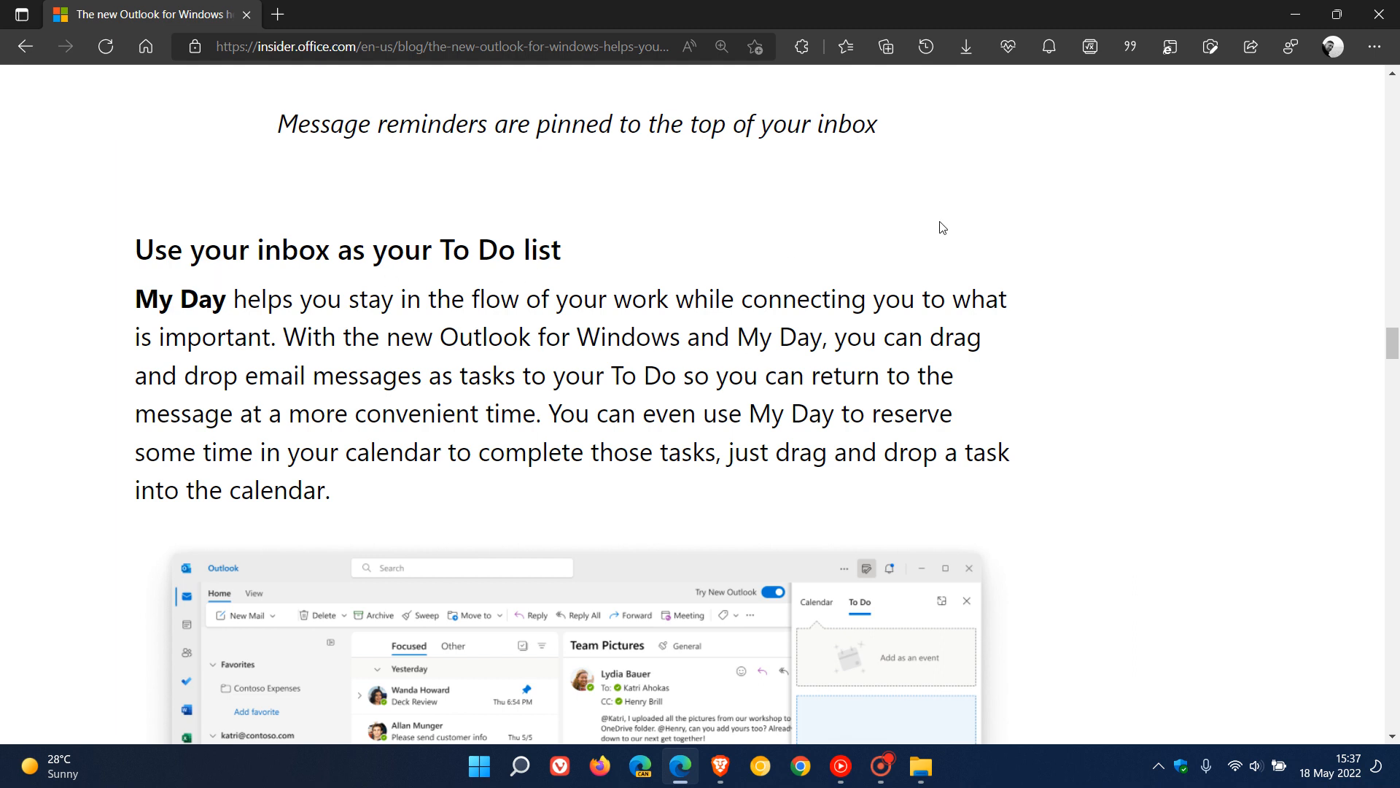
Step: Scroll past the To Do drag-and-drop screenshot to the calendar board view heading
{"action": "scroll", "scroll_direction": "down", "scroll_amount": 3}
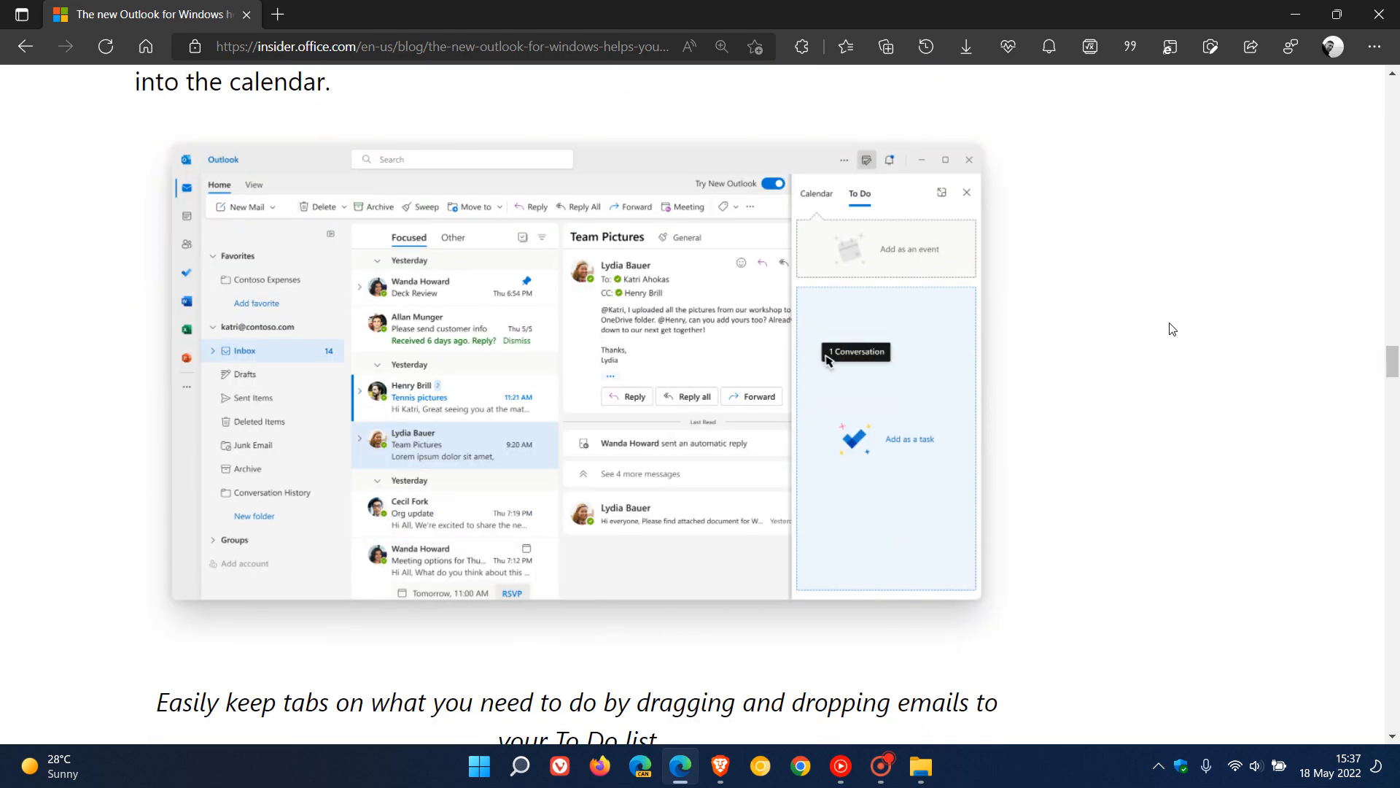
{"action": "scroll", "scroll_direction": "down", "scroll_amount": 3}
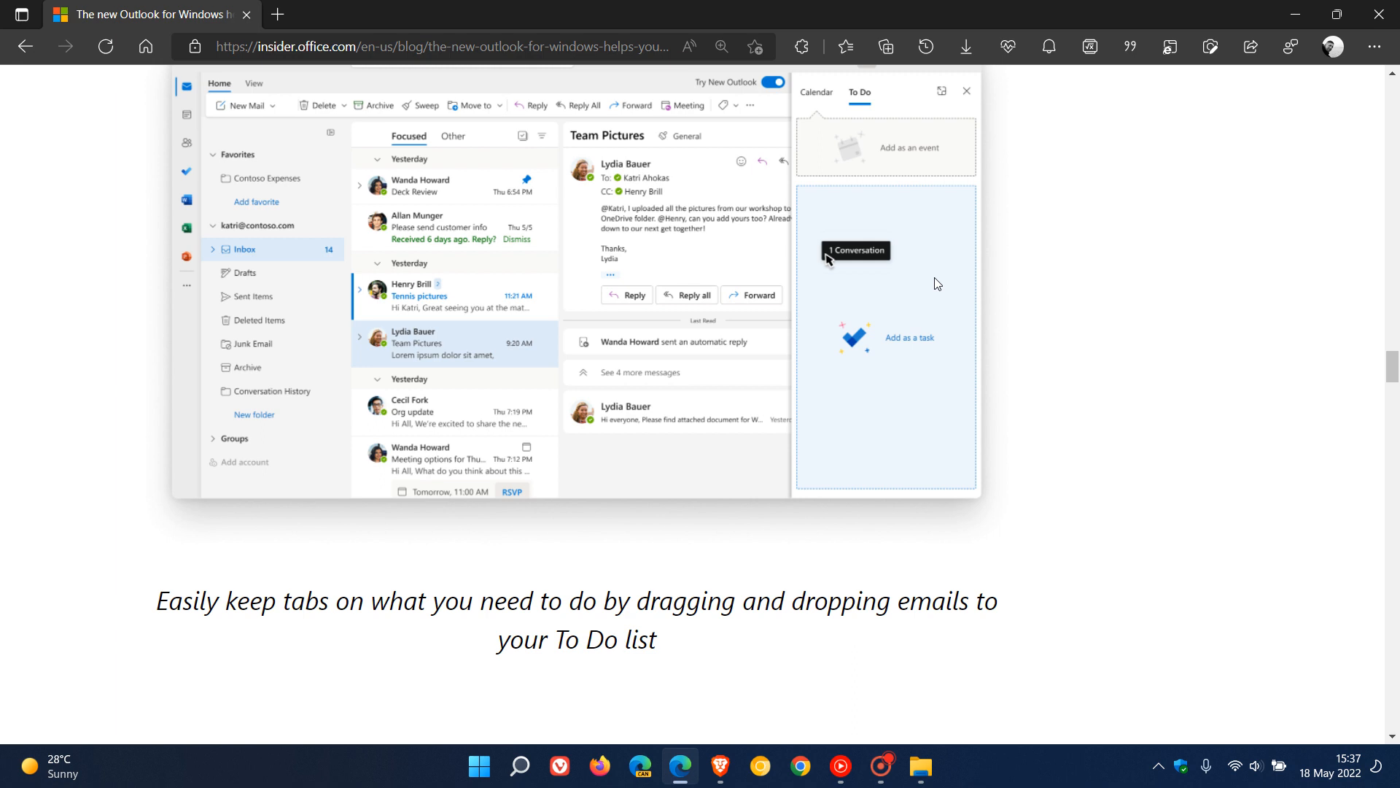
{"action": "mouse_move", "coordinate": [875, 289]}
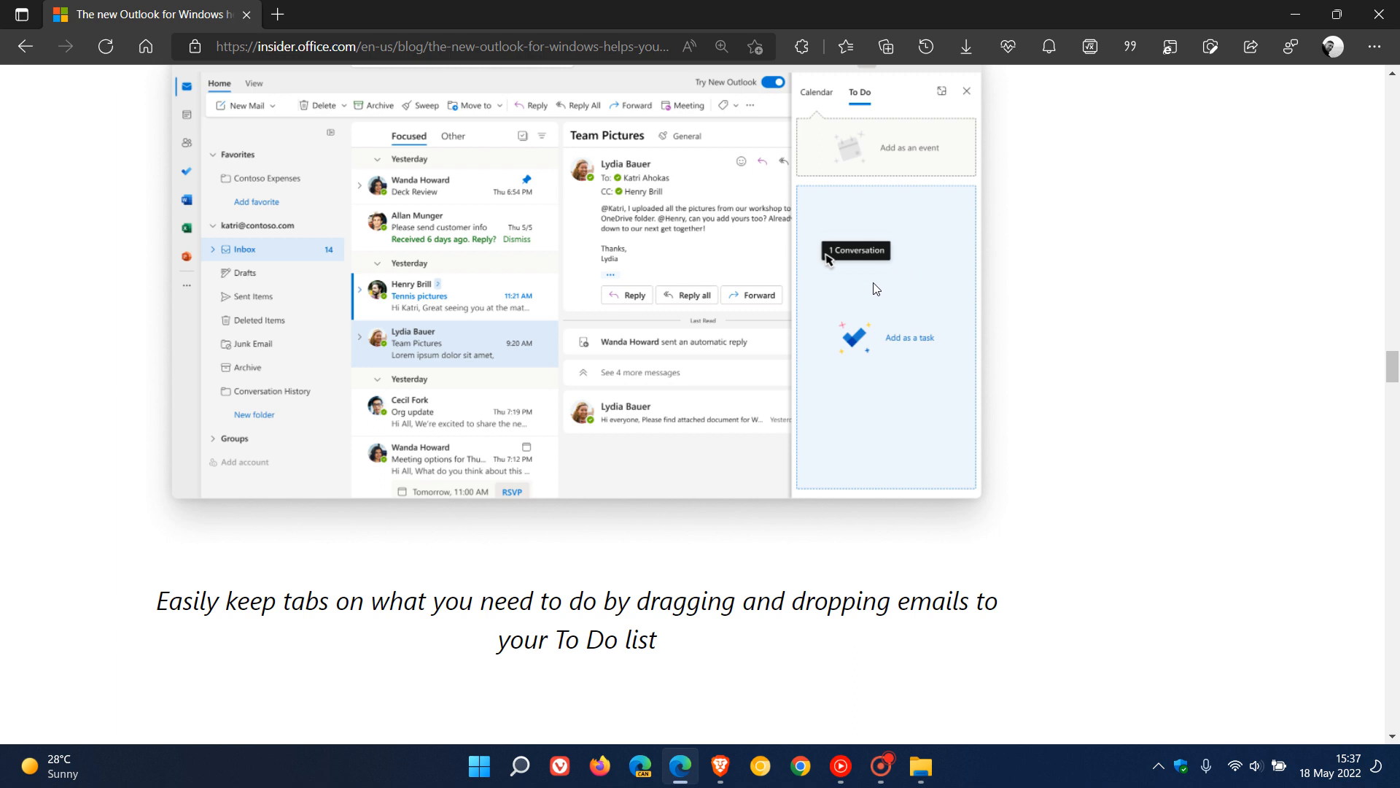
{"action": "mouse_move", "coordinate": [888, 300]}
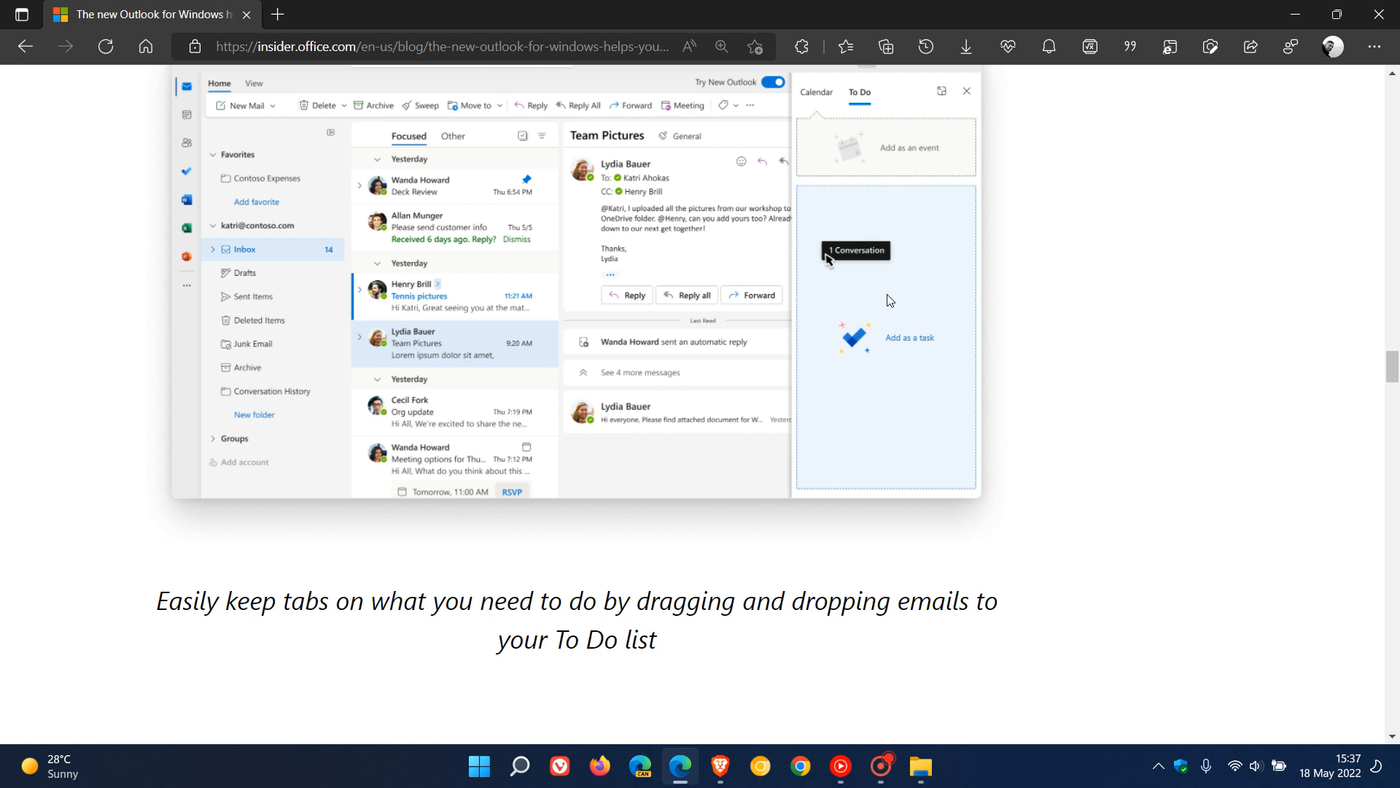
{"action": "mouse_move", "coordinate": [819, 323]}
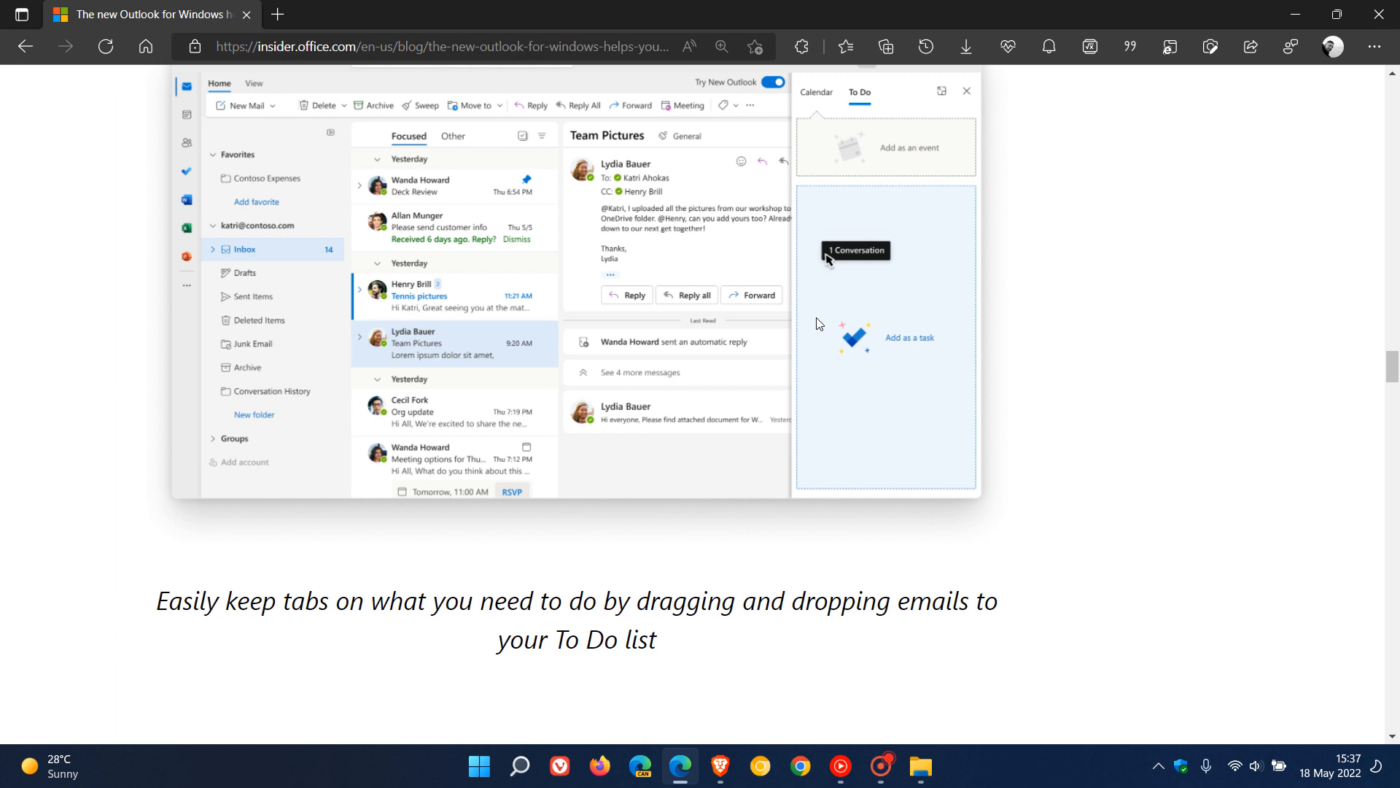
{"action": "mouse_move", "coordinate": [645, 624]}
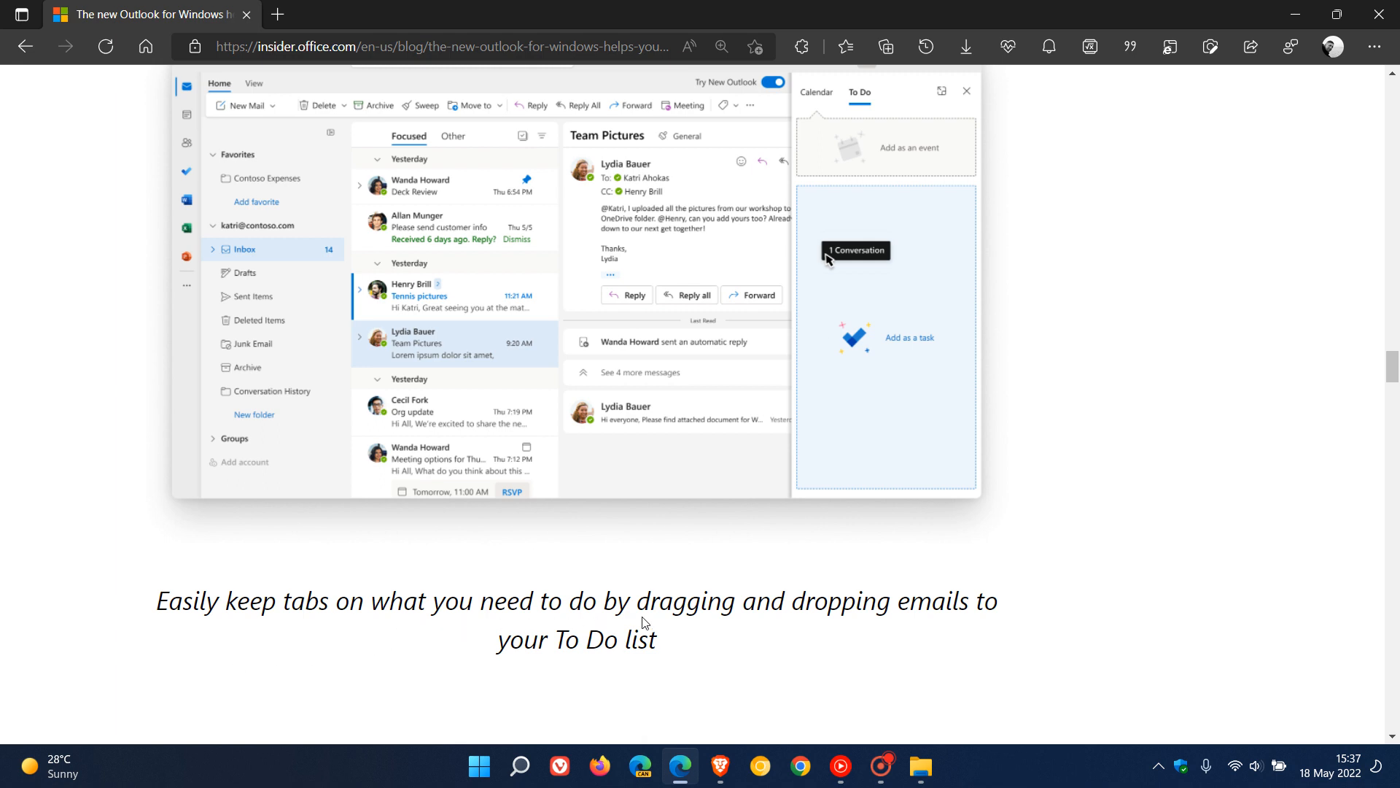
{"action": "mouse_move", "coordinate": [1077, 563]}
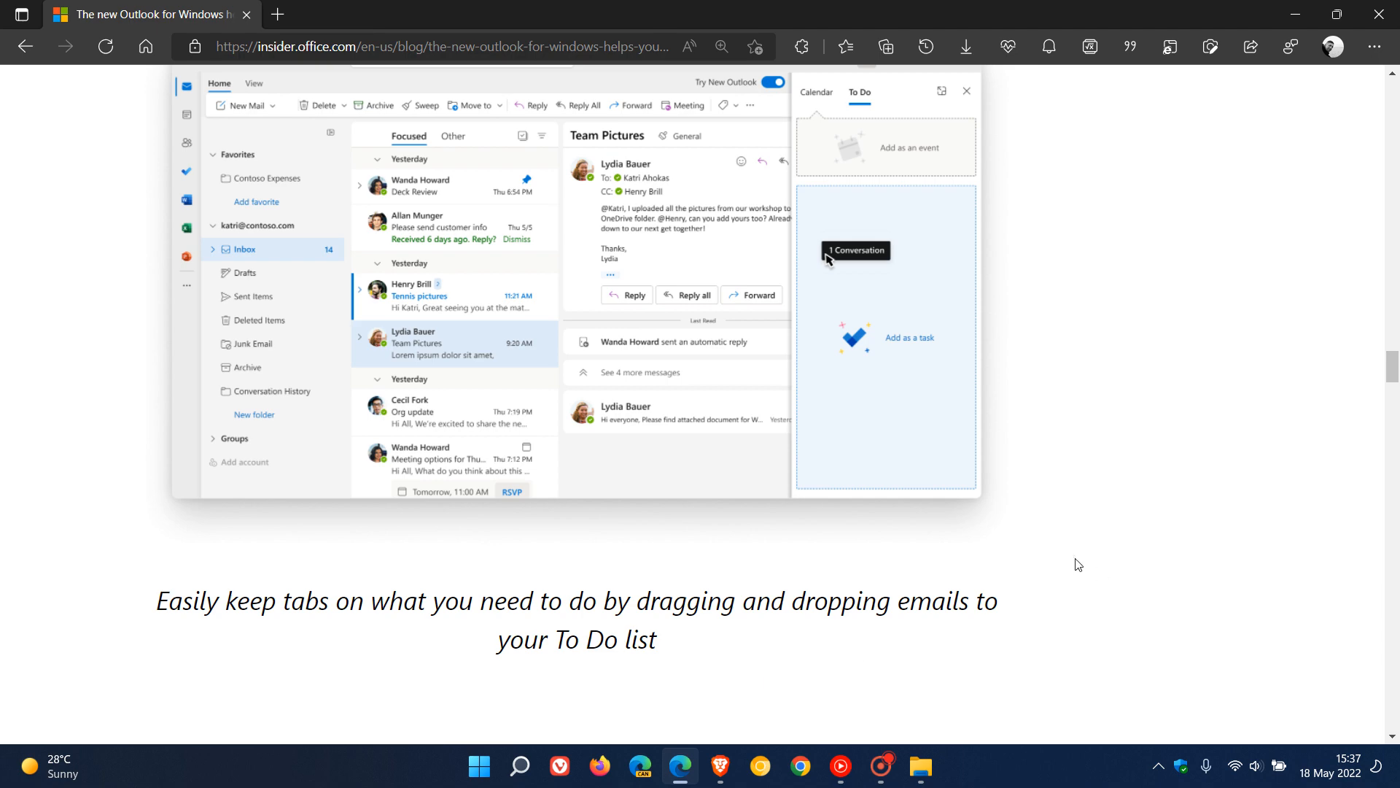
{"action": "scroll", "scroll_direction": "down", "scroll_amount": 3}
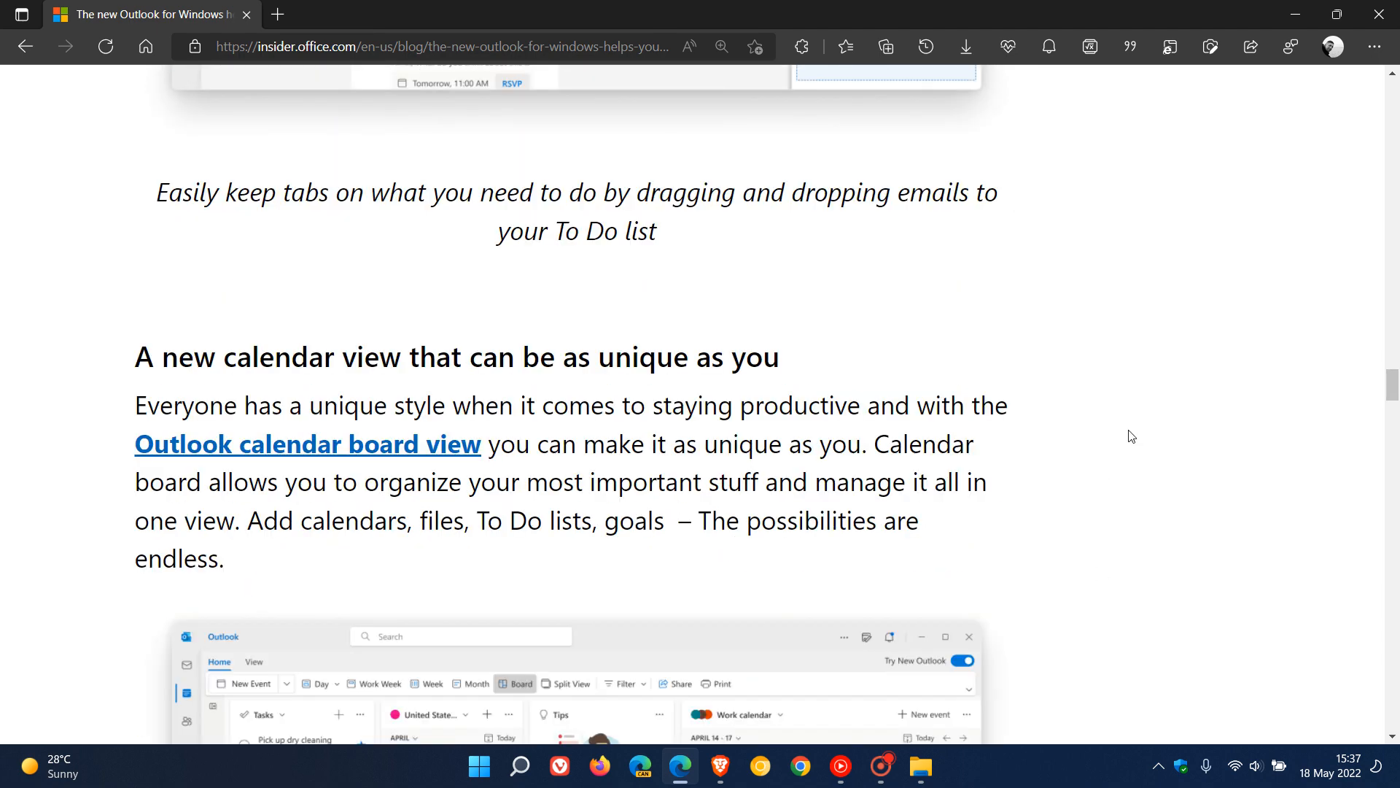
Step: Scroll until the calendar board view screenshot and caption fill the window
{"action": "scroll", "scroll_direction": "down", "scroll_amount": 3}
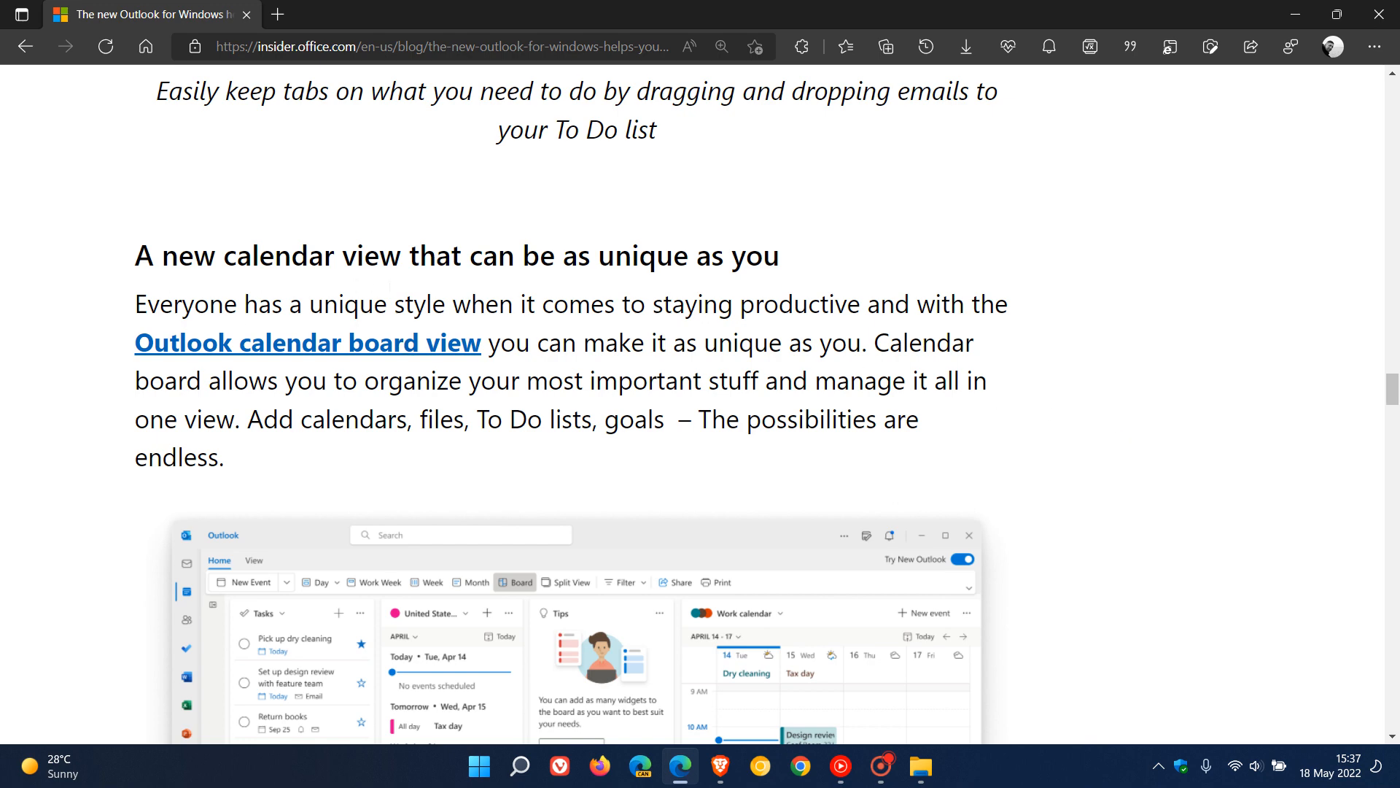
{"action": "scroll", "scroll_direction": "down", "scroll_amount": 3}
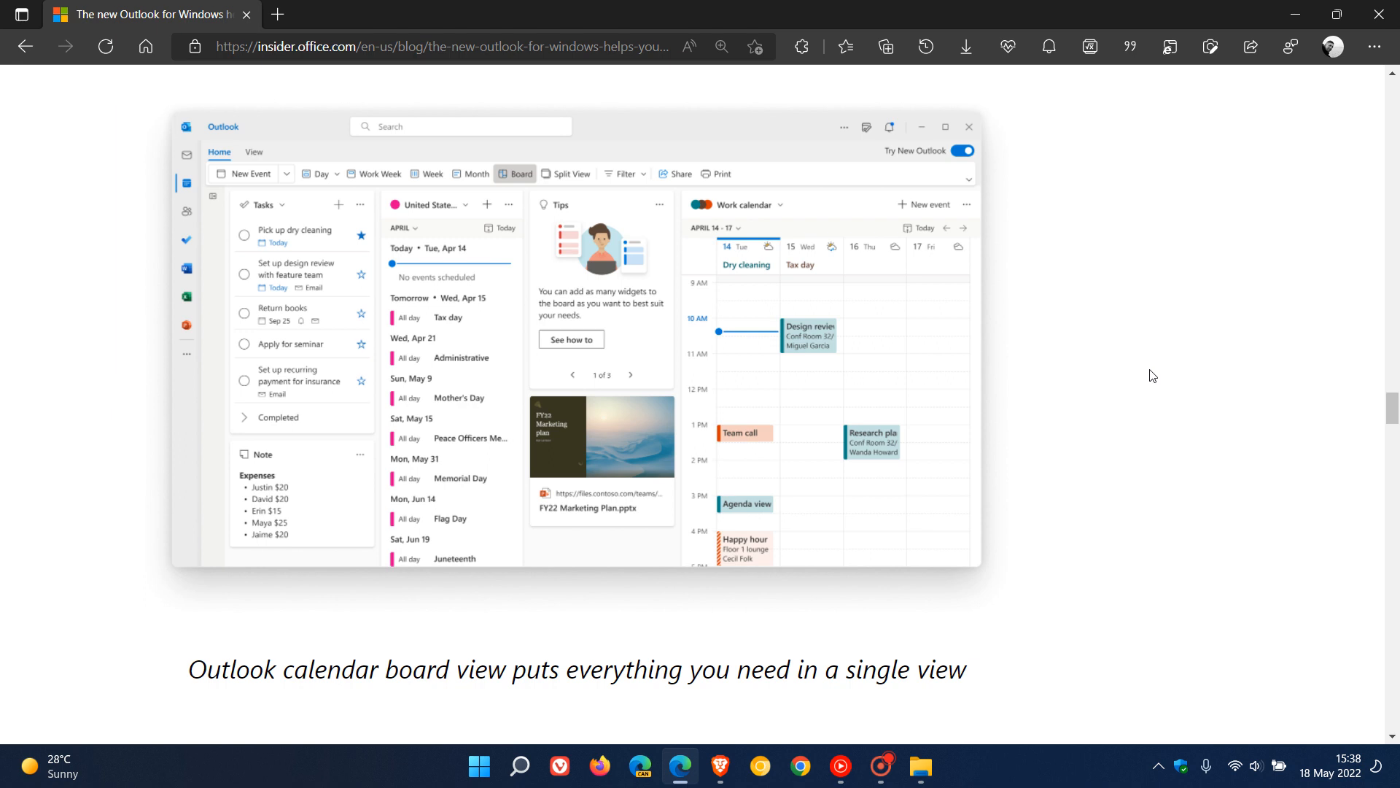
{"action": "mouse_move", "coordinate": [890, 340]}
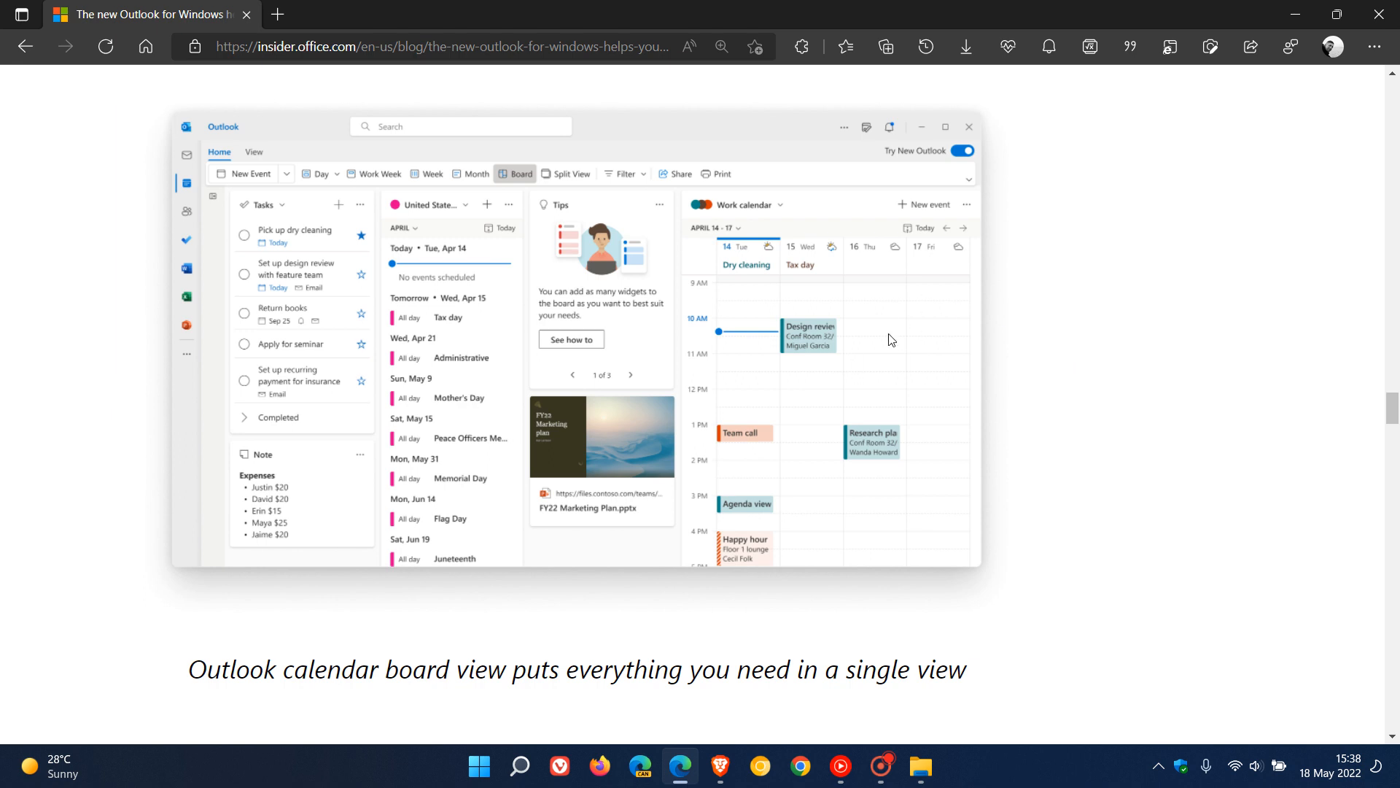
{"action": "mouse_move", "coordinate": [879, 345]}
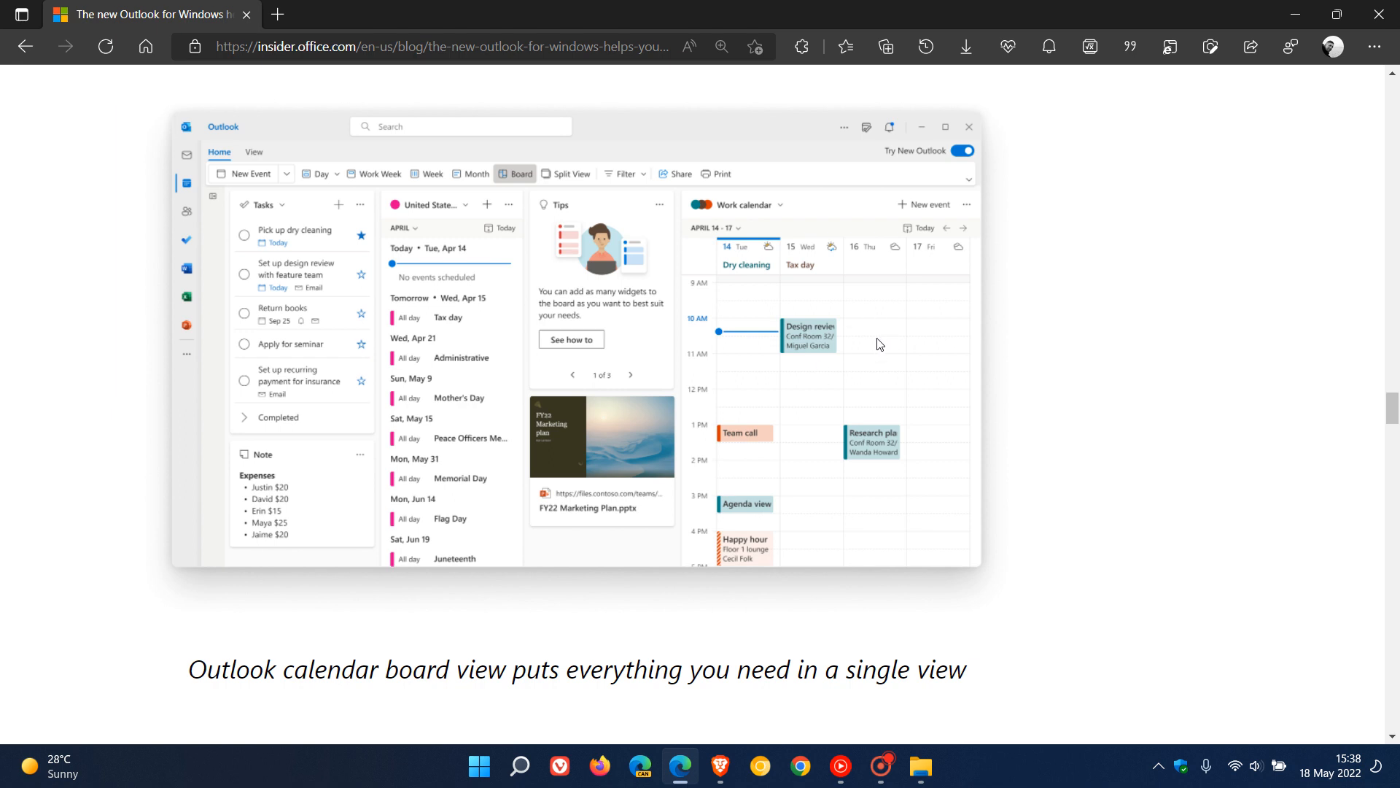
{"action": "mouse_move", "coordinate": [879, 345]}
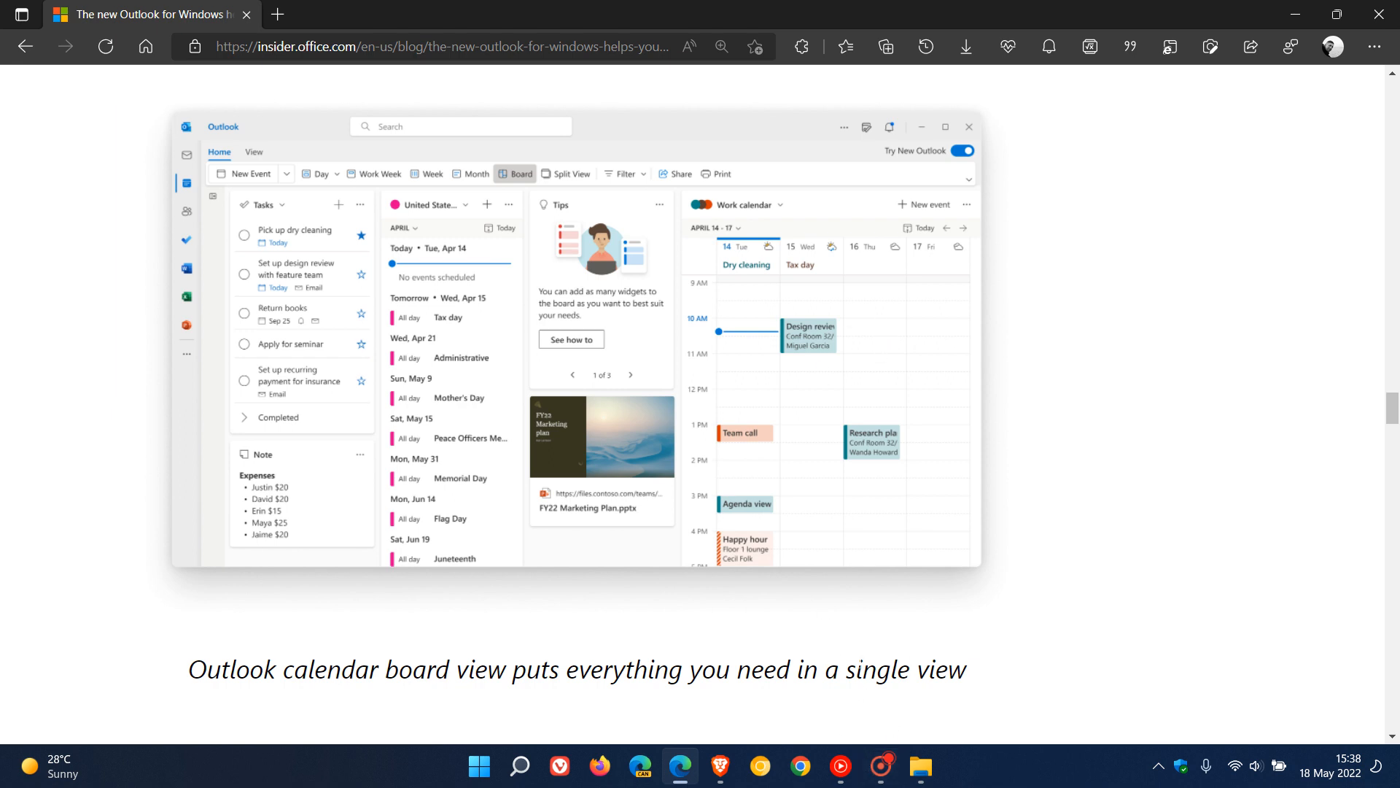
{"action": "mouse_move", "coordinate": [1091, 526]}
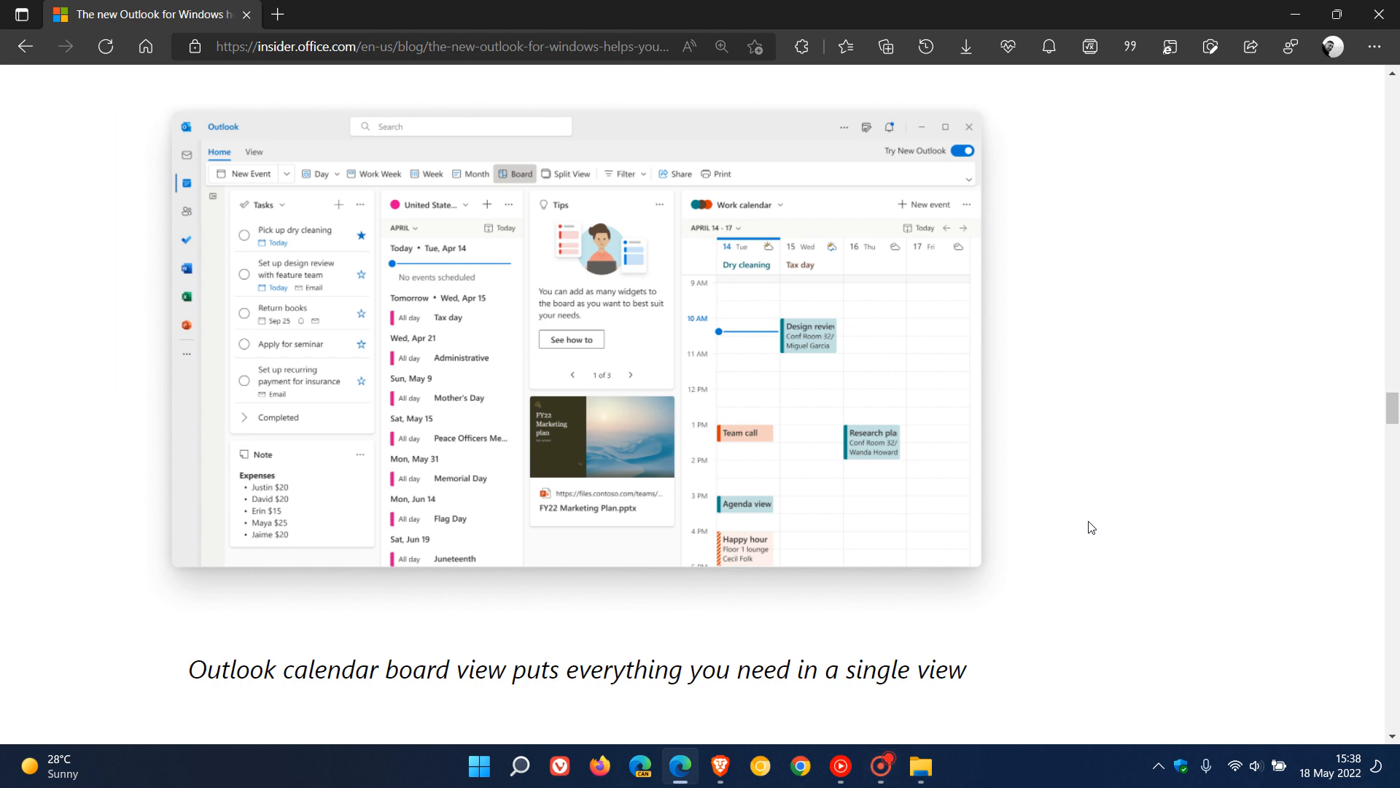
Step: Scroll through the RSVP and Pinning sections to 'Keep Your Outlook Tidy!'
{"action": "scroll", "scroll_direction": "down", "scroll_amount": 3}
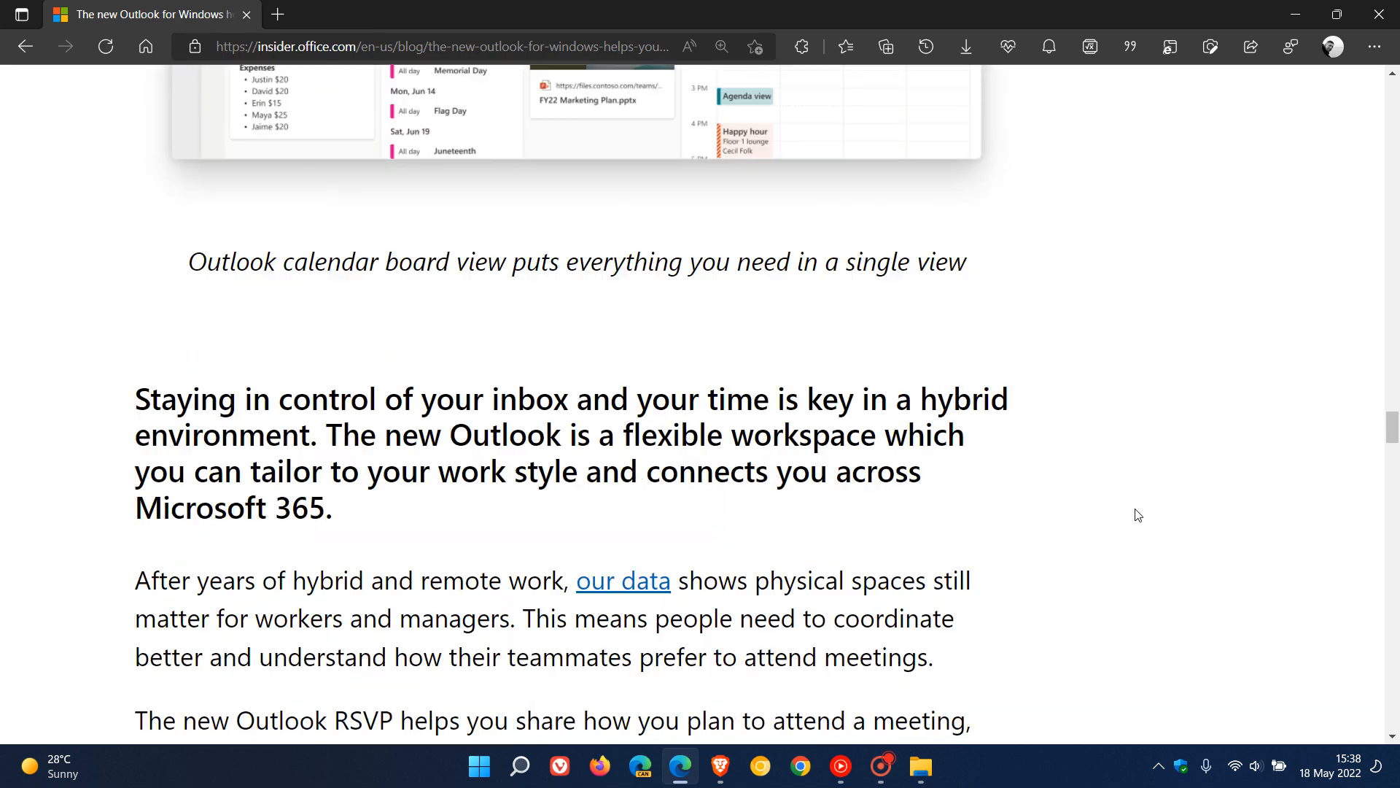
{"action": "mouse_move", "coordinate": [1147, 491]}
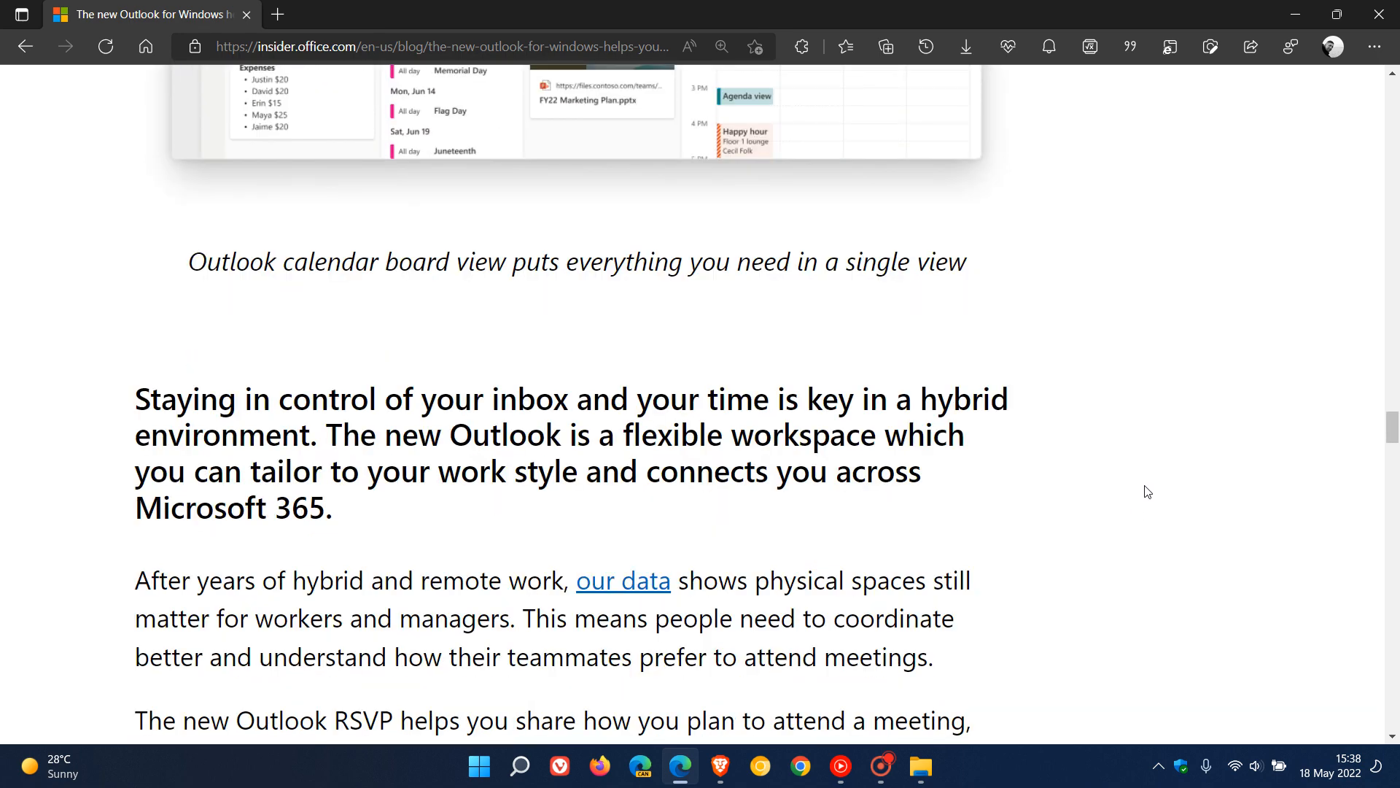
{"action": "mouse_move", "coordinate": [1157, 483]}
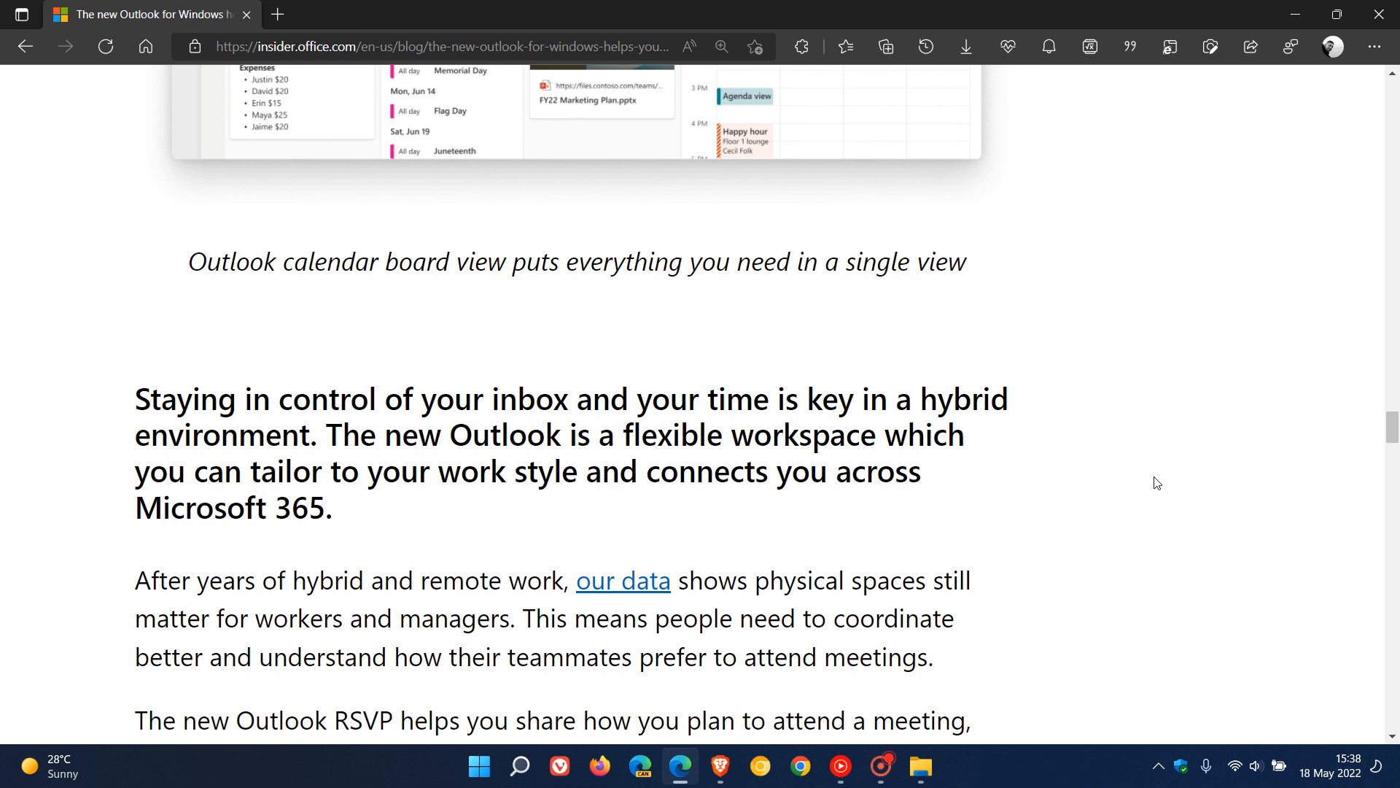
{"action": "scroll", "scroll_direction": "down", "scroll_amount": 3}
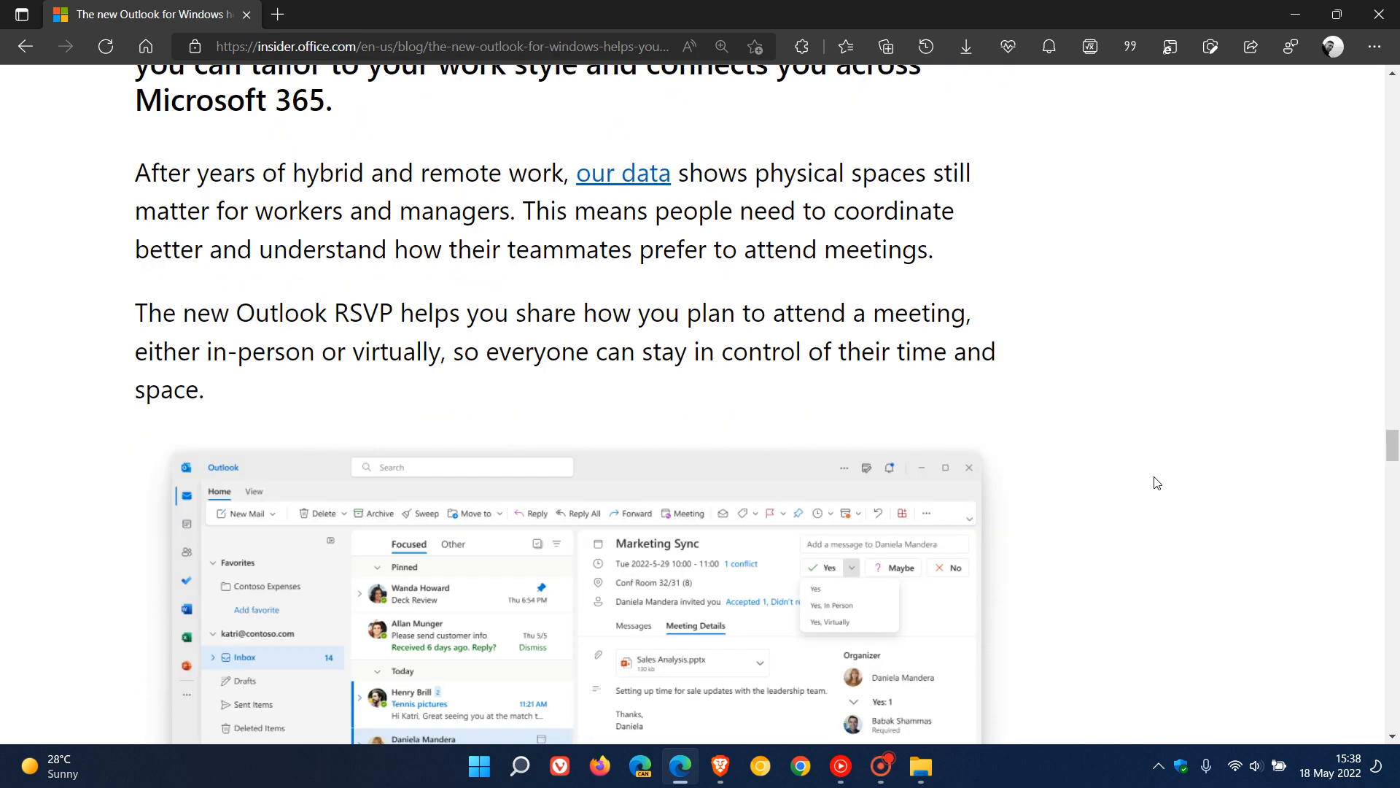
{"action": "mouse_move", "coordinate": [1169, 479]}
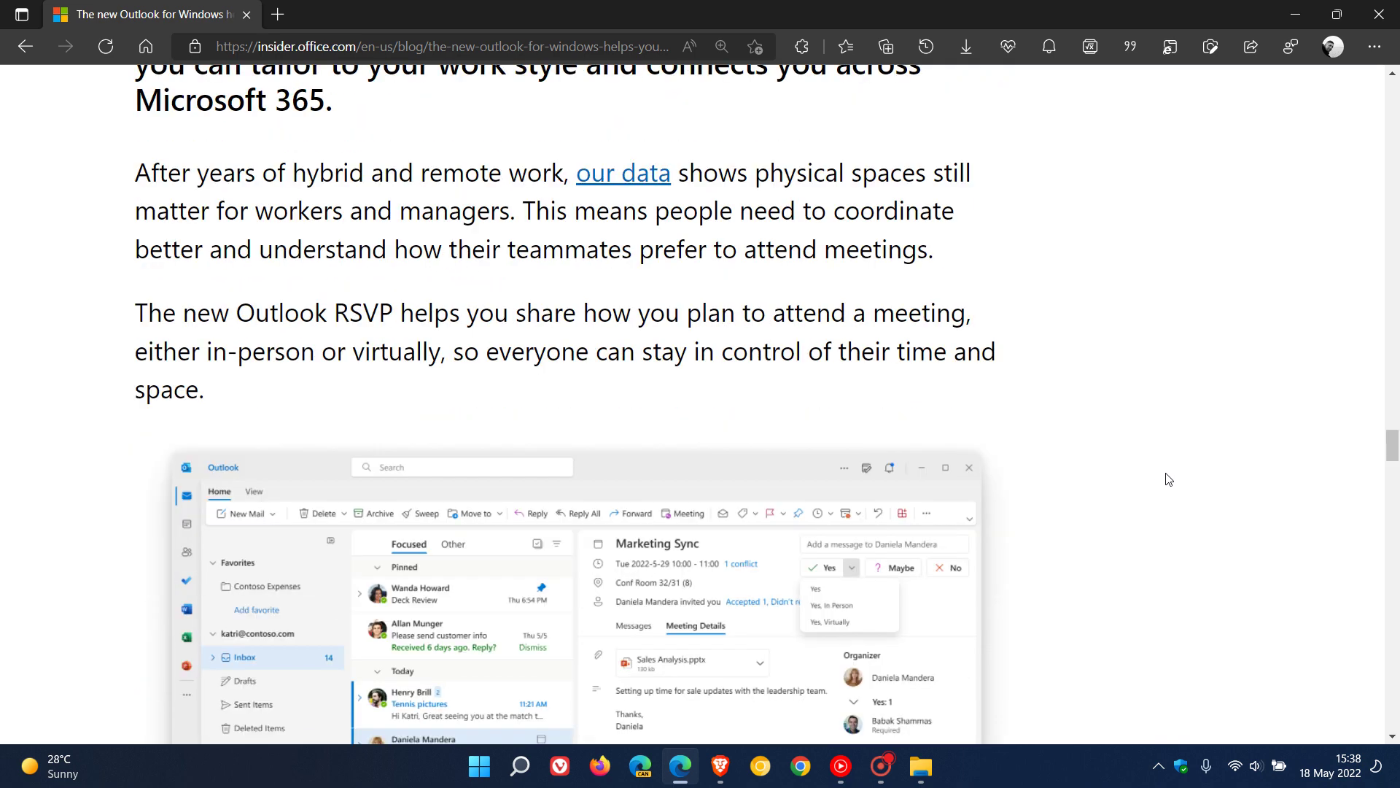
{"action": "mouse_move", "coordinate": [1138, 439]}
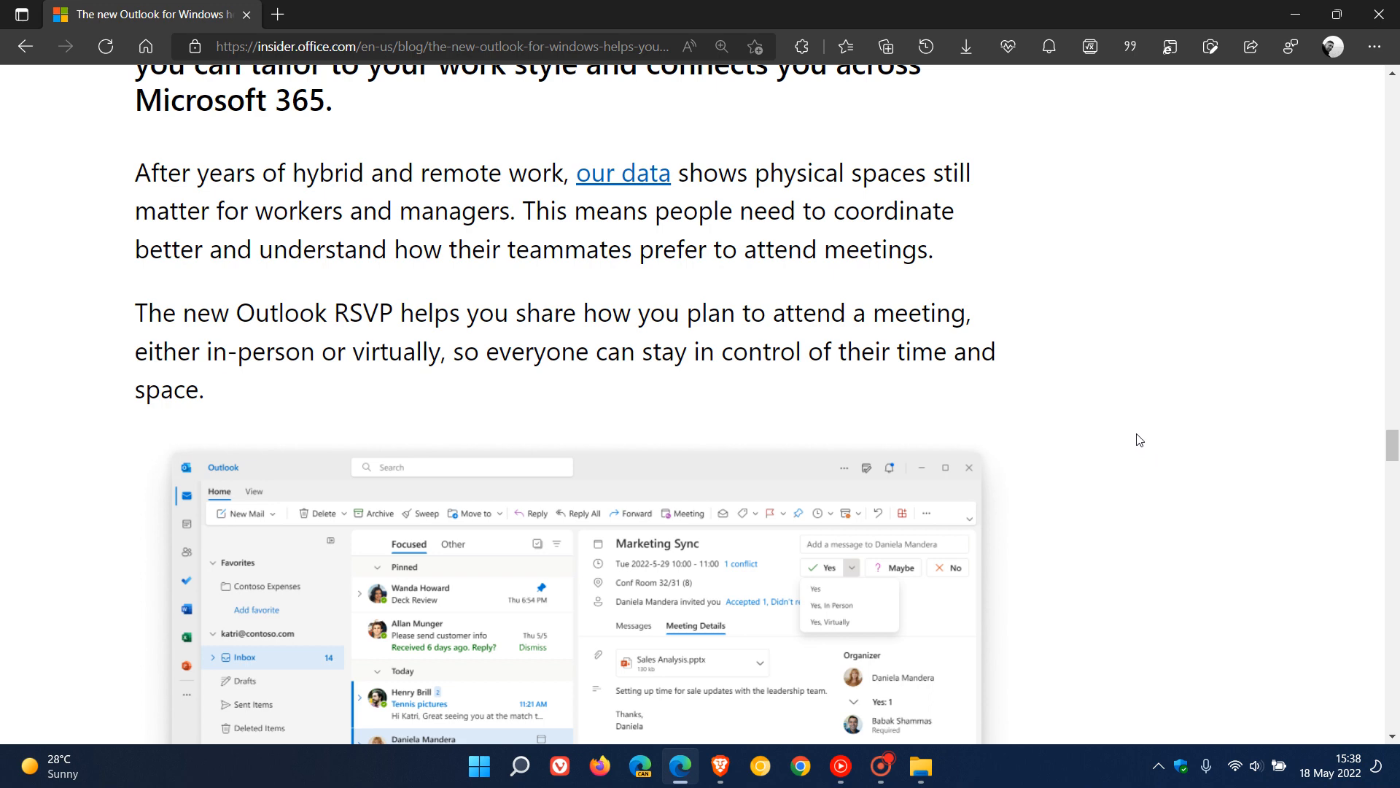
{"action": "mouse_move", "coordinate": [1155, 434]}
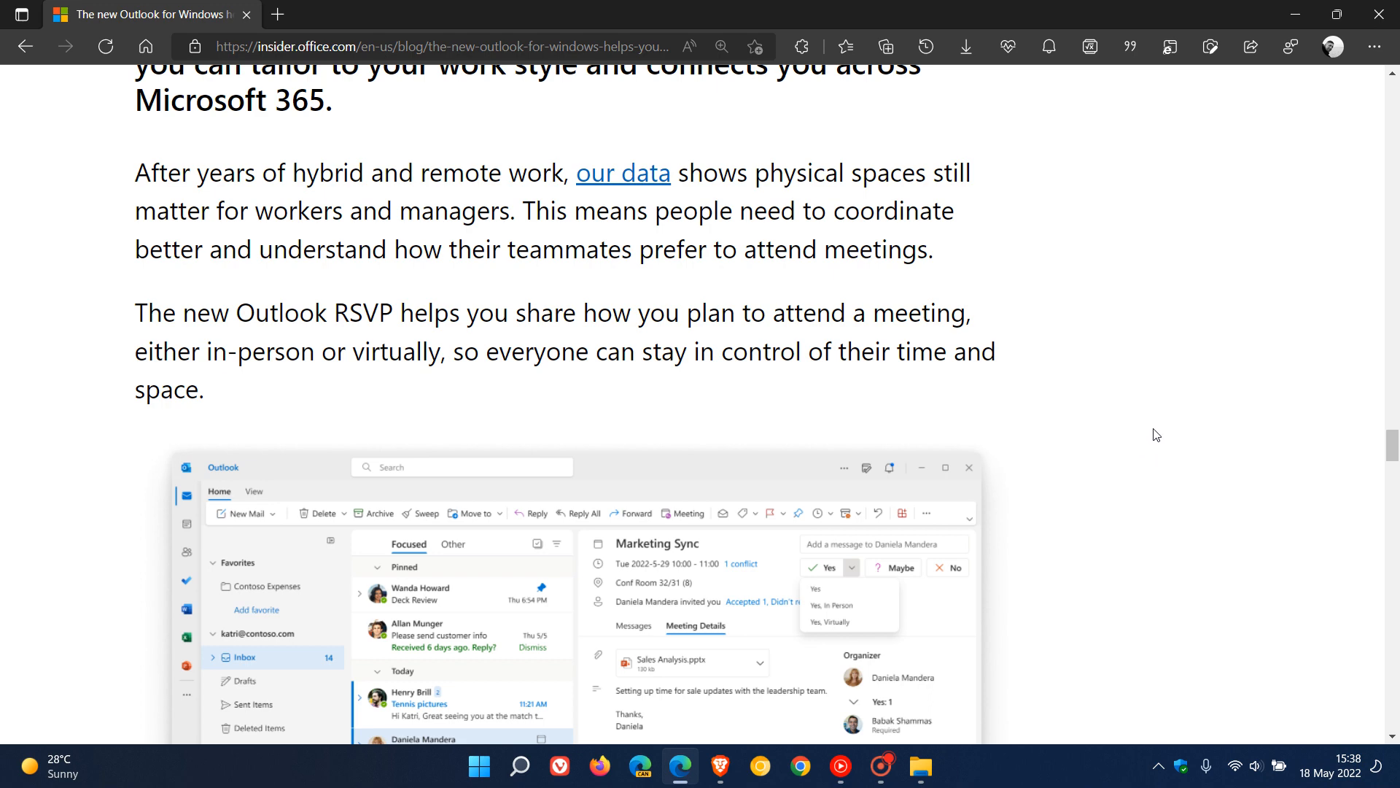
{"action": "scroll", "scroll_direction": "down", "scroll_amount": 3}
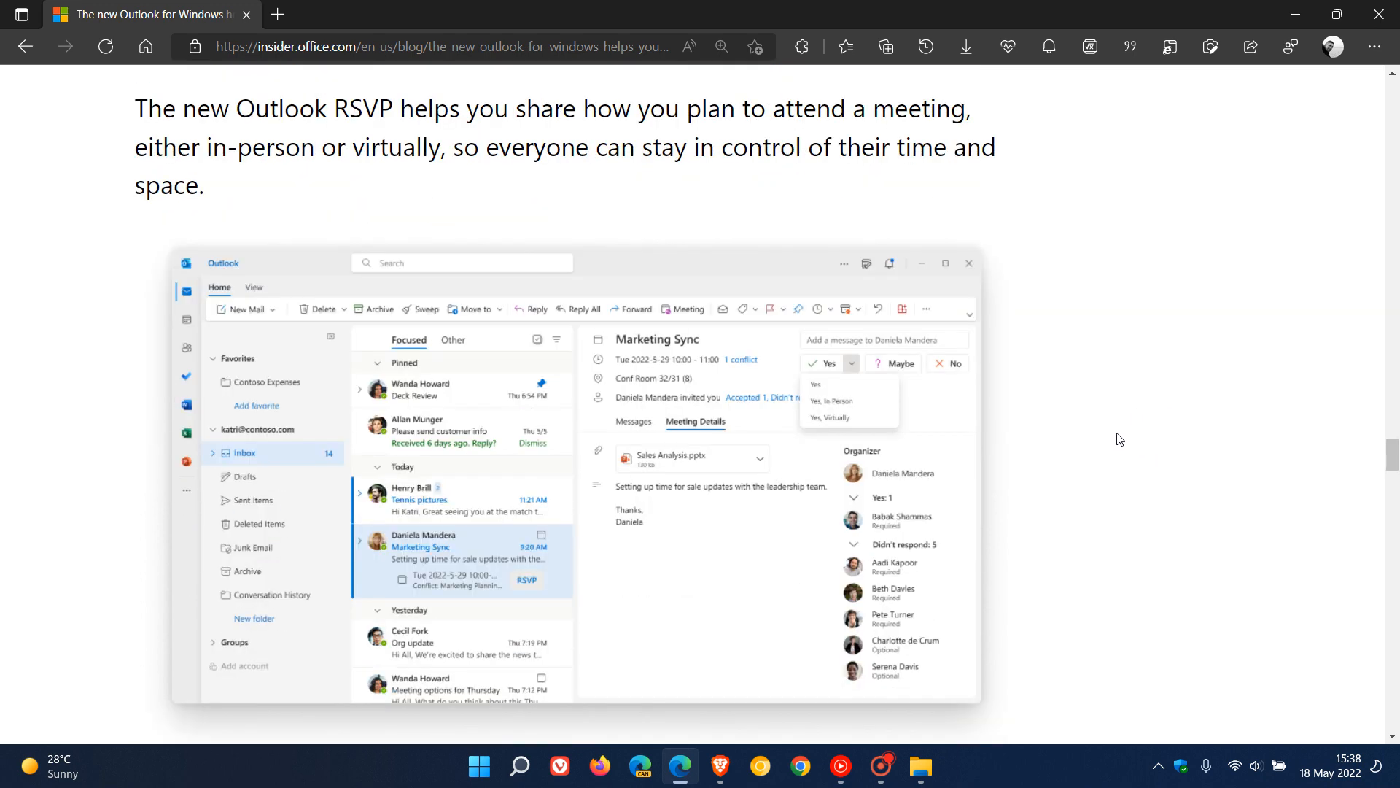
{"action": "scroll", "scroll_direction": "down", "scroll_amount": 3}
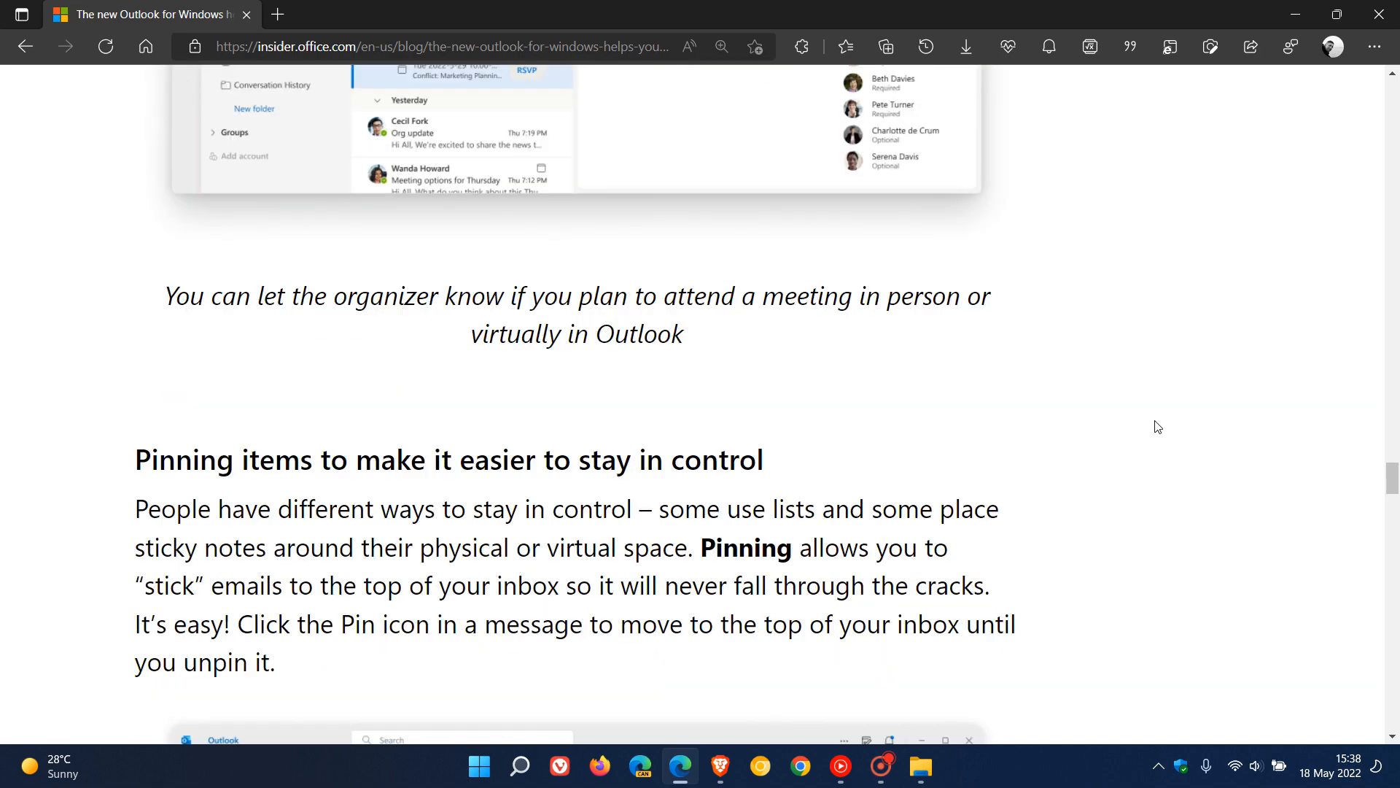
{"action": "scroll", "scroll_direction": "down", "scroll_amount": 3}
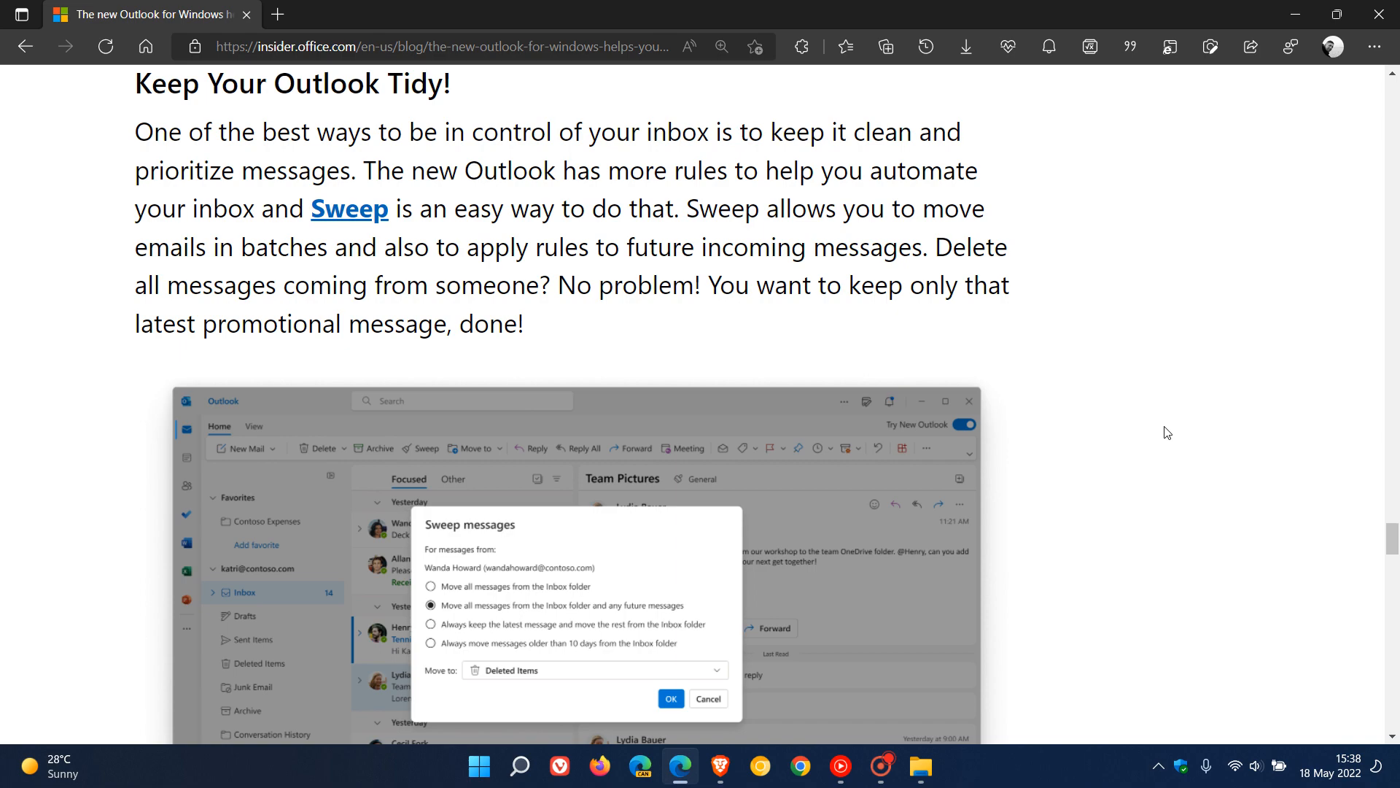
Step: Scroll past Known issues to the Availability section on Beta Channel builds
{"action": "scroll", "scroll_direction": "down", "scroll_amount": 3}
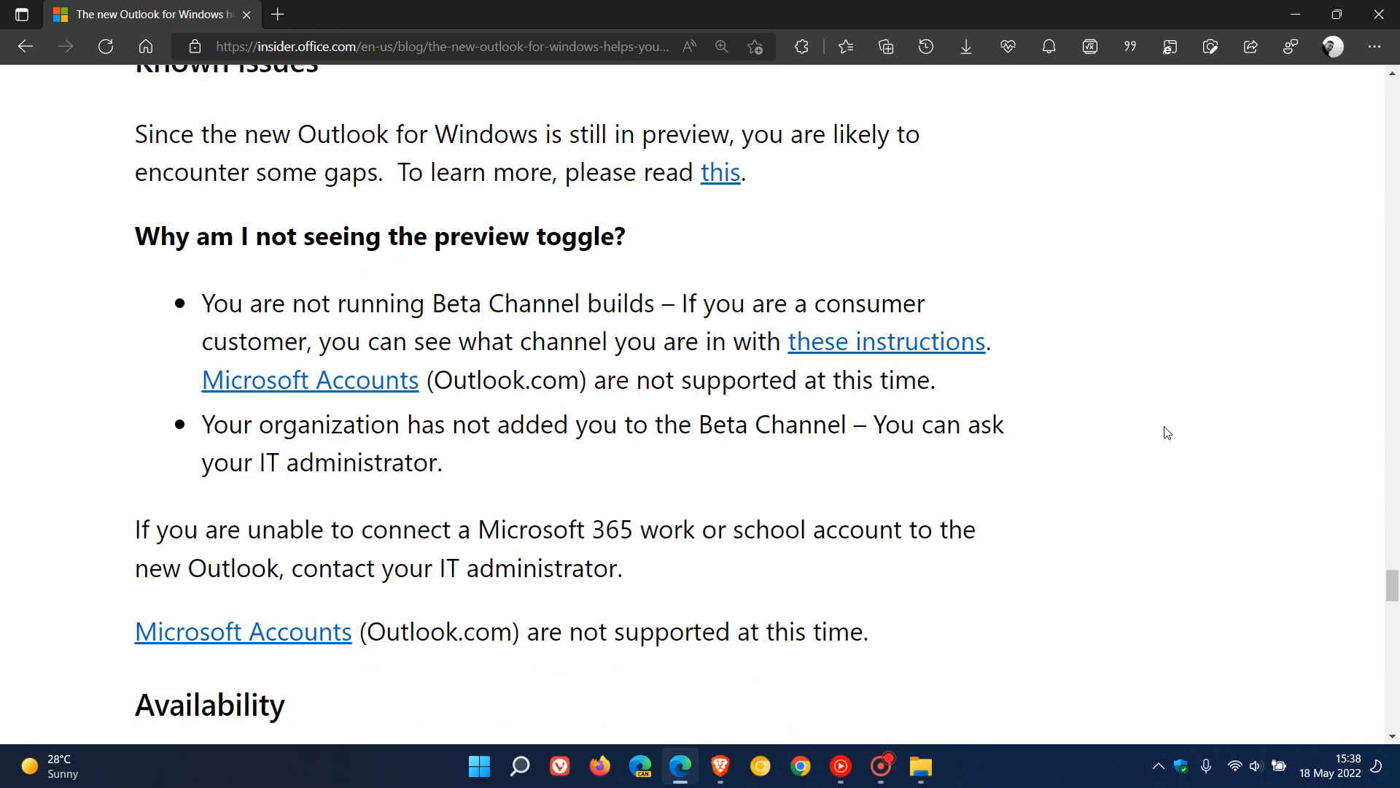
{"action": "scroll", "scroll_direction": "down", "scroll_amount": 3}
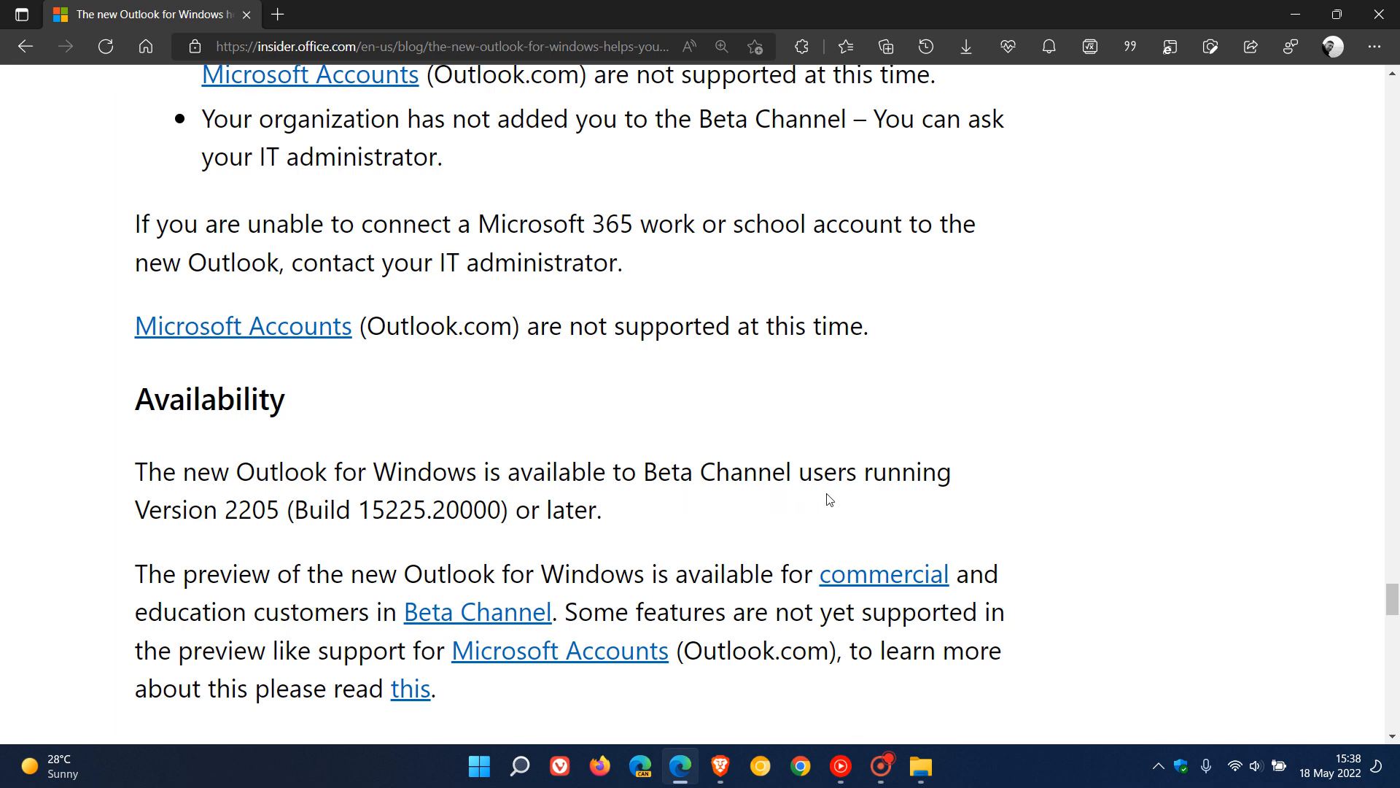
{"action": "mouse_move", "coordinate": [240, 541]}
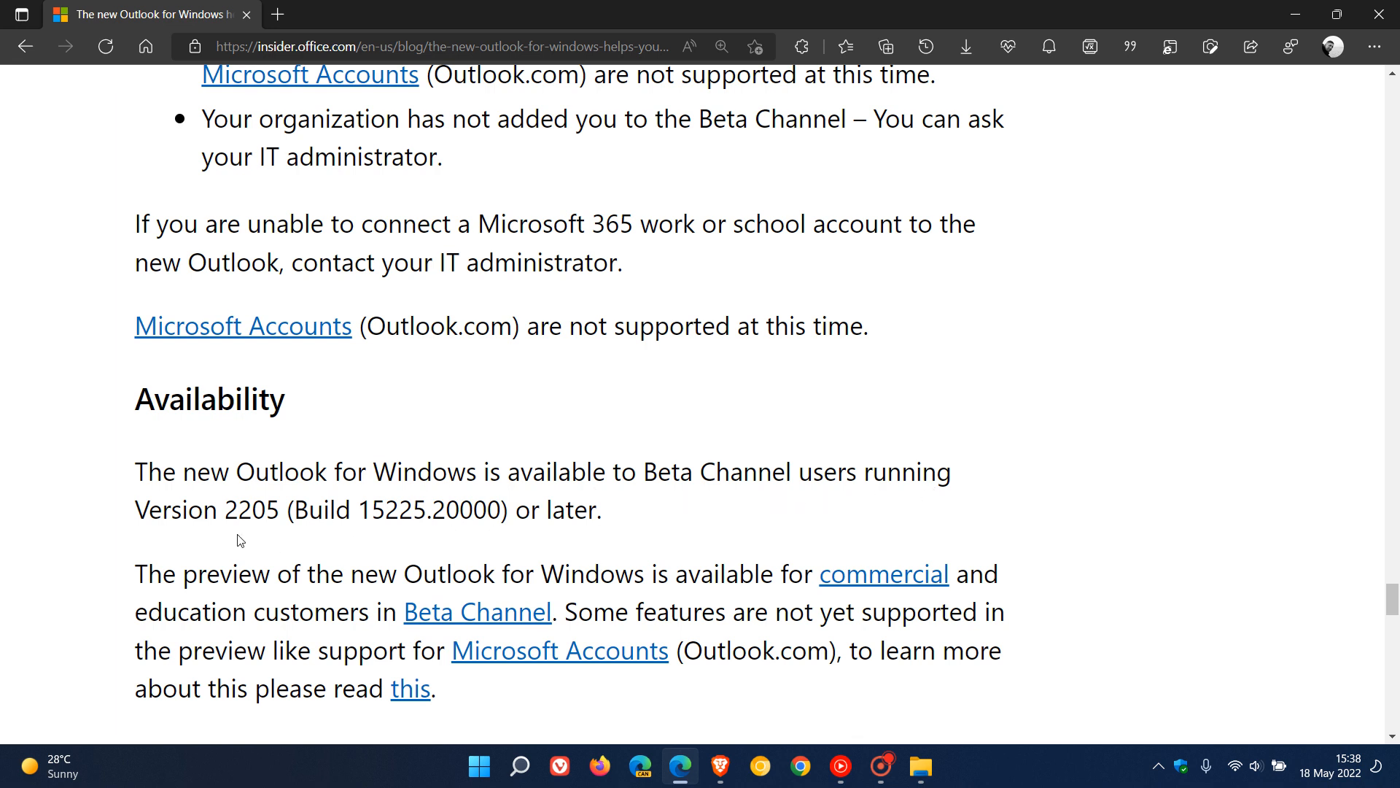
{"action": "mouse_move", "coordinate": [376, 536]}
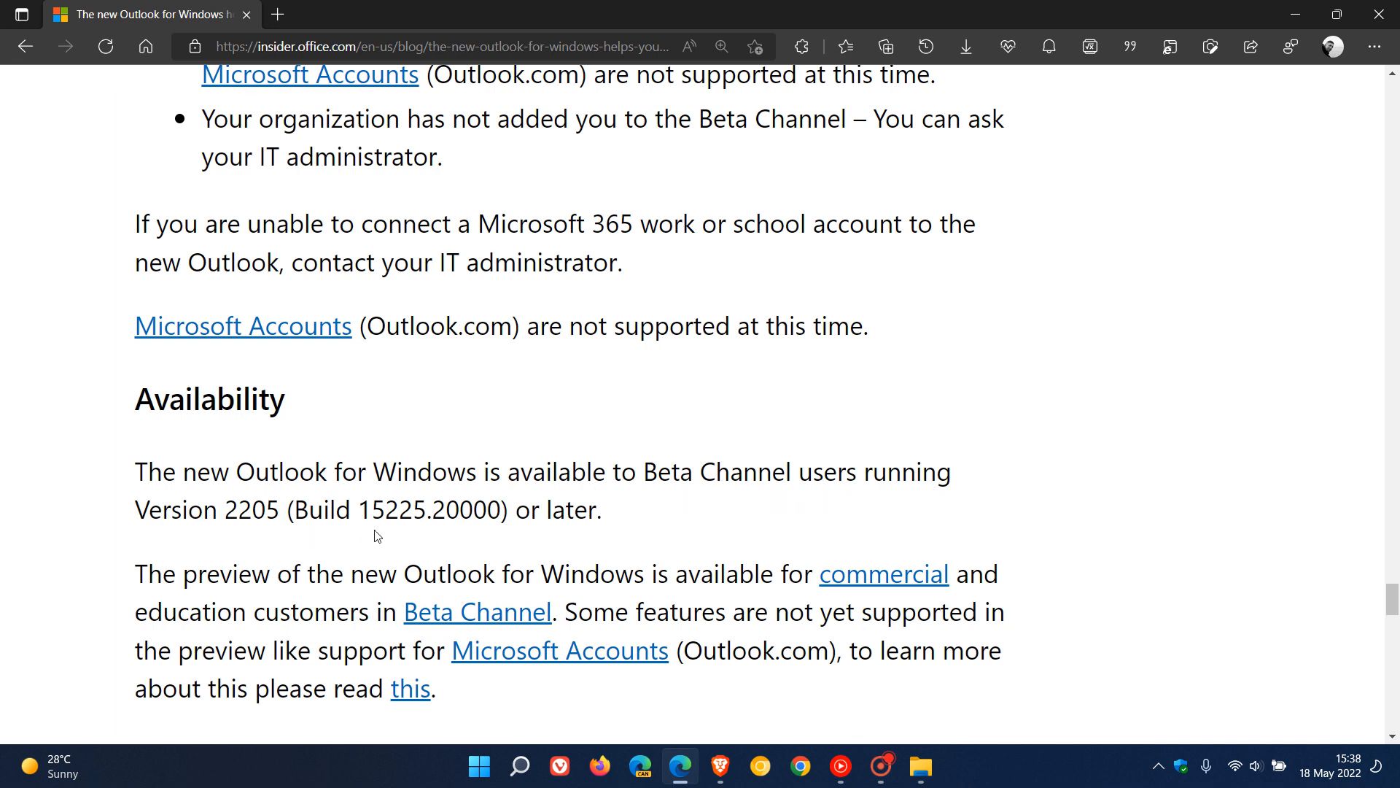
{"action": "mouse_move", "coordinate": [426, 536]}
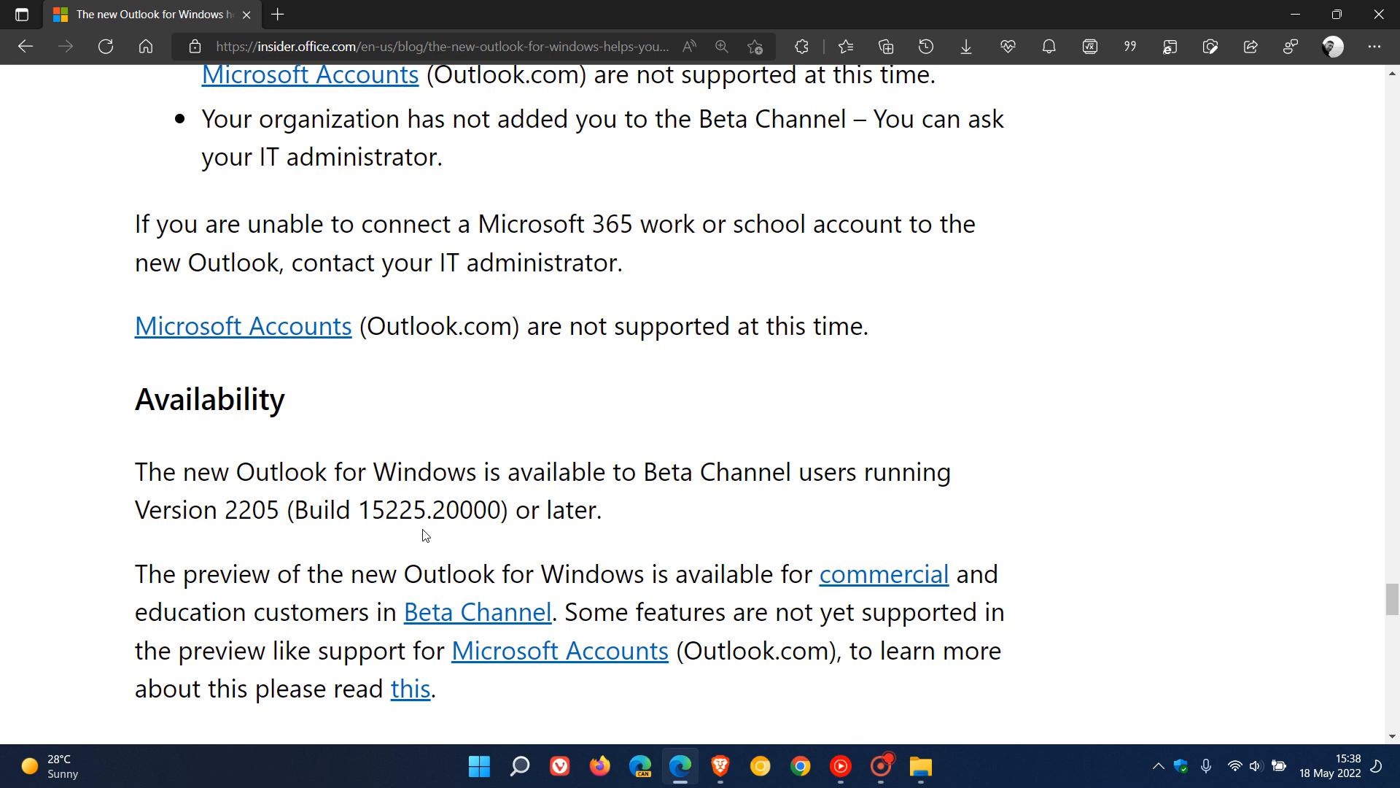
{"action": "mouse_move", "coordinate": [735, 524]}
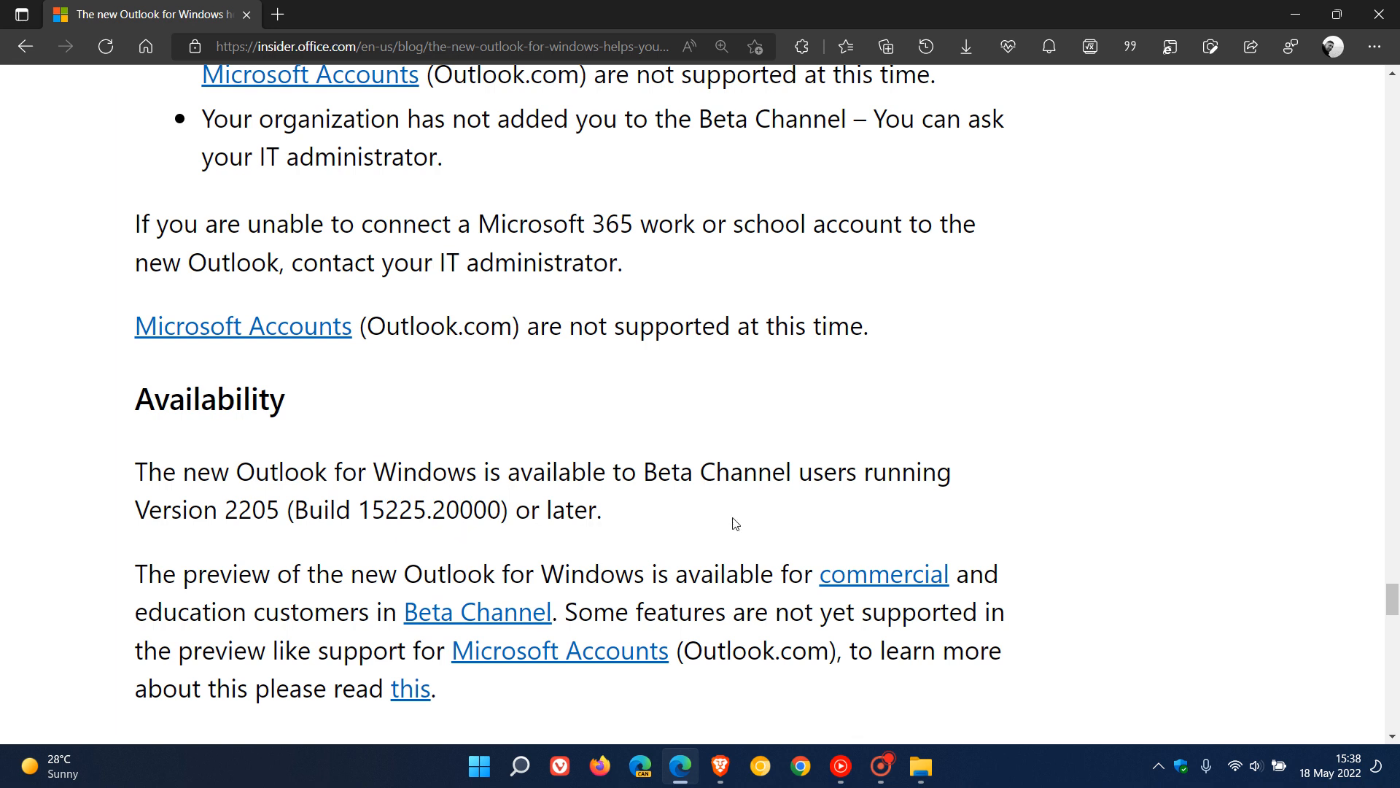
{"action": "mouse_move", "coordinate": [1289, 45]}
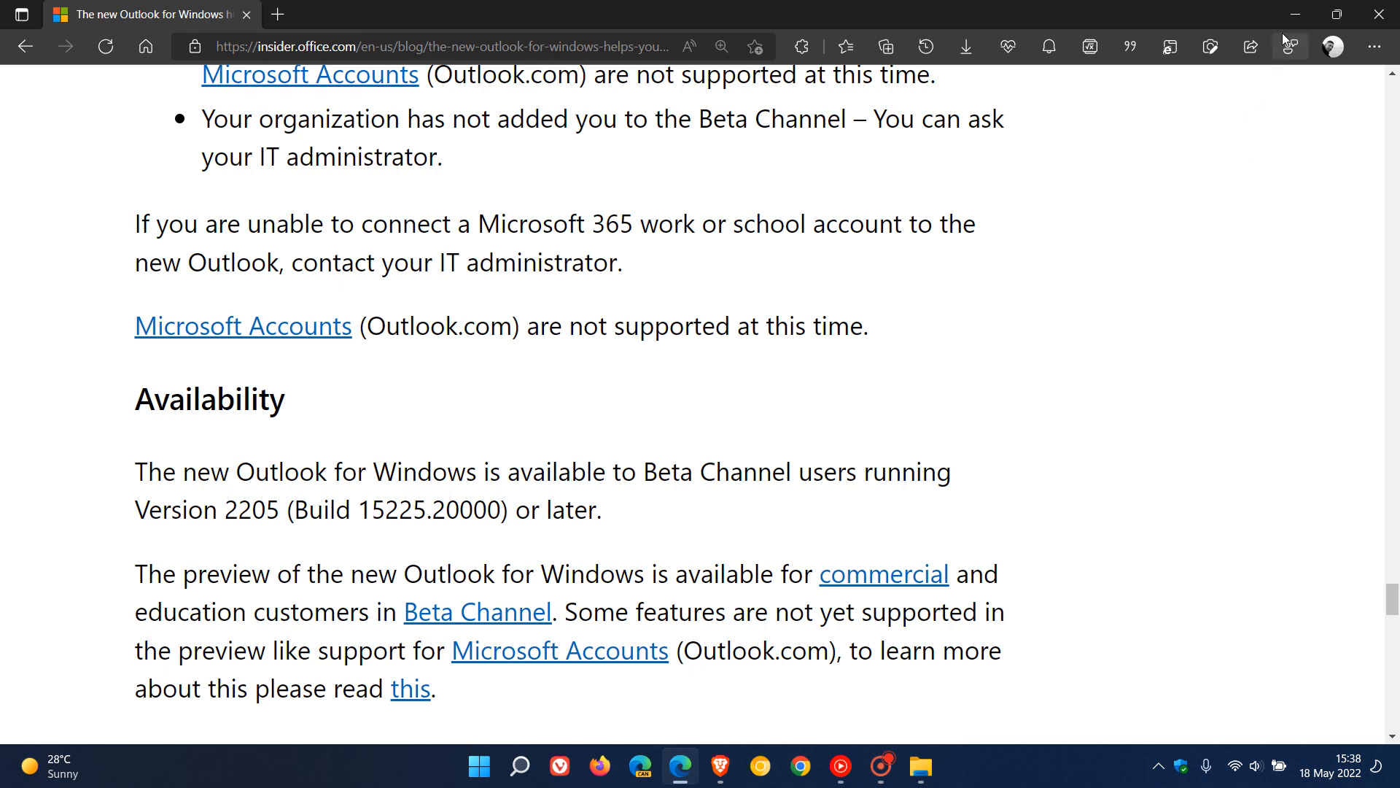